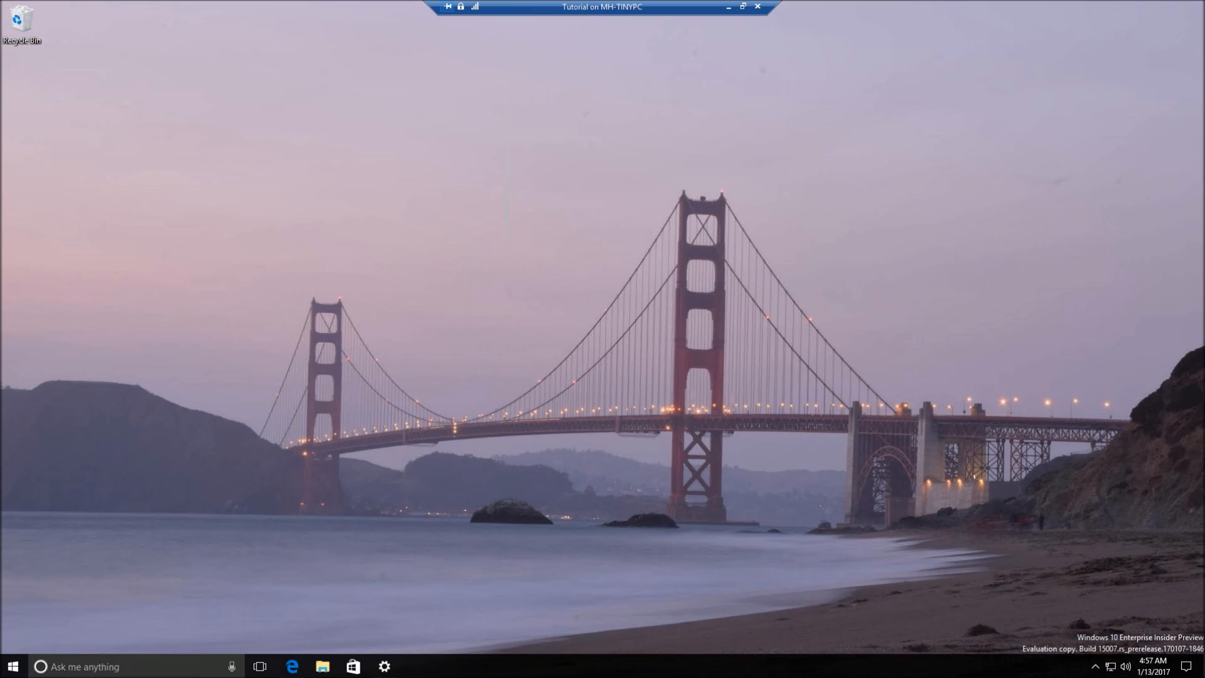
mouse_move(472, 507)
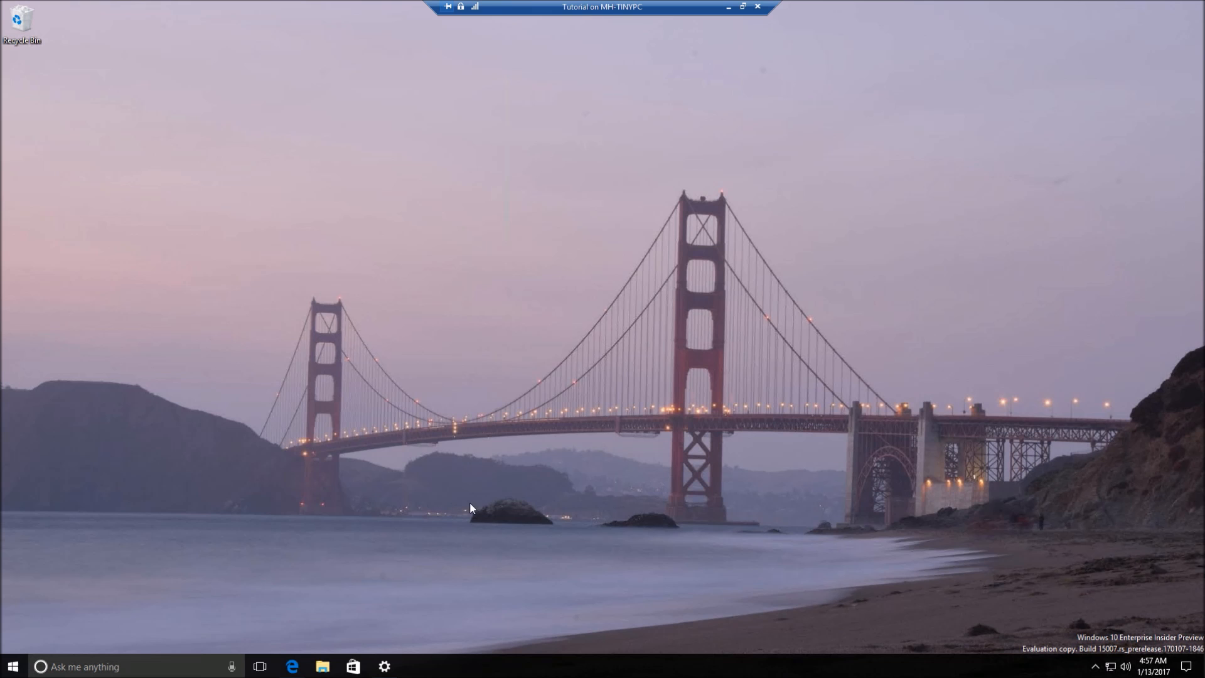
Bring Edge to the front, show the three set-aside Ford tabs and open their Share panel
click(285, 667)
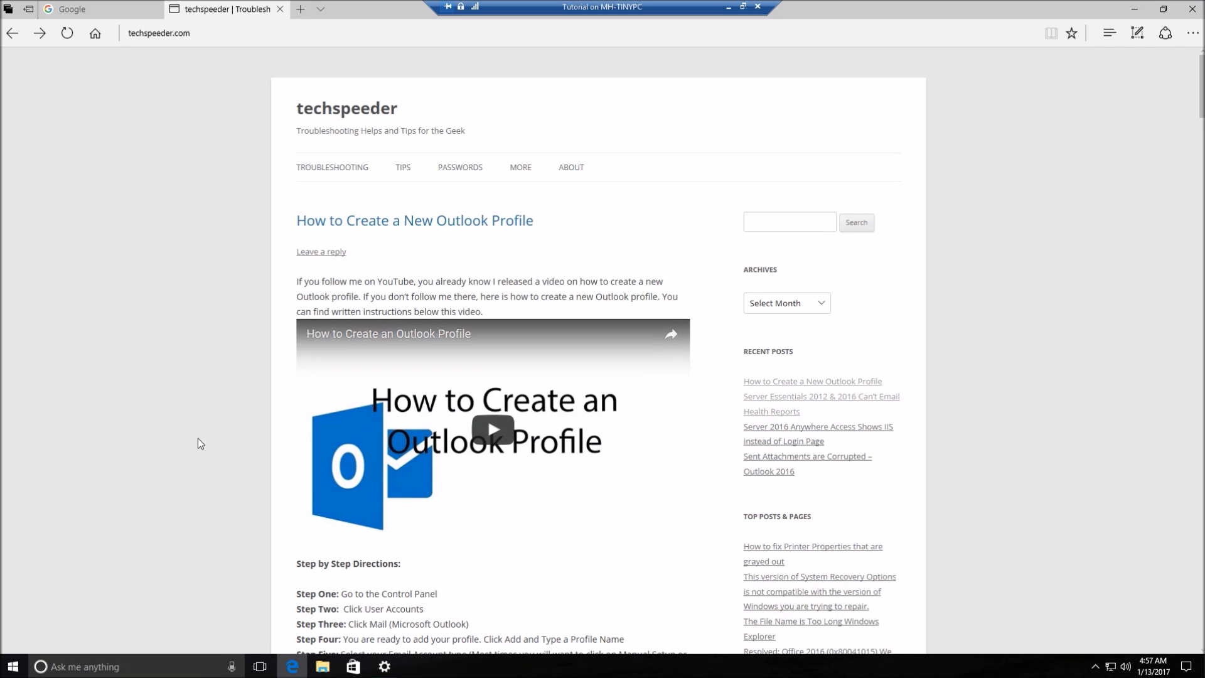
mouse_move(319, 310)
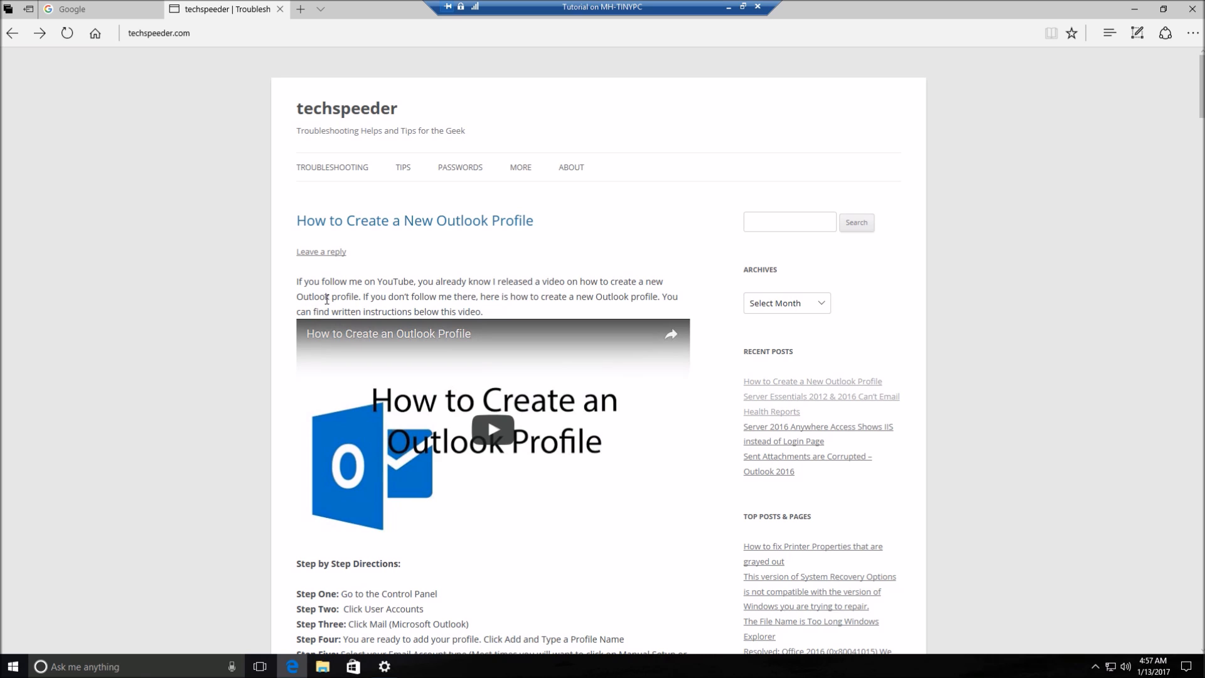
mouse_move(8, 10)
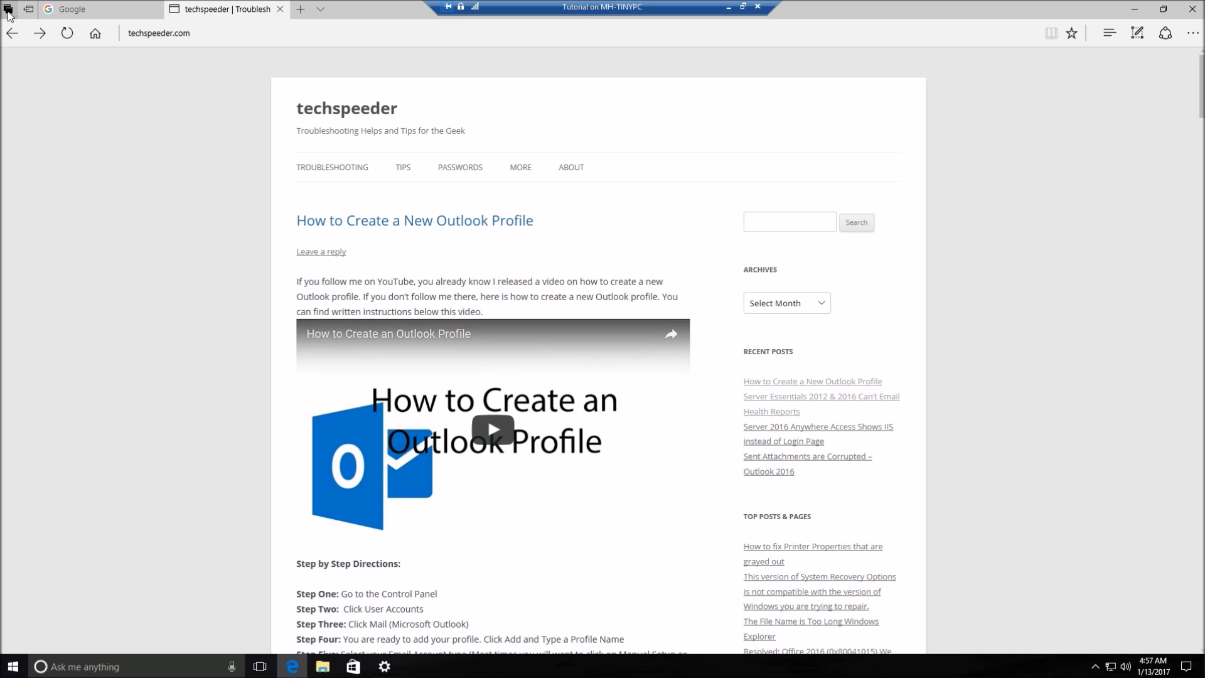
click(8, 10)
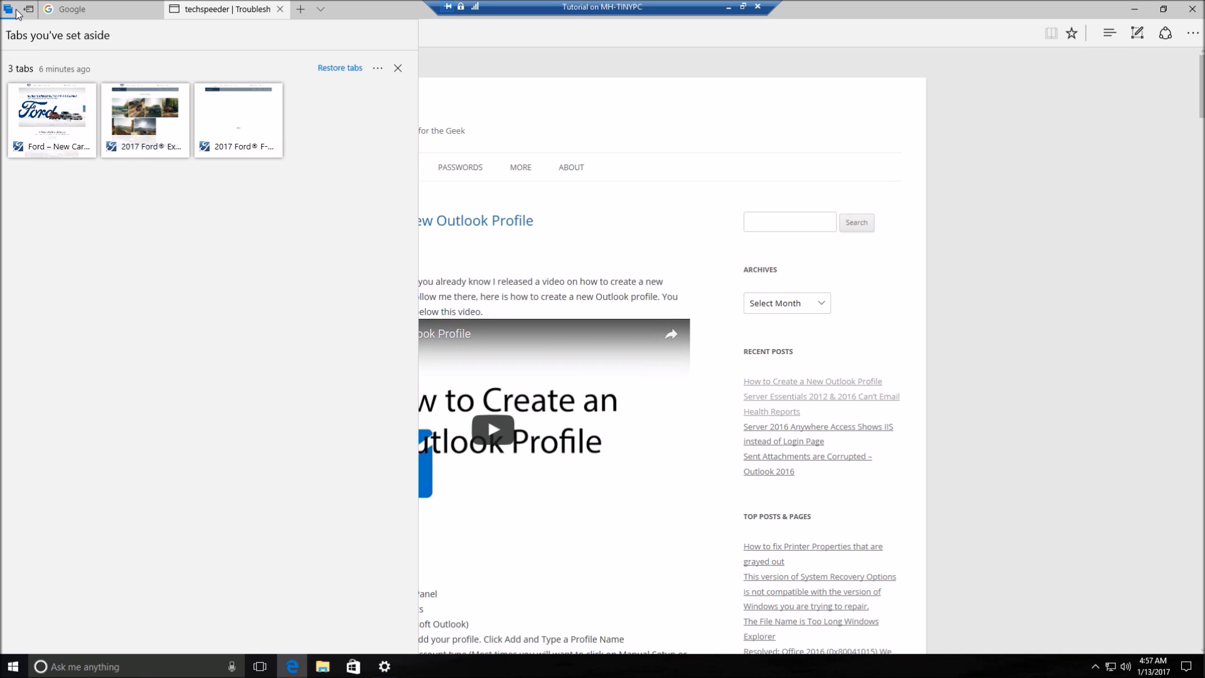
mouse_move(254, 108)
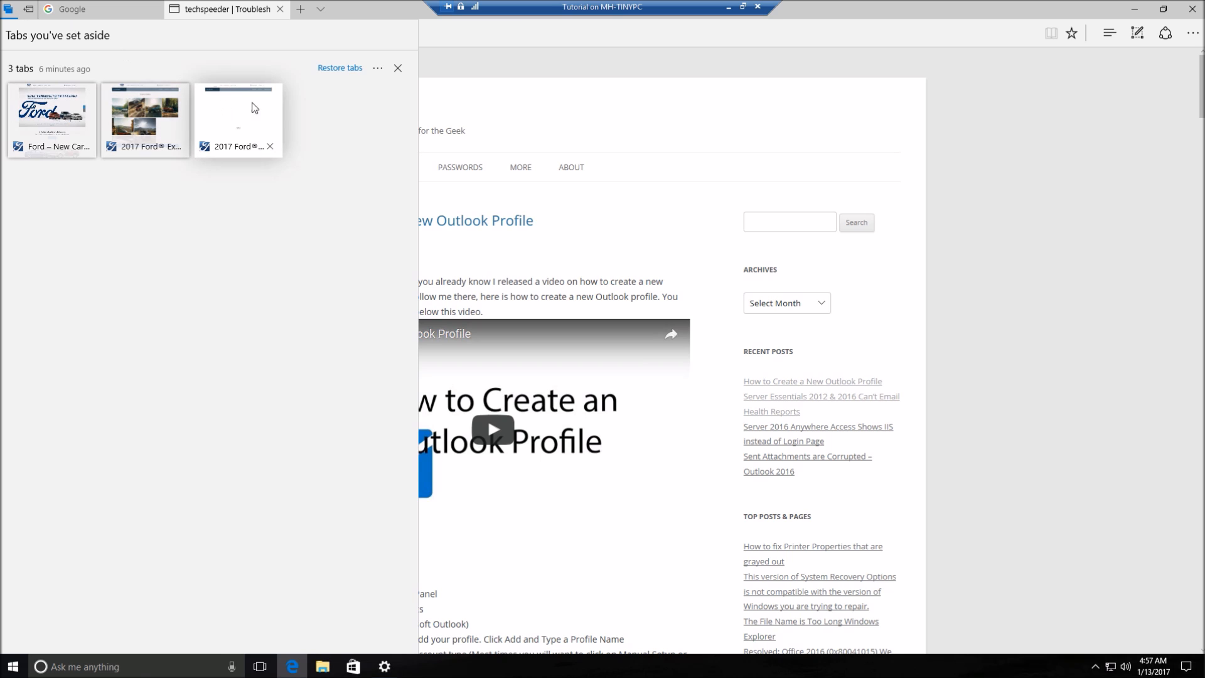
click(376, 67)
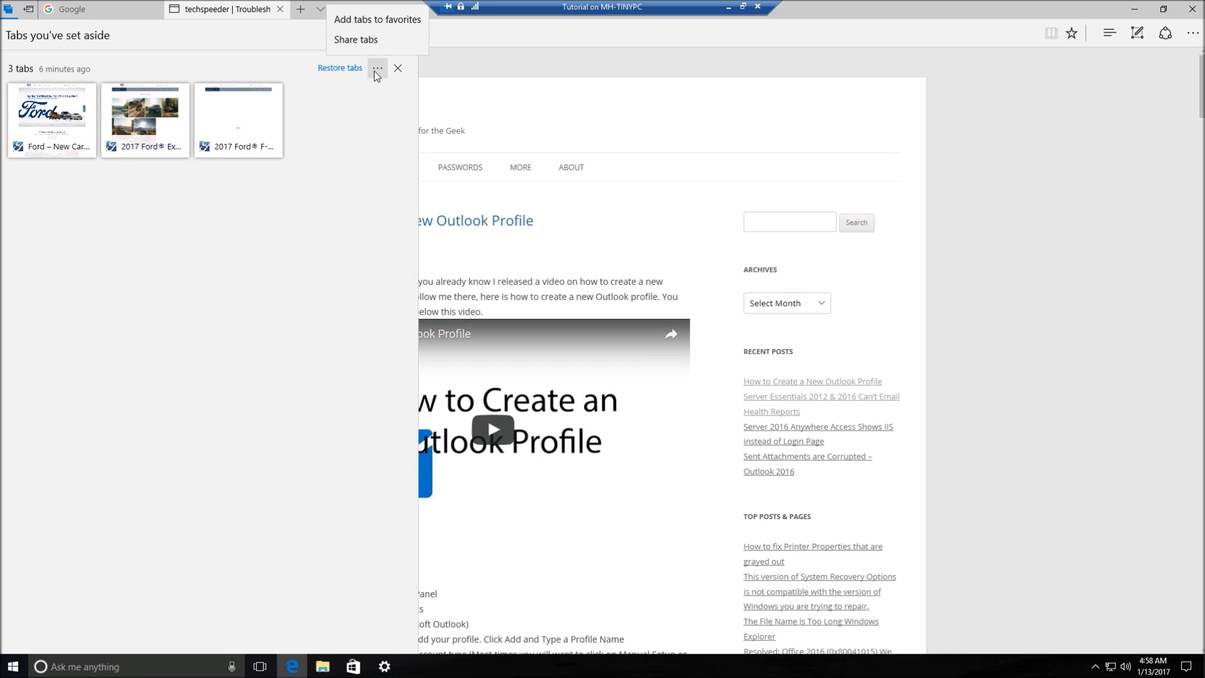
mouse_move(361, 52)
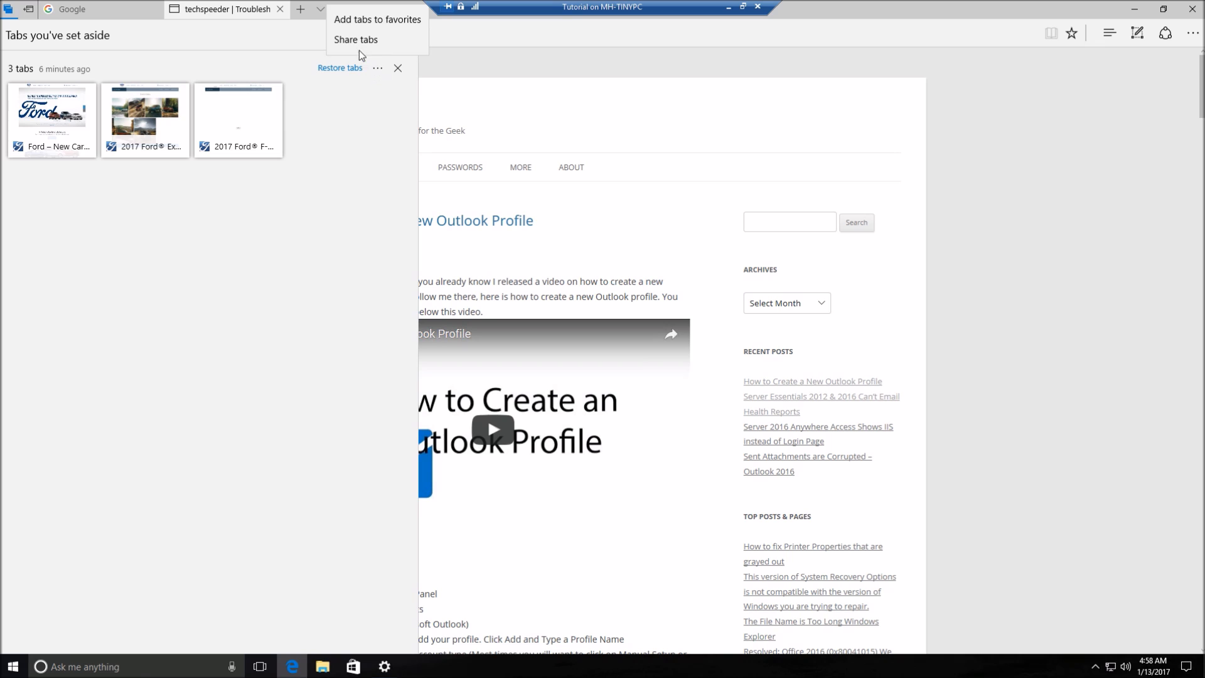
mouse_move(359, 48)
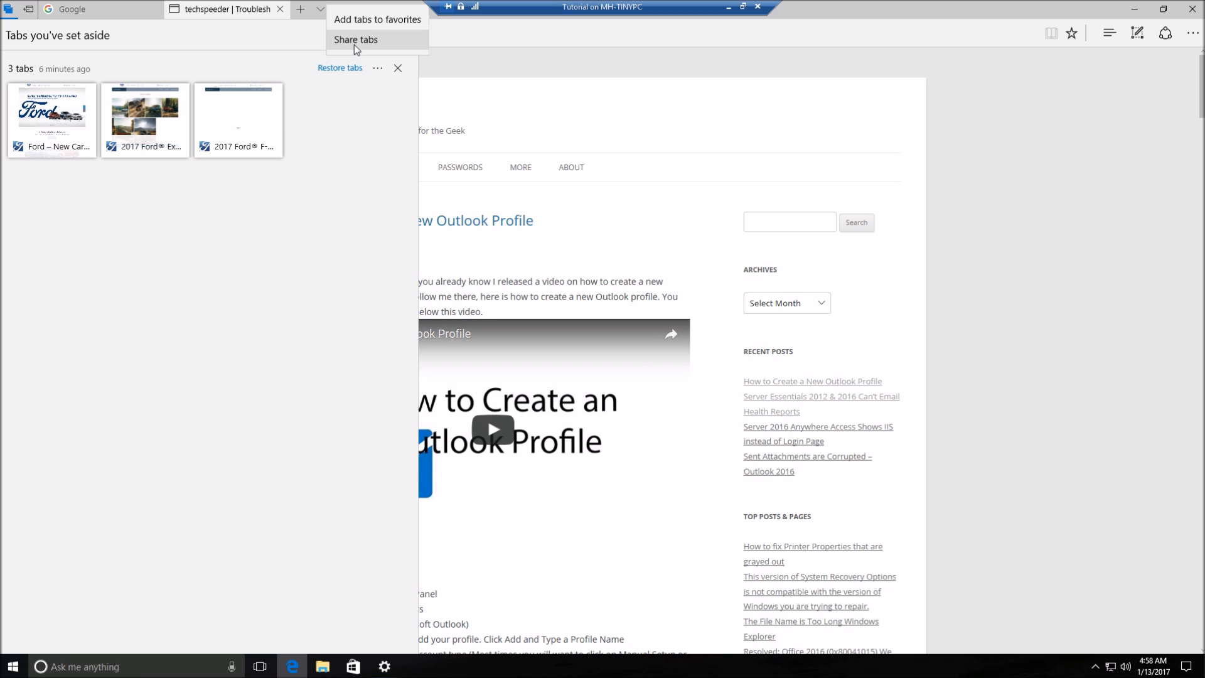
click(357, 39)
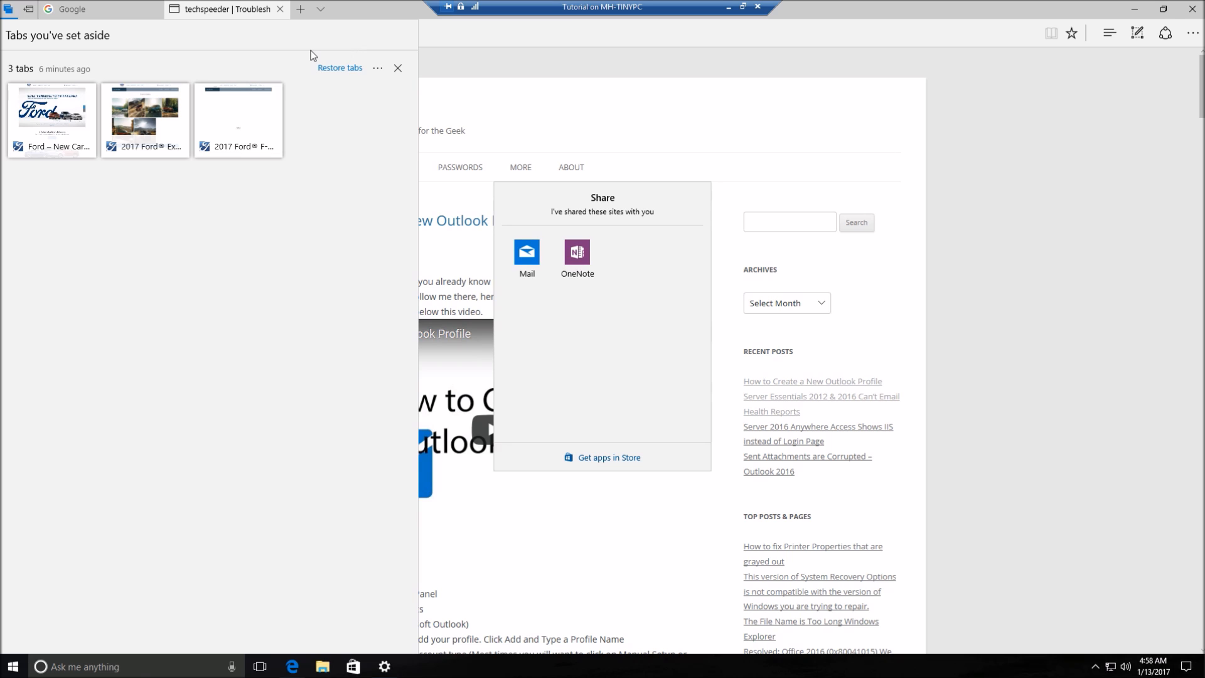
mouse_move(343, 40)
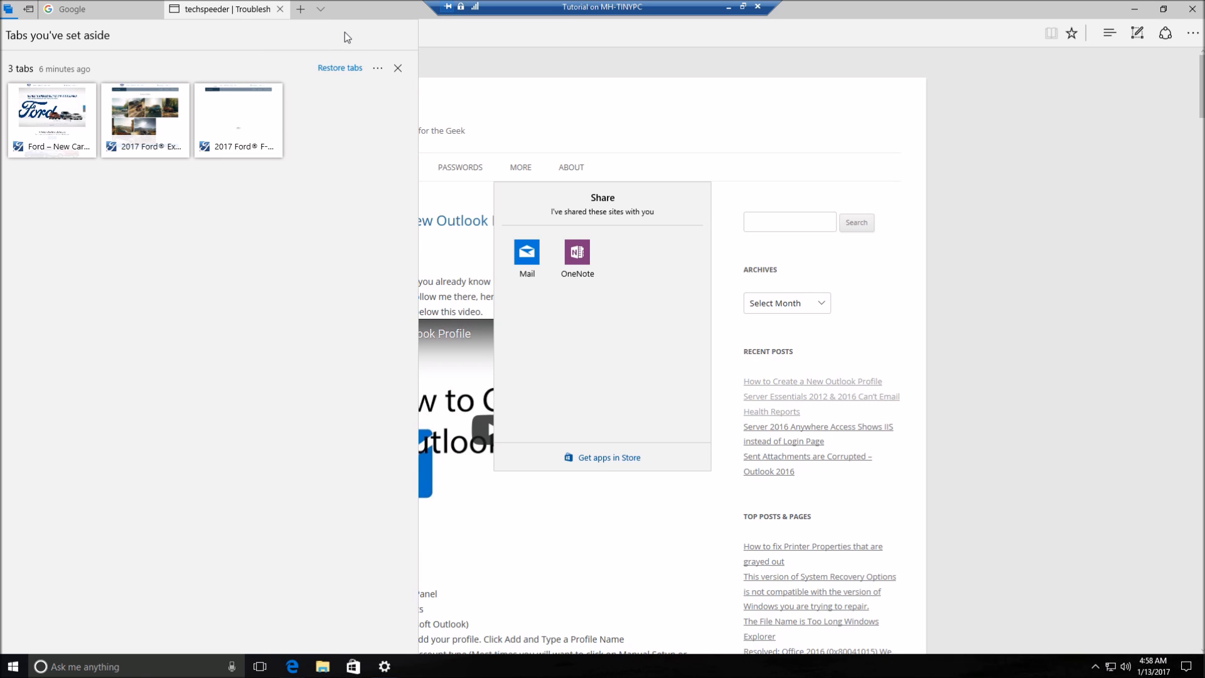
mouse_move(360, 61)
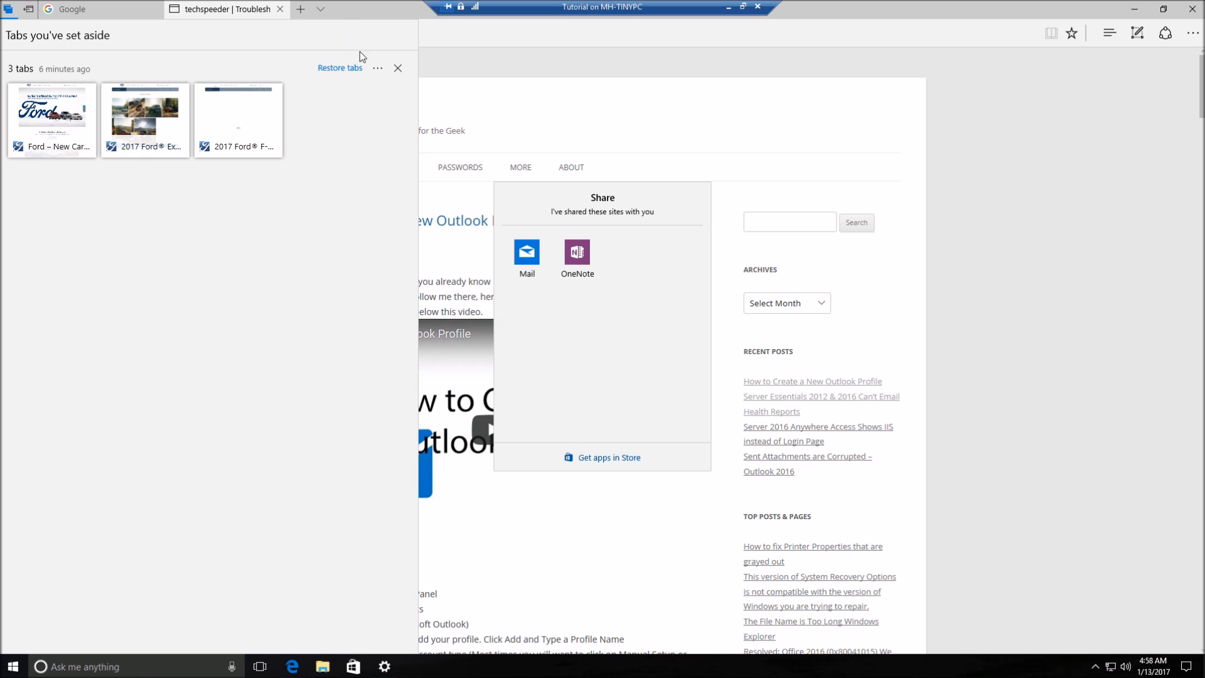
mouse_move(359, 211)
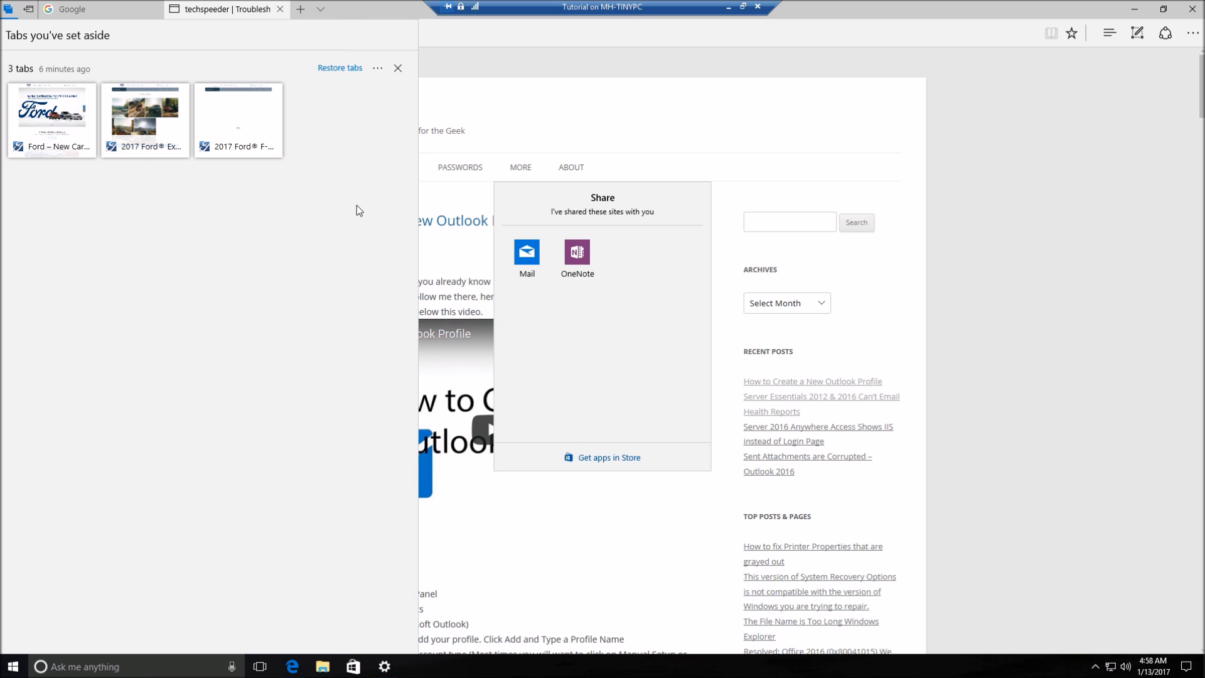
mouse_move(370, 203)
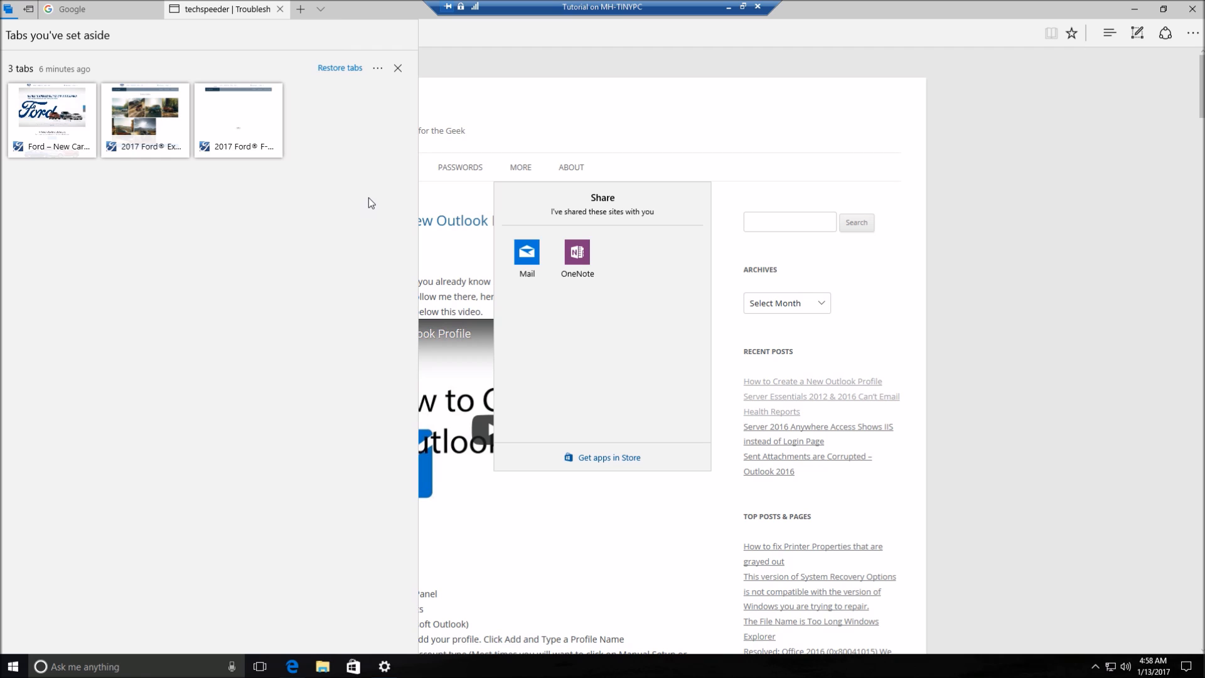
mouse_move(377, 200)
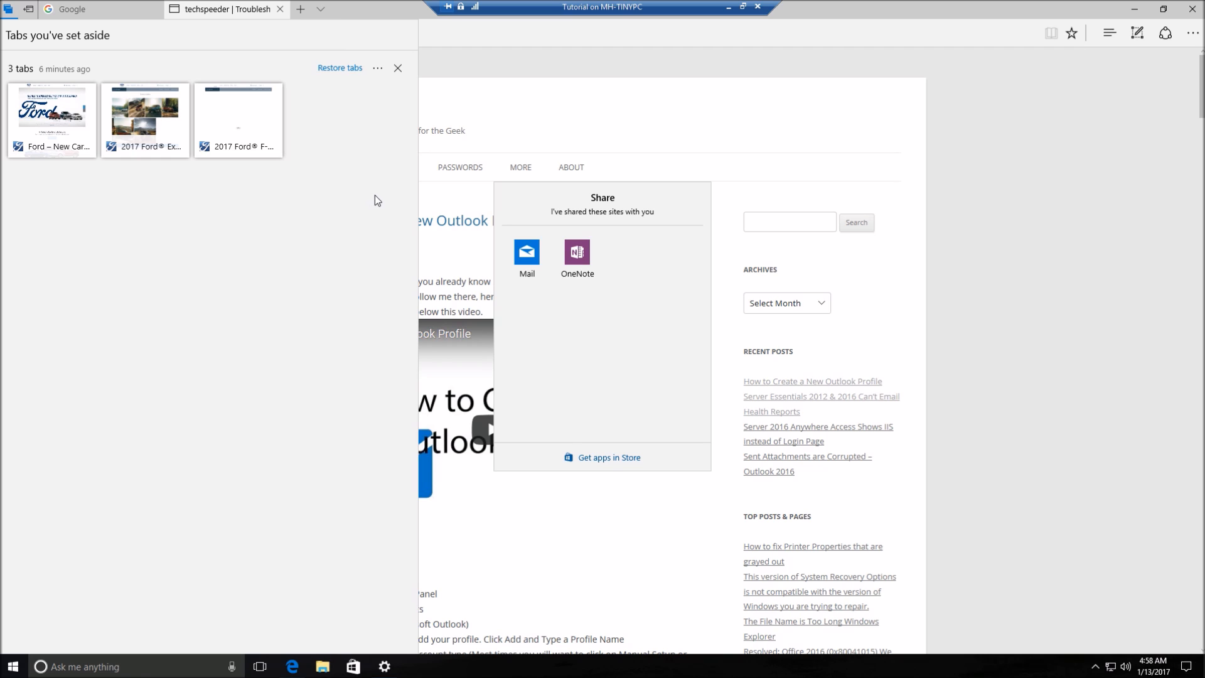
mouse_move(382, 195)
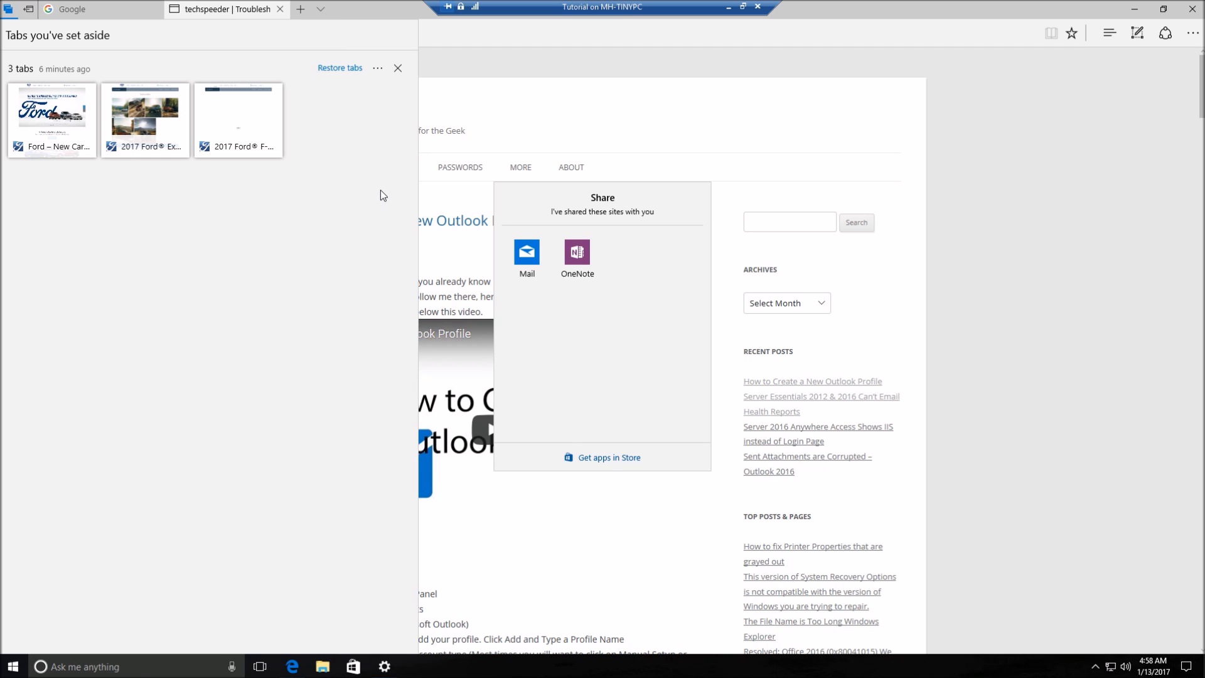
mouse_move(525, 83)
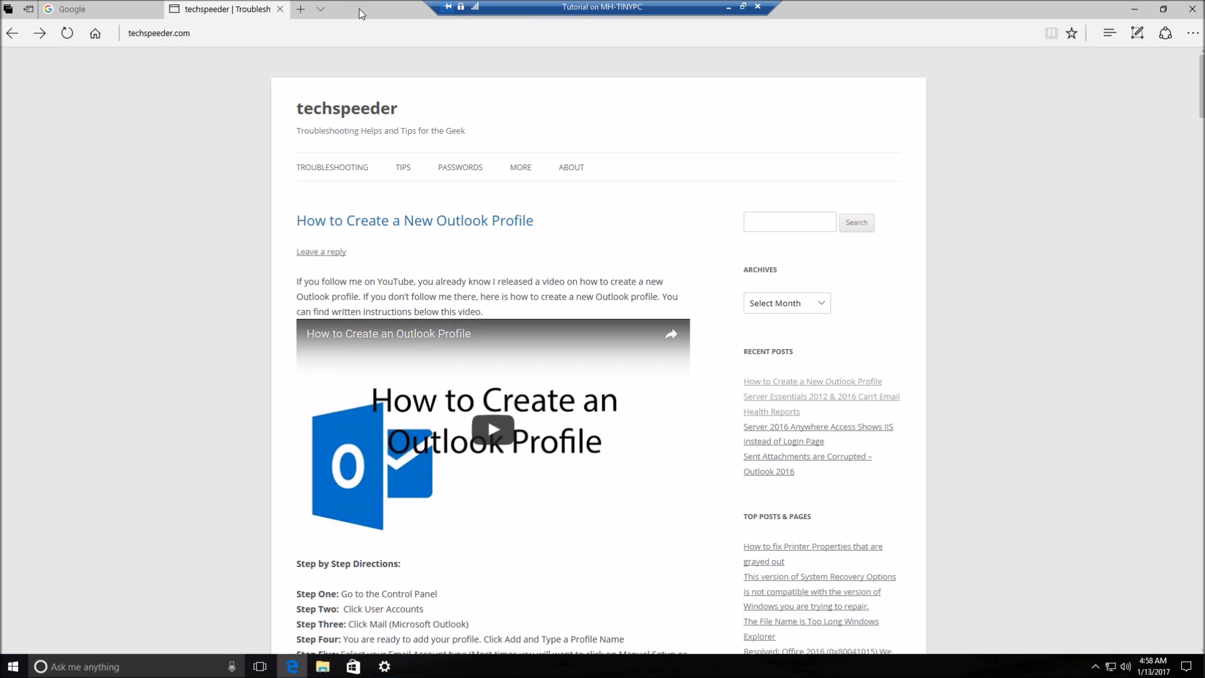
Start the free CCleaner download and dismiss the ccsetup_525.exe Run/Save prompt
click(301, 10)
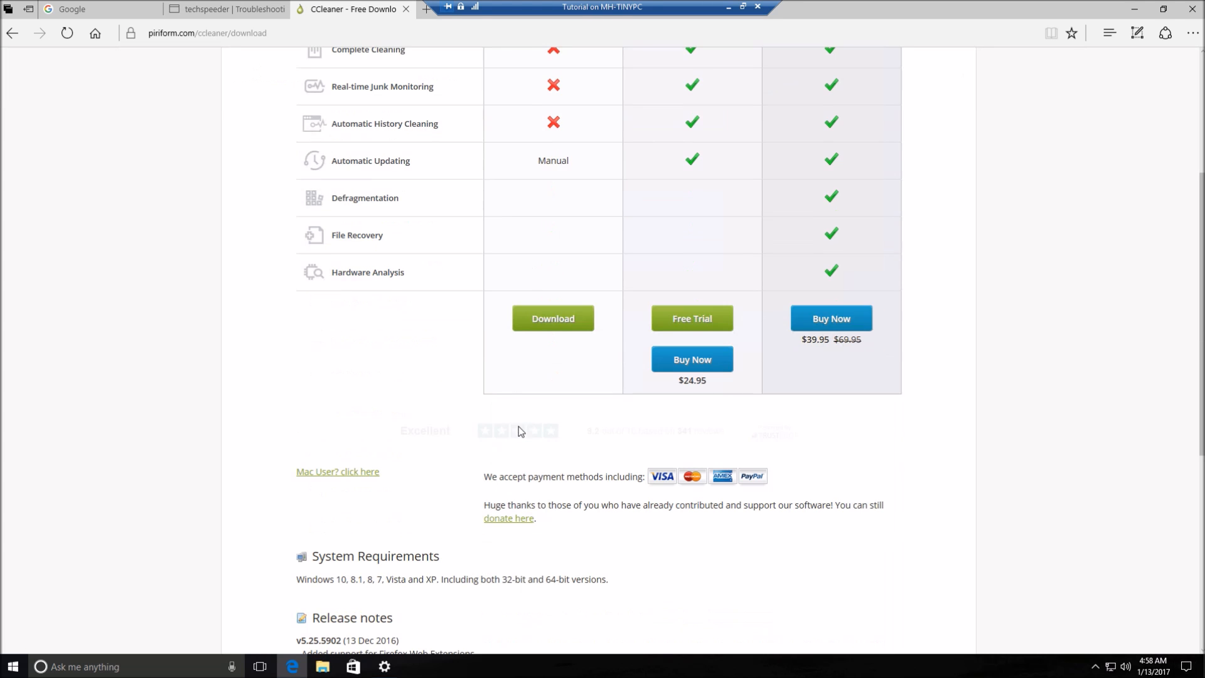
click(553, 317)
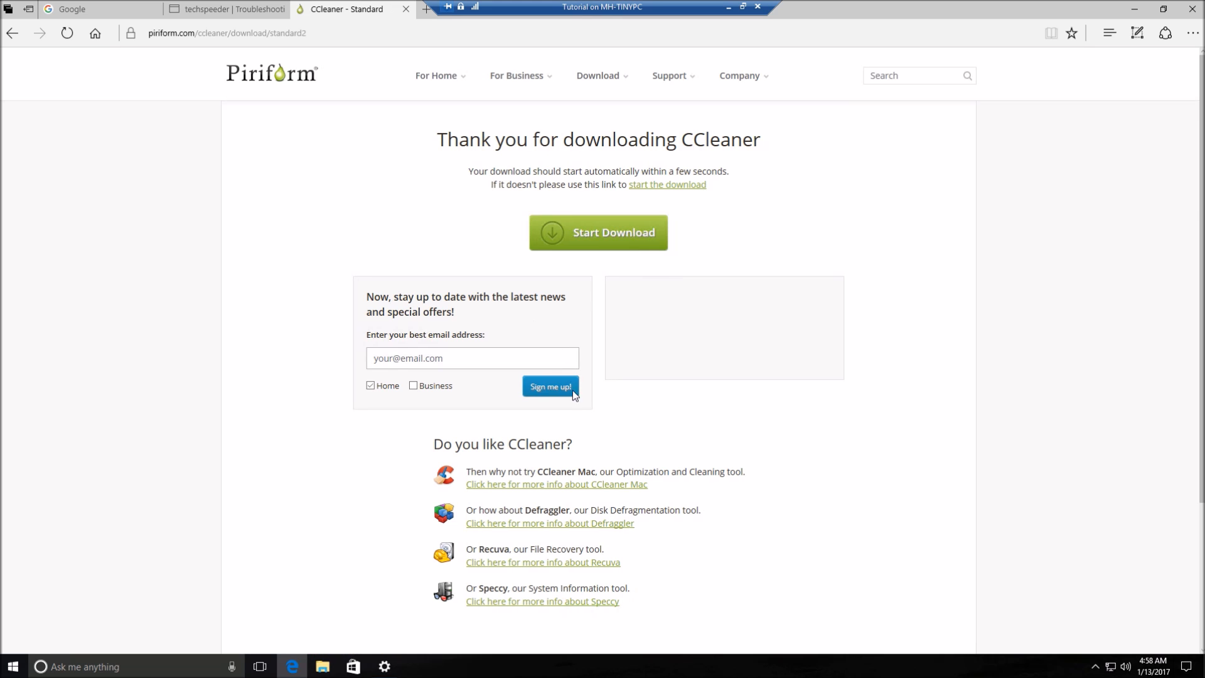
click(597, 233)
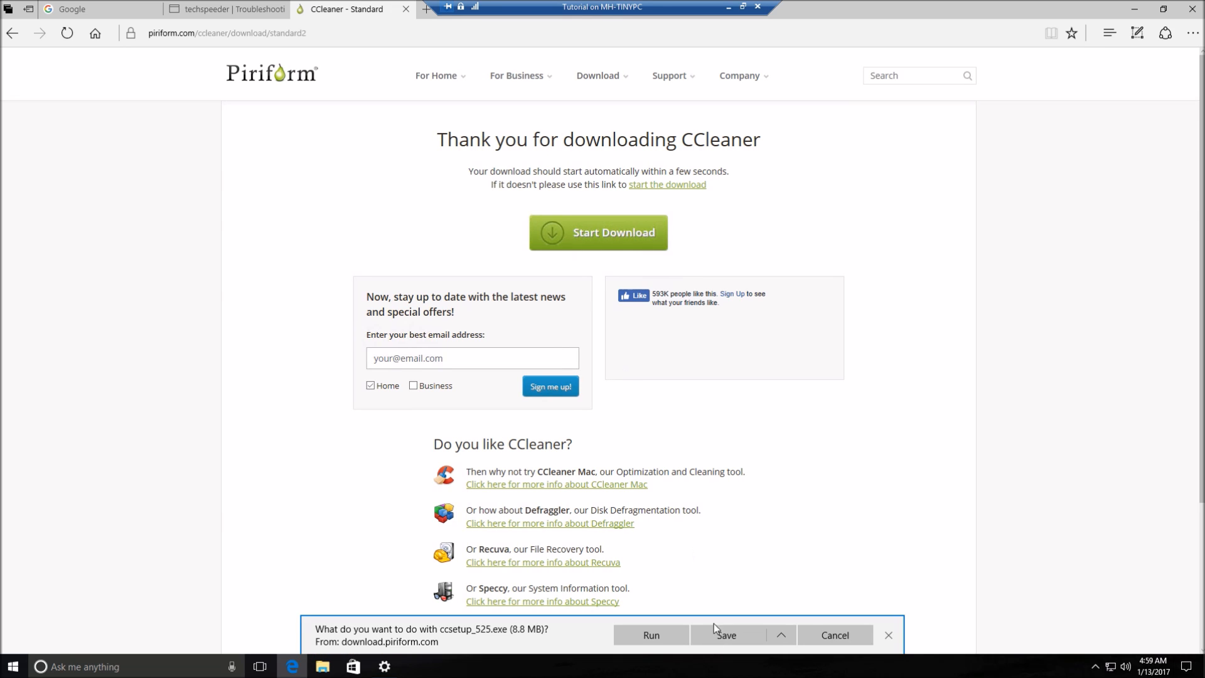
mouse_move(647, 630)
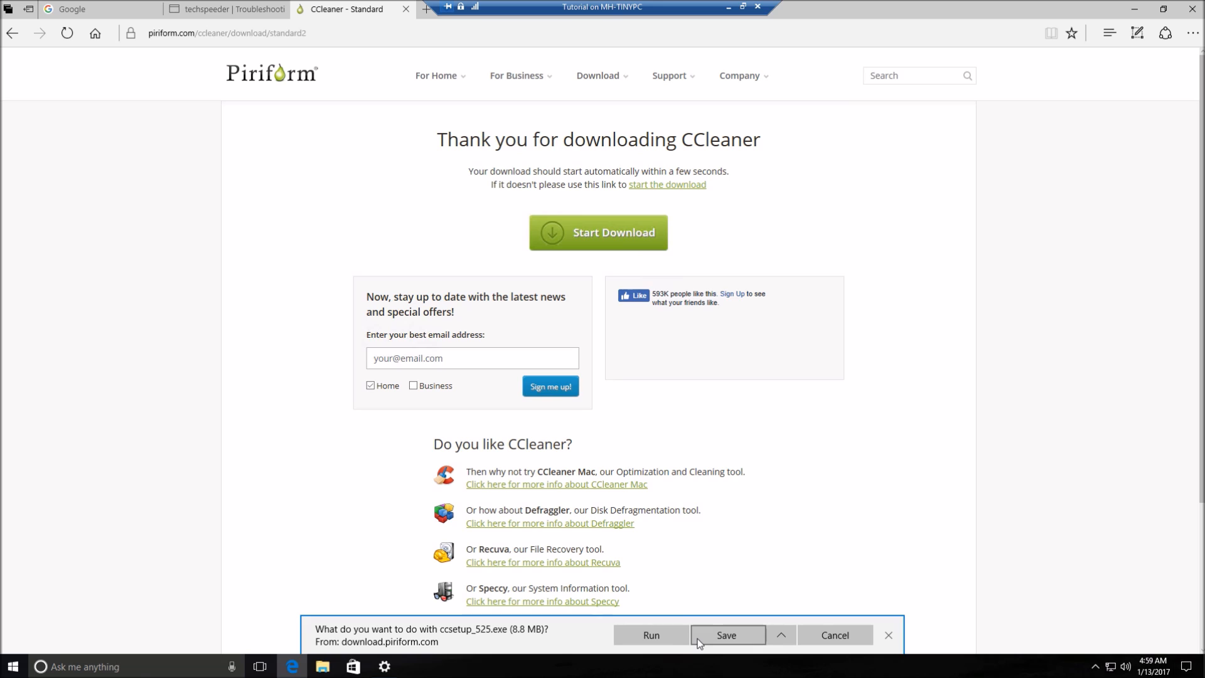
click(785, 635)
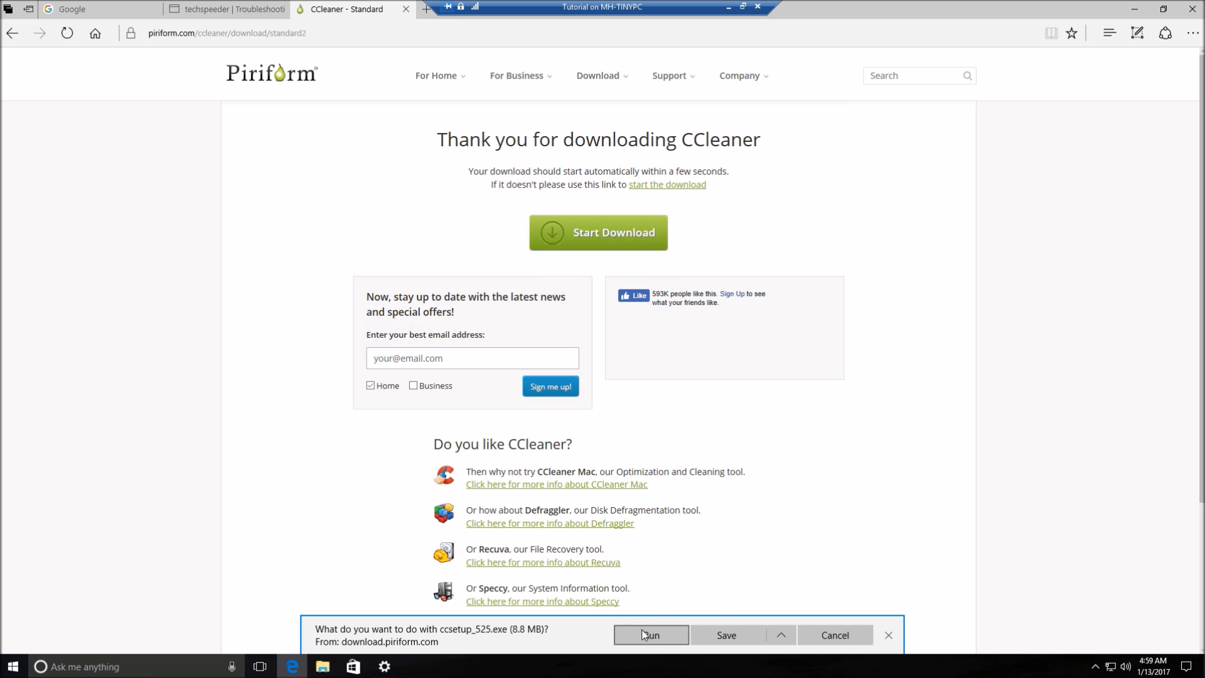
mouse_move(818, 638)
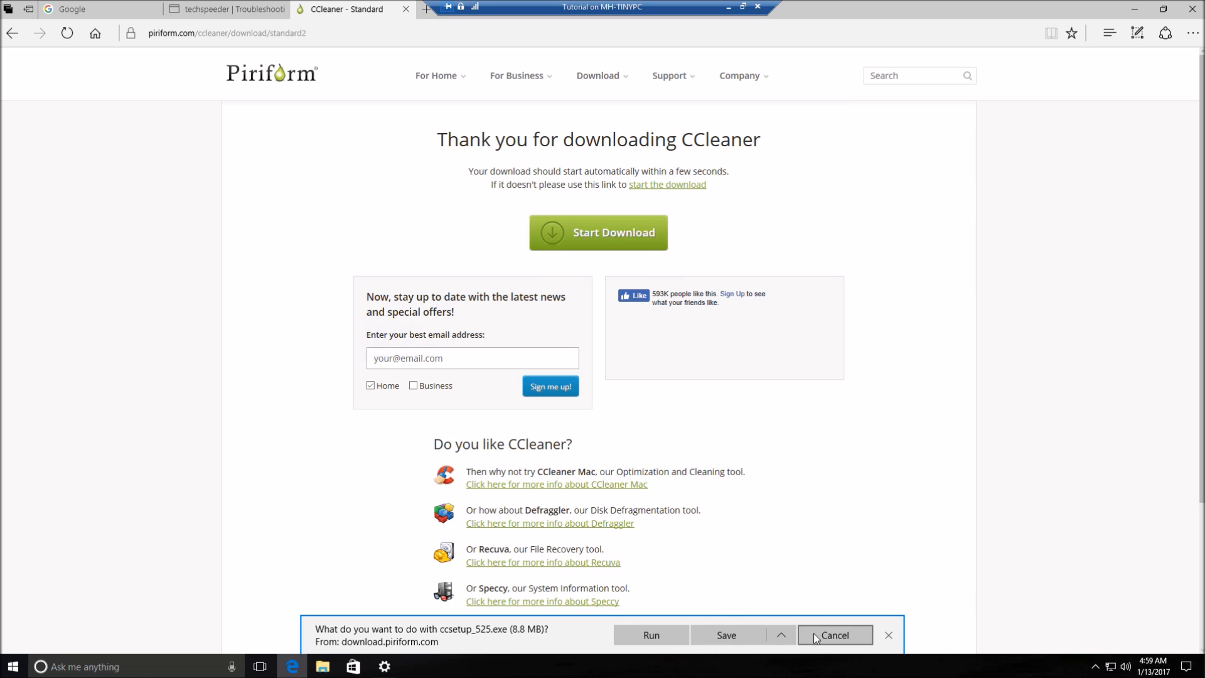
mouse_move(698, 625)
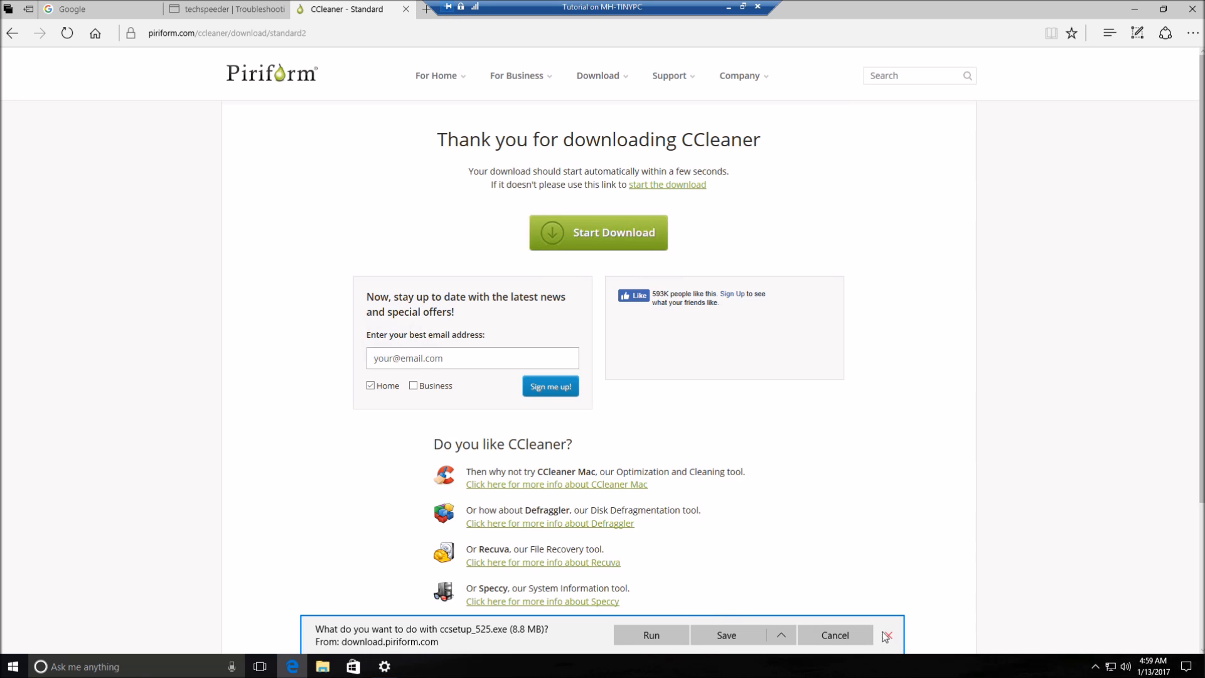
mouse_move(891, 637)
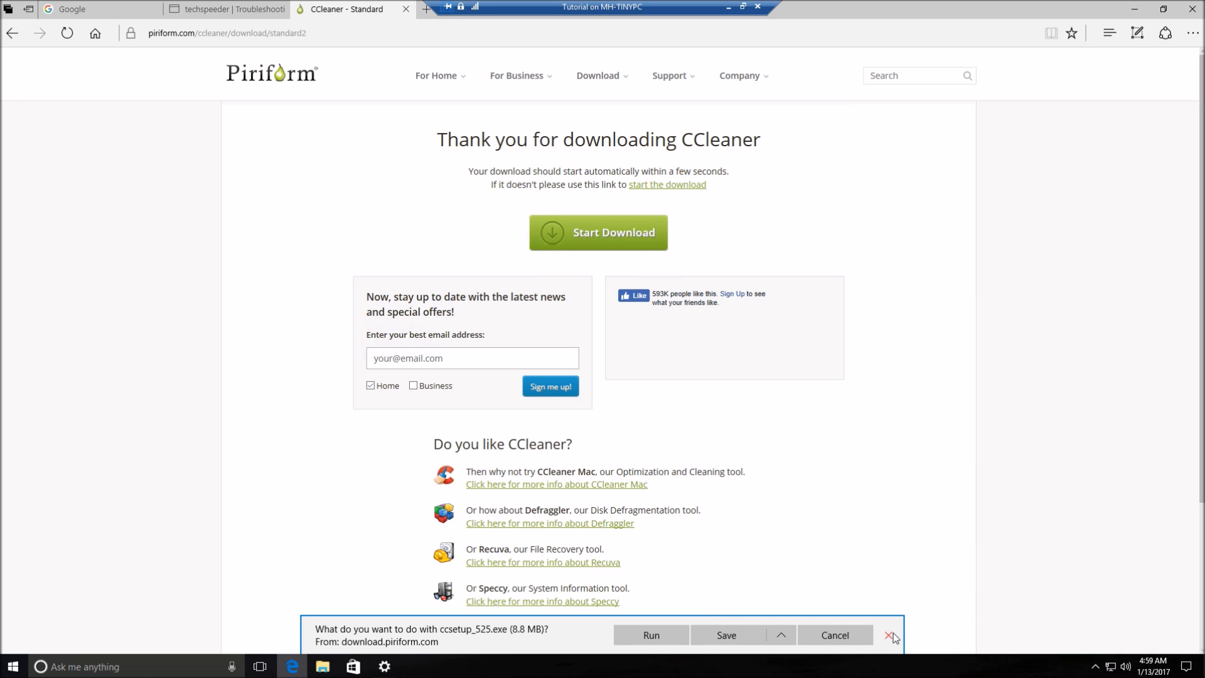
click(890, 635)
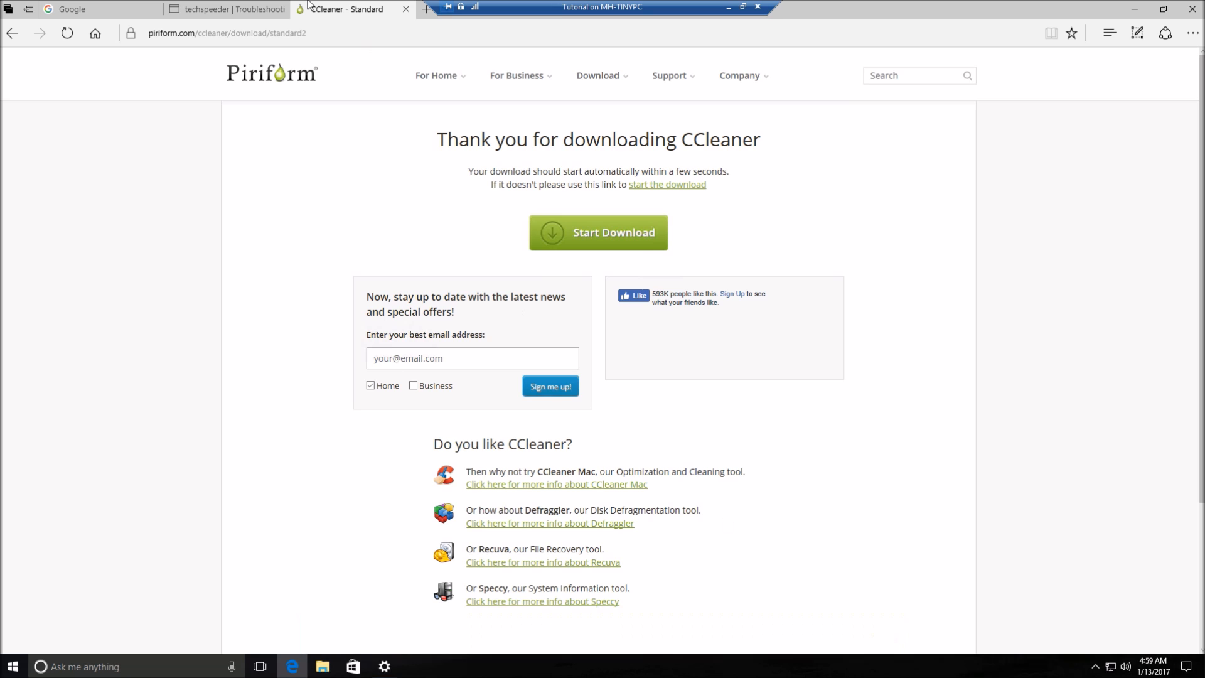
mouse_move(1163, 7)
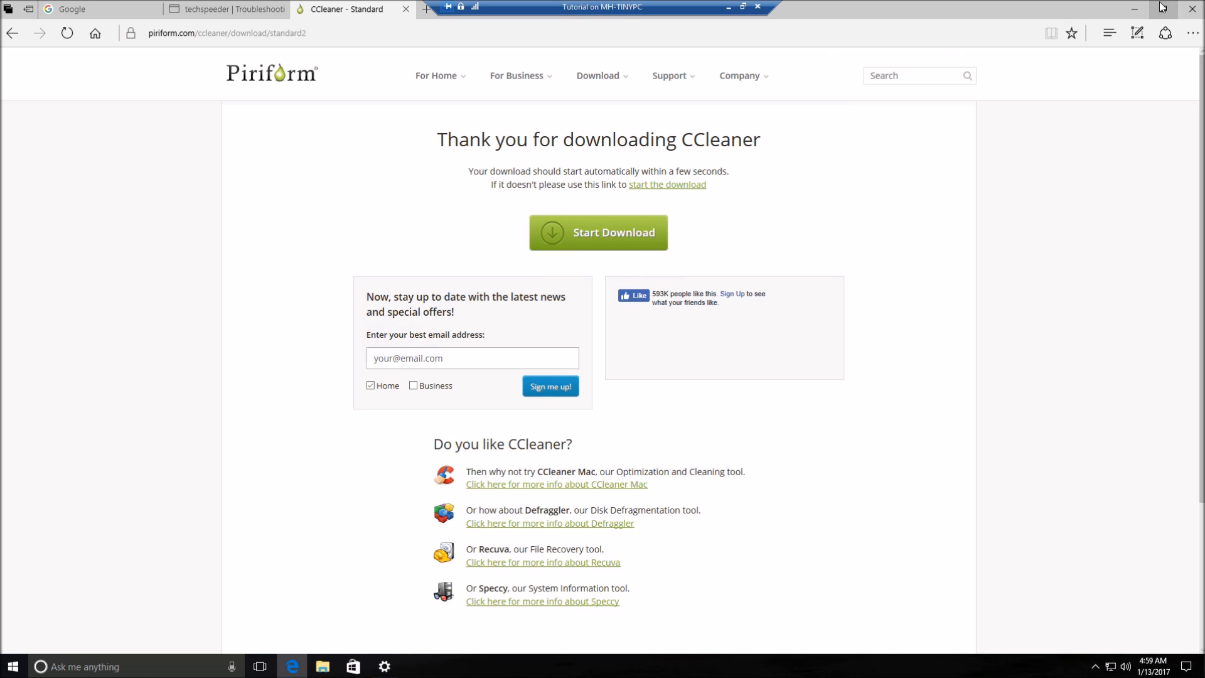
Restore Edge to a smaller window and show its more-actions menu
click(742, 13)
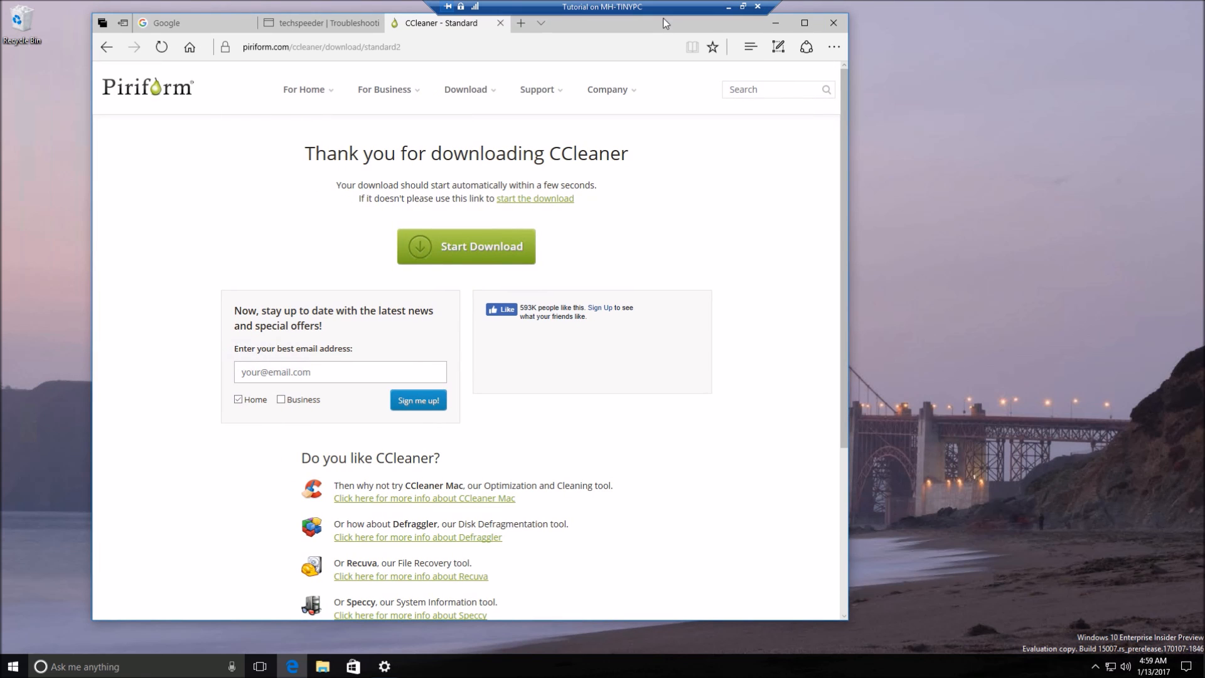
mouse_move(783, 63)
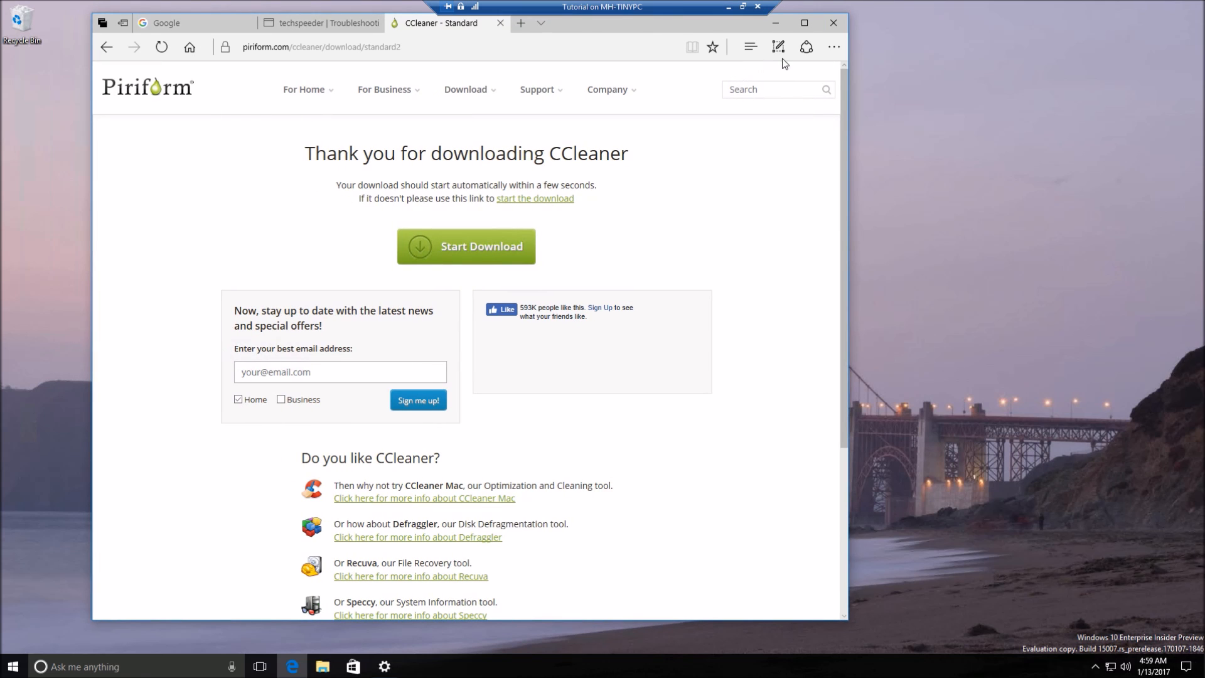
click(833, 48)
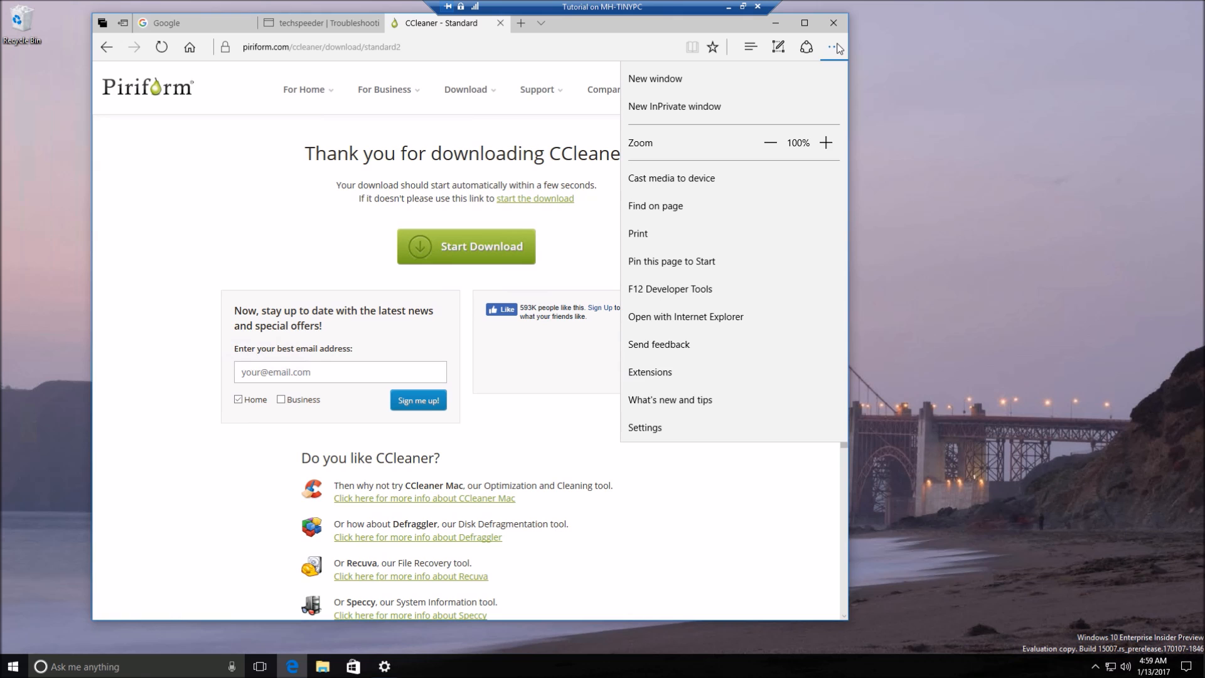
mouse_move(711, 447)
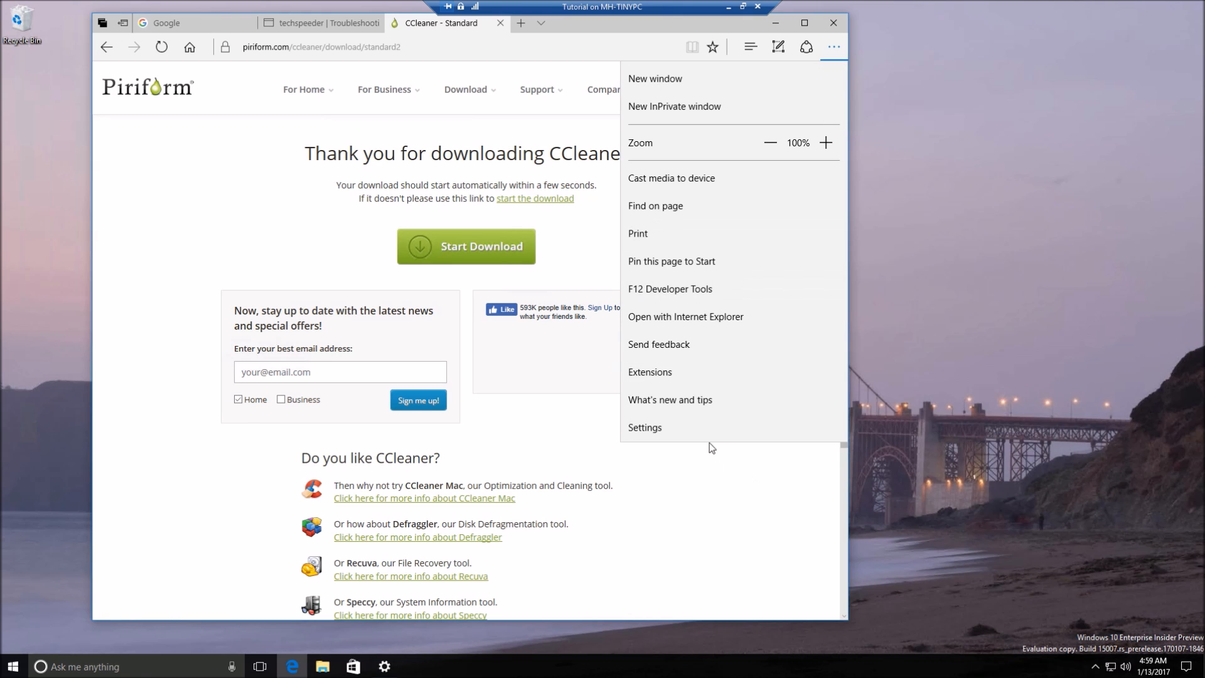
mouse_move(706, 434)
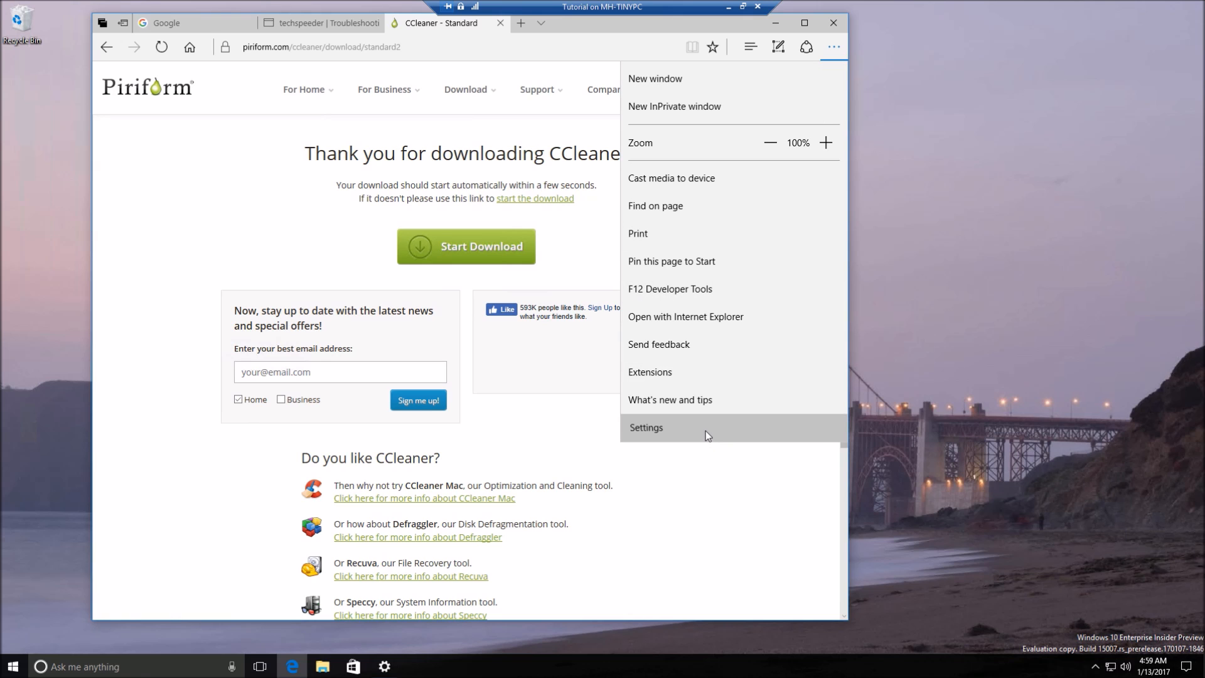
mouse_move(684, 341)
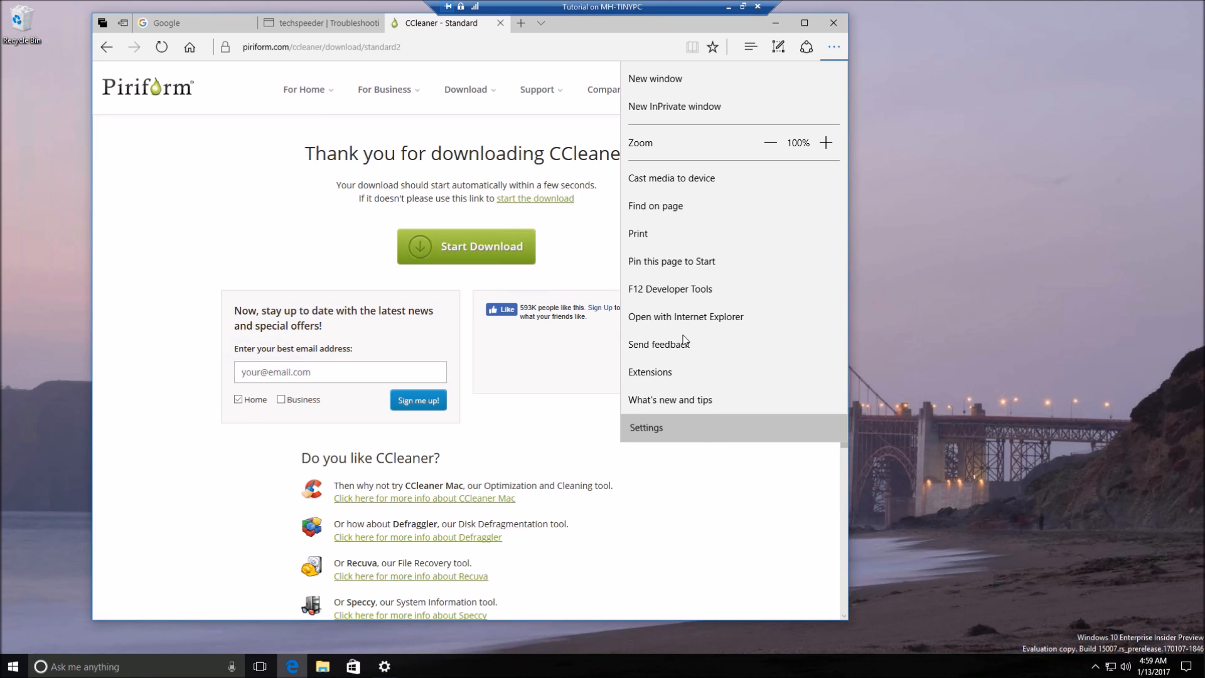
mouse_move(690, 337)
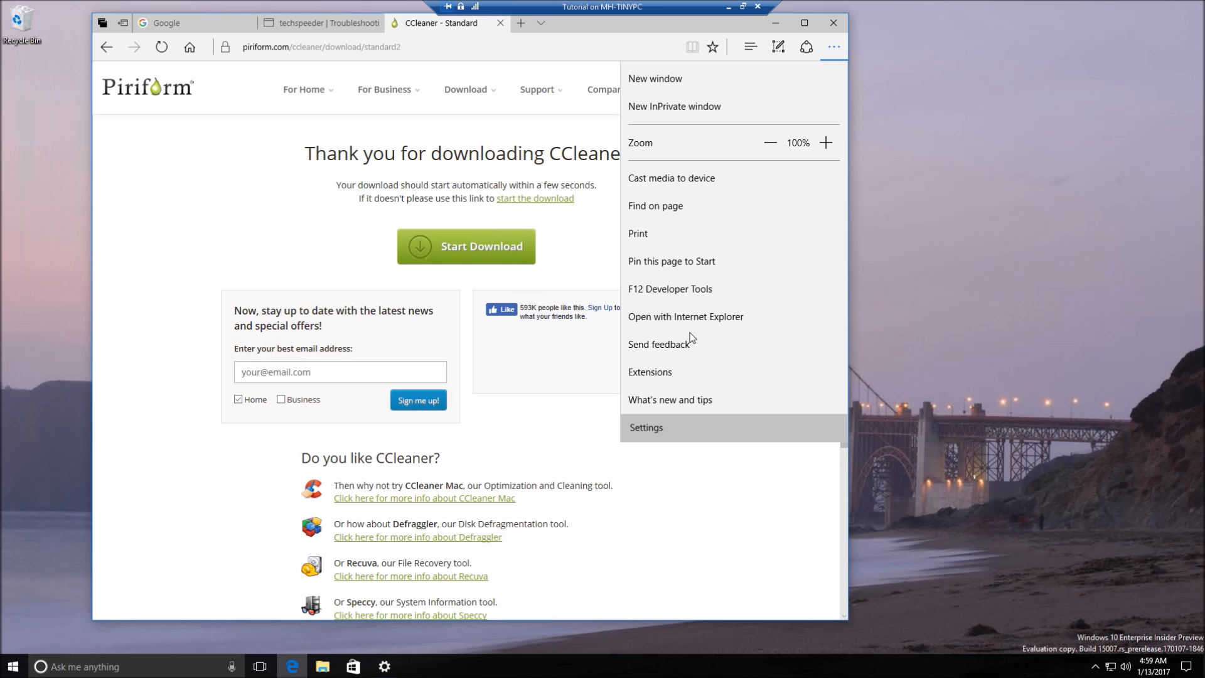
mouse_move(693, 328)
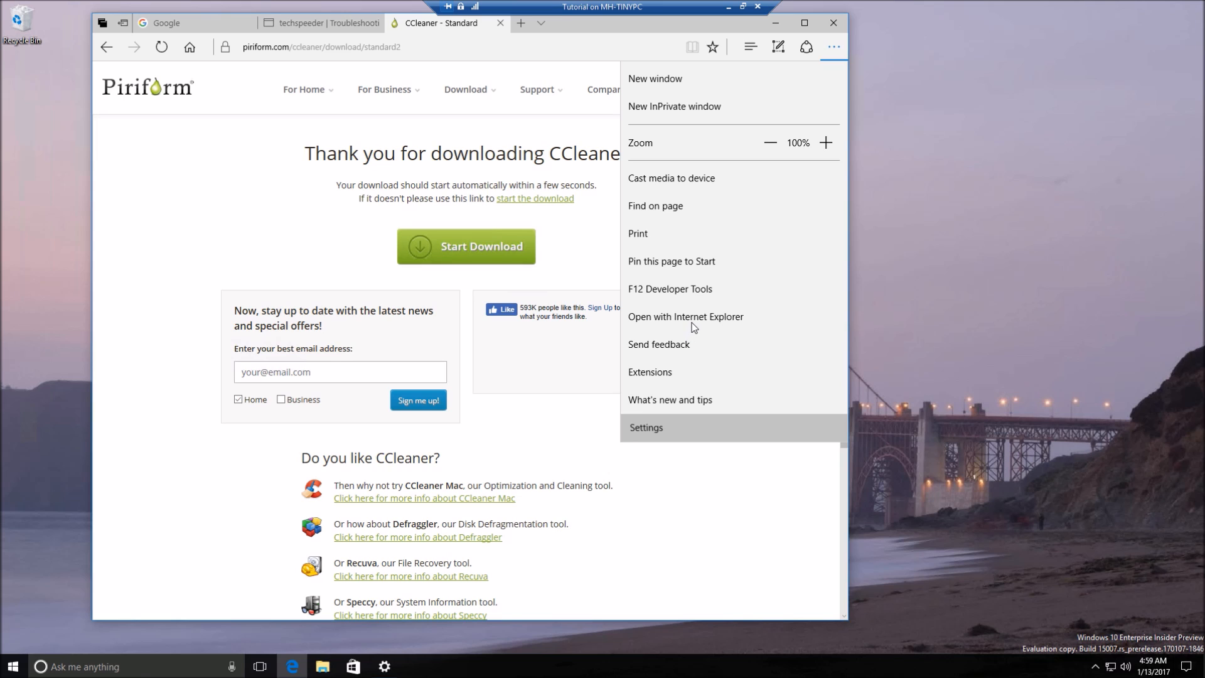
mouse_move(693, 323)
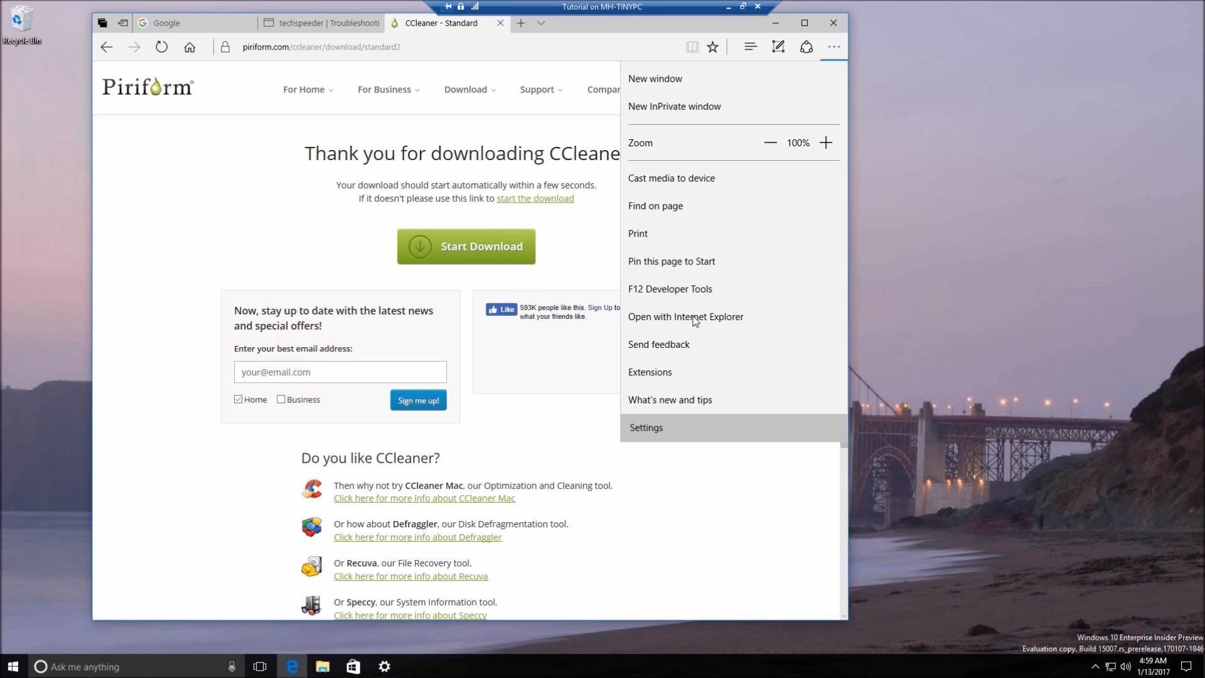
mouse_move(706, 274)
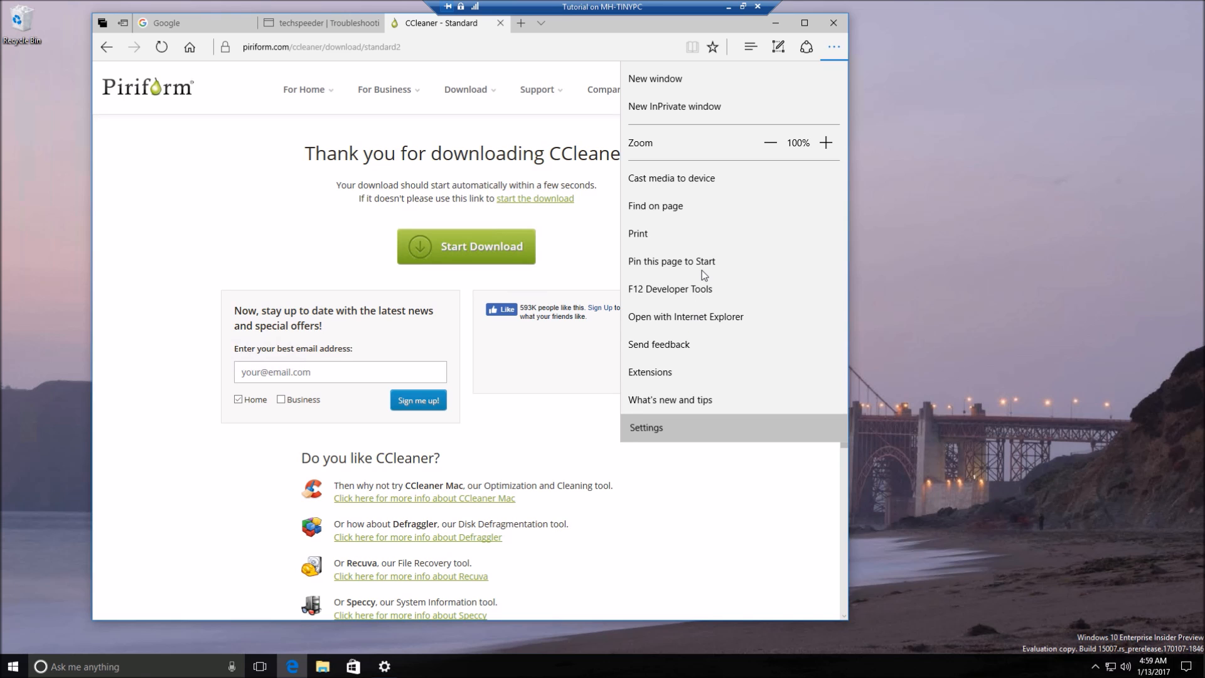
mouse_move(709, 274)
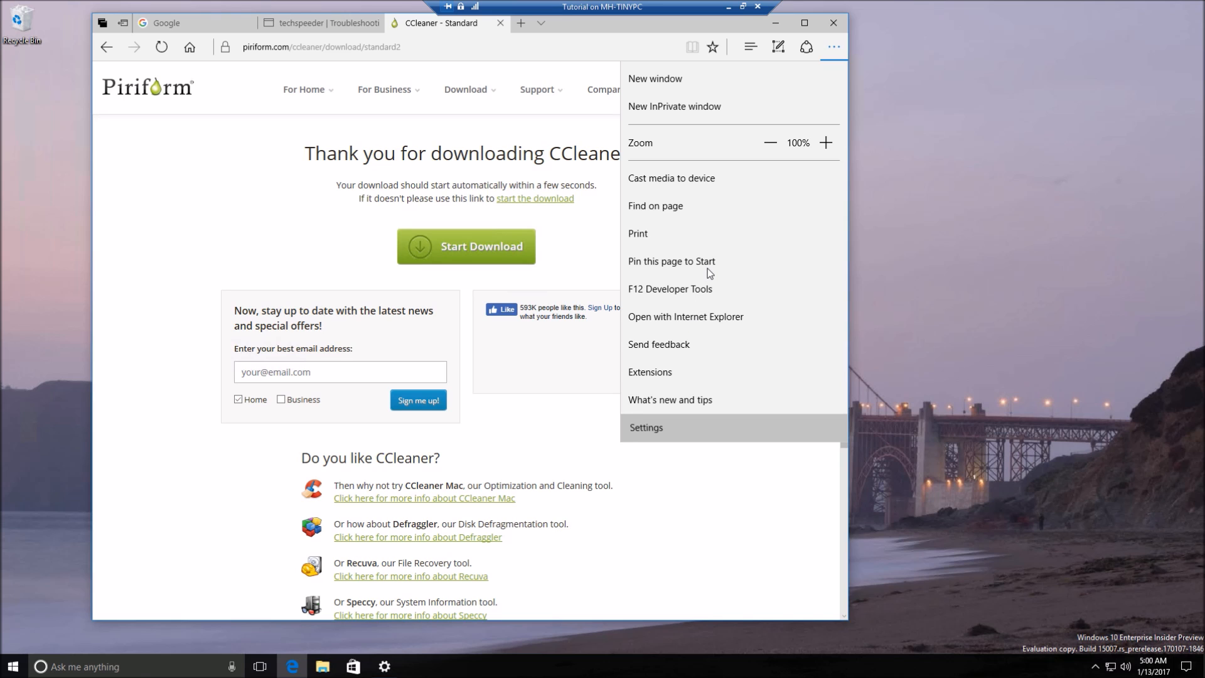
mouse_move(883, 669)
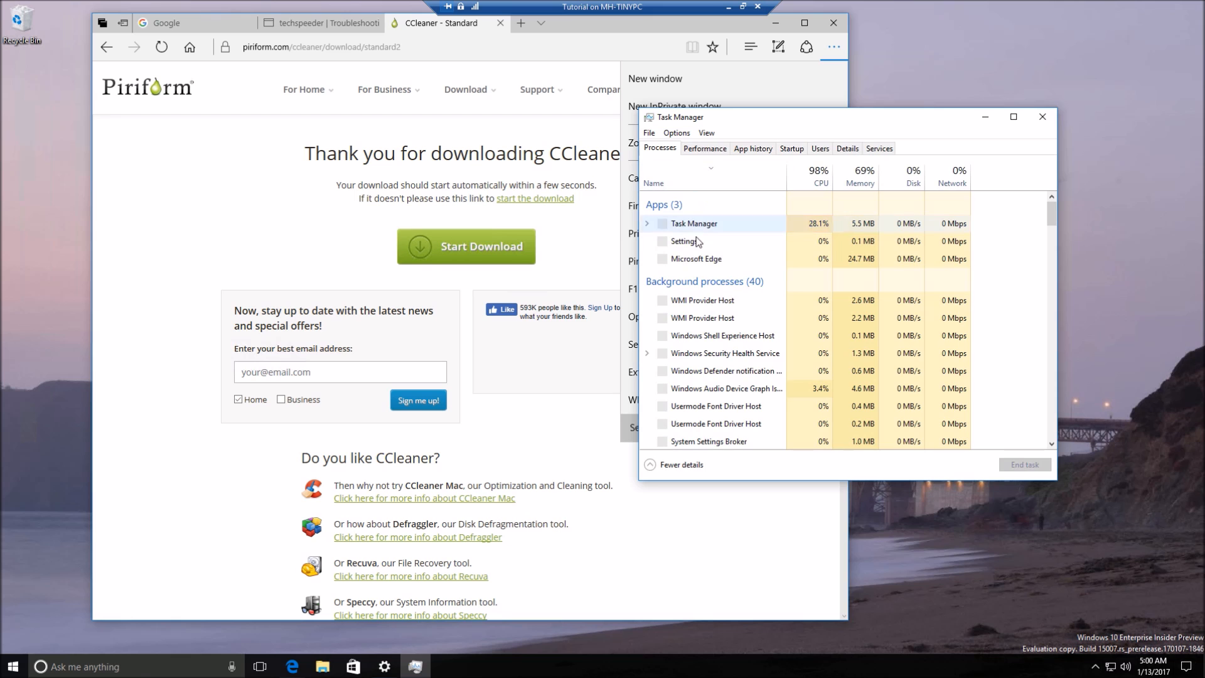
Close Task Manager, leaving only the empty desktop
click(834, 23)
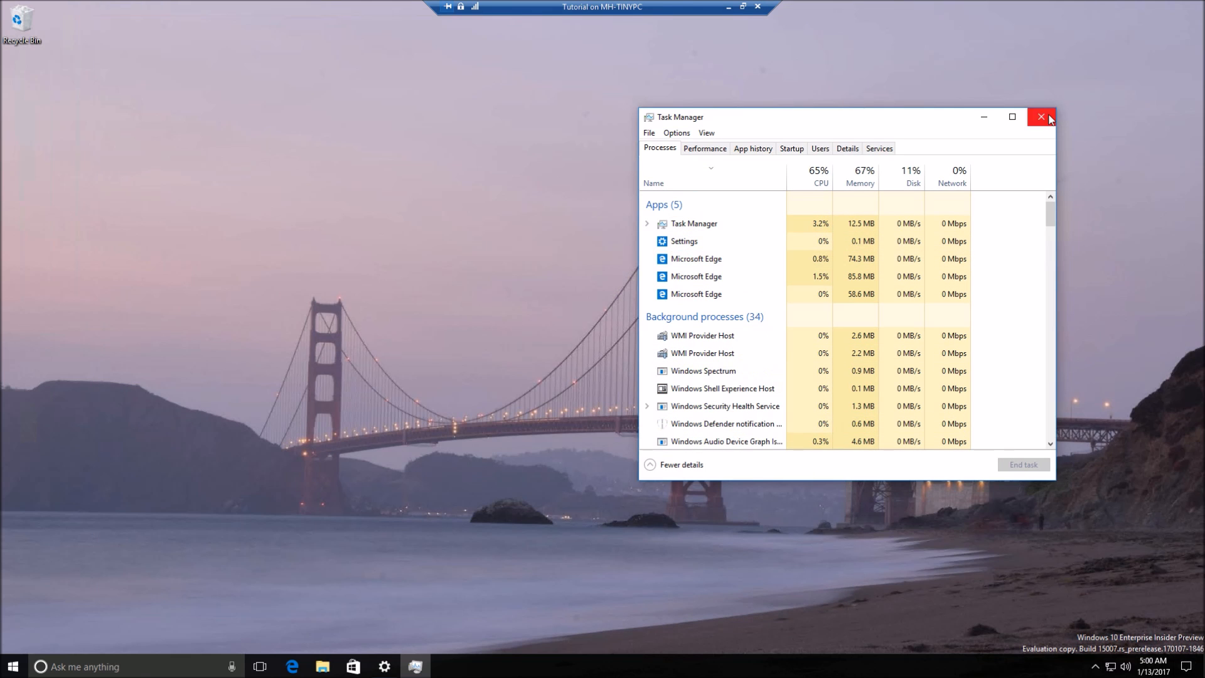
click(1040, 118)
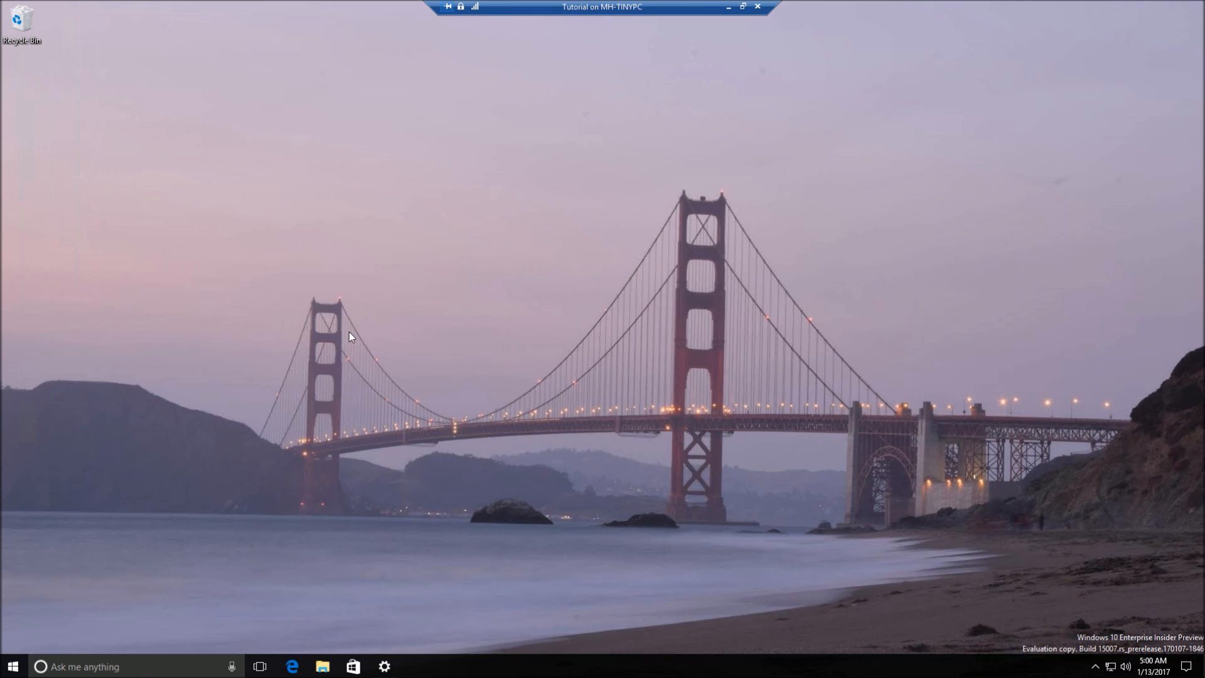
mouse_move(363, 349)
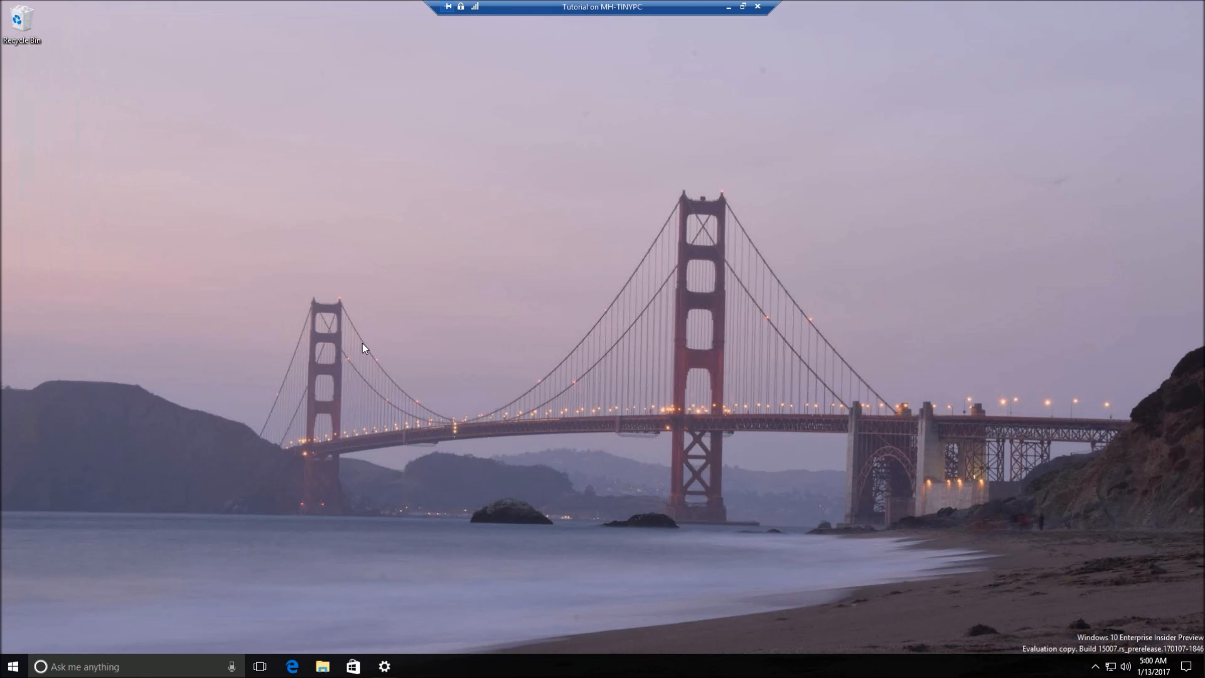
mouse_move(334, 359)
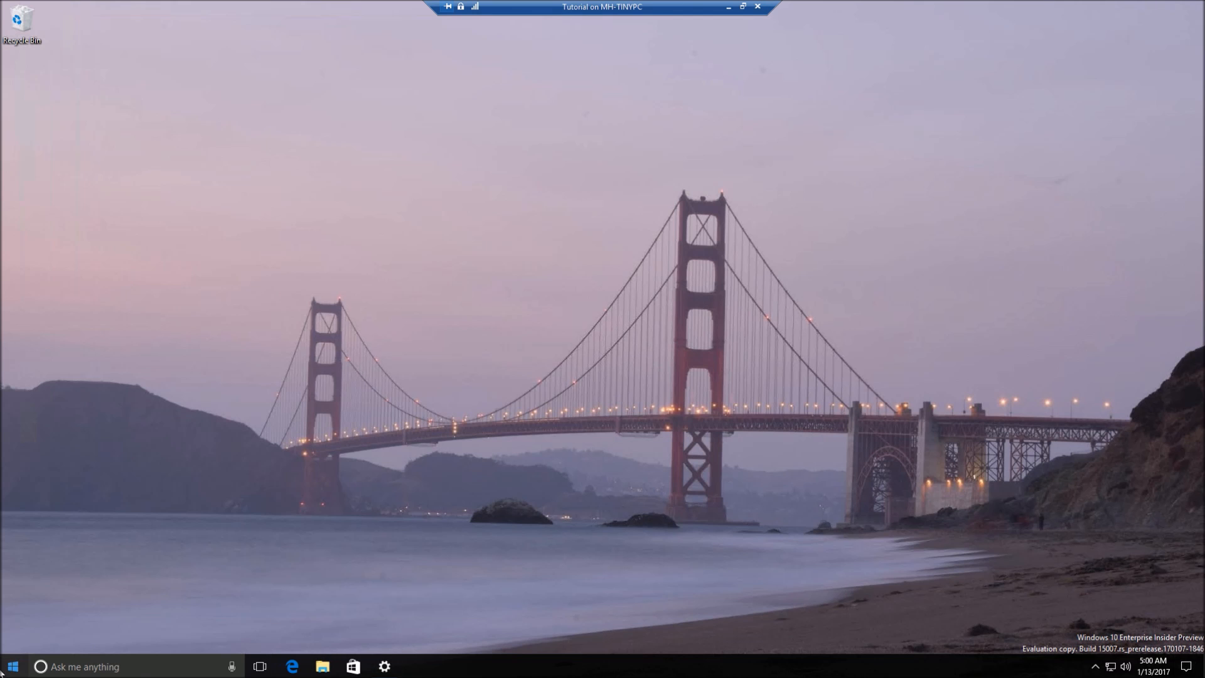
Launch Settings and scroll its categories down to Update & security and Holographic
click(385, 667)
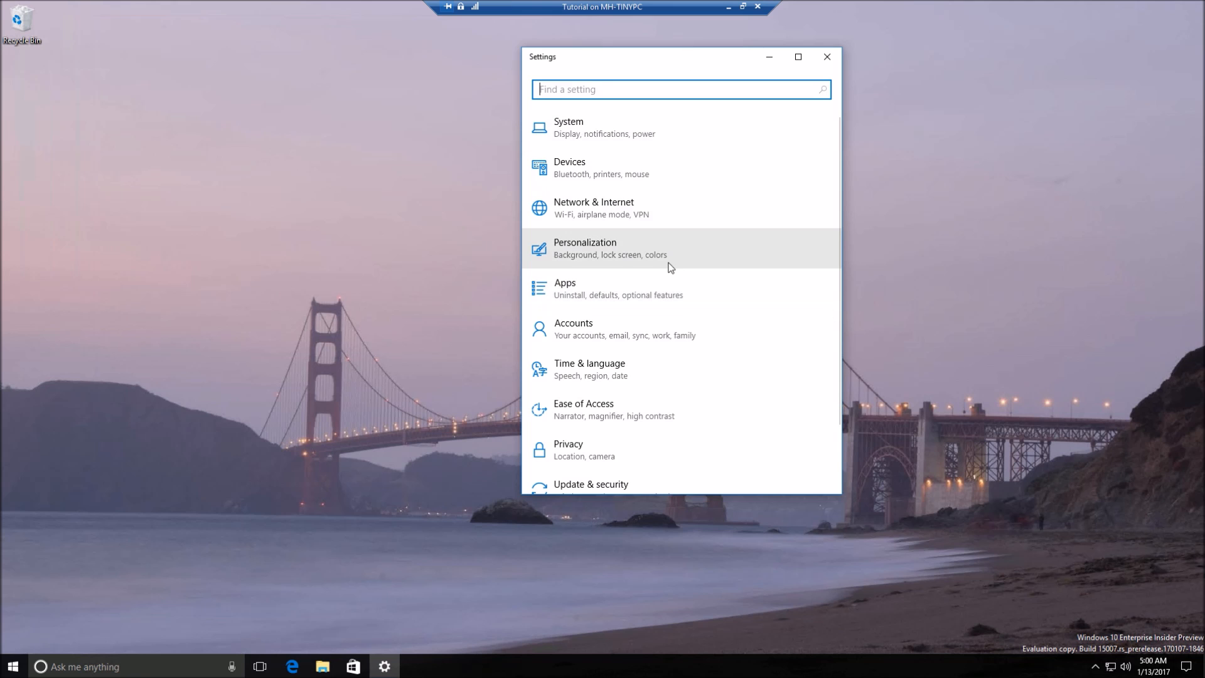
mouse_move(670, 253)
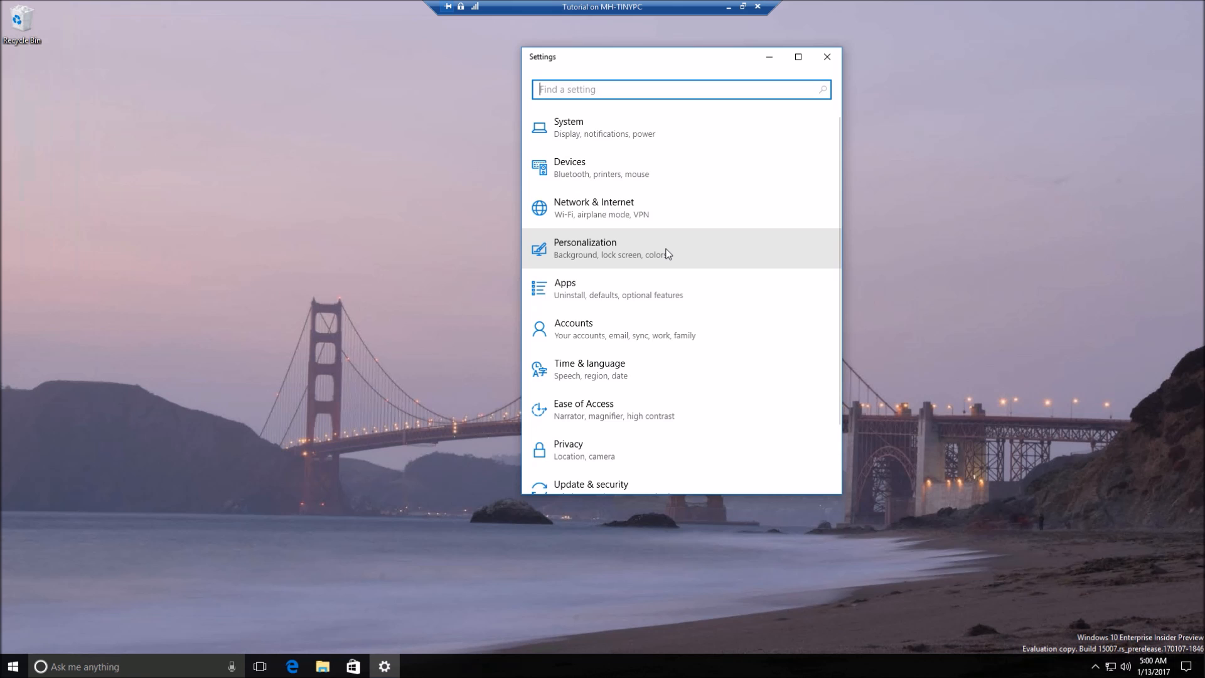
mouse_move(671, 235)
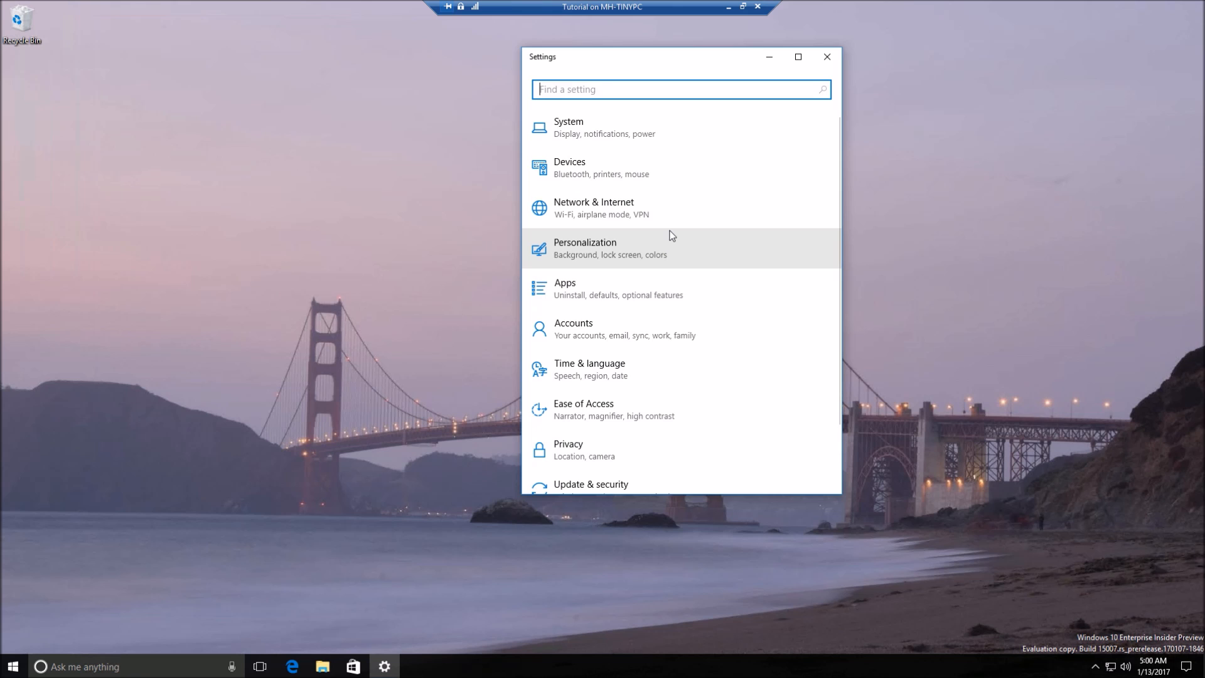
mouse_move(813, 119)
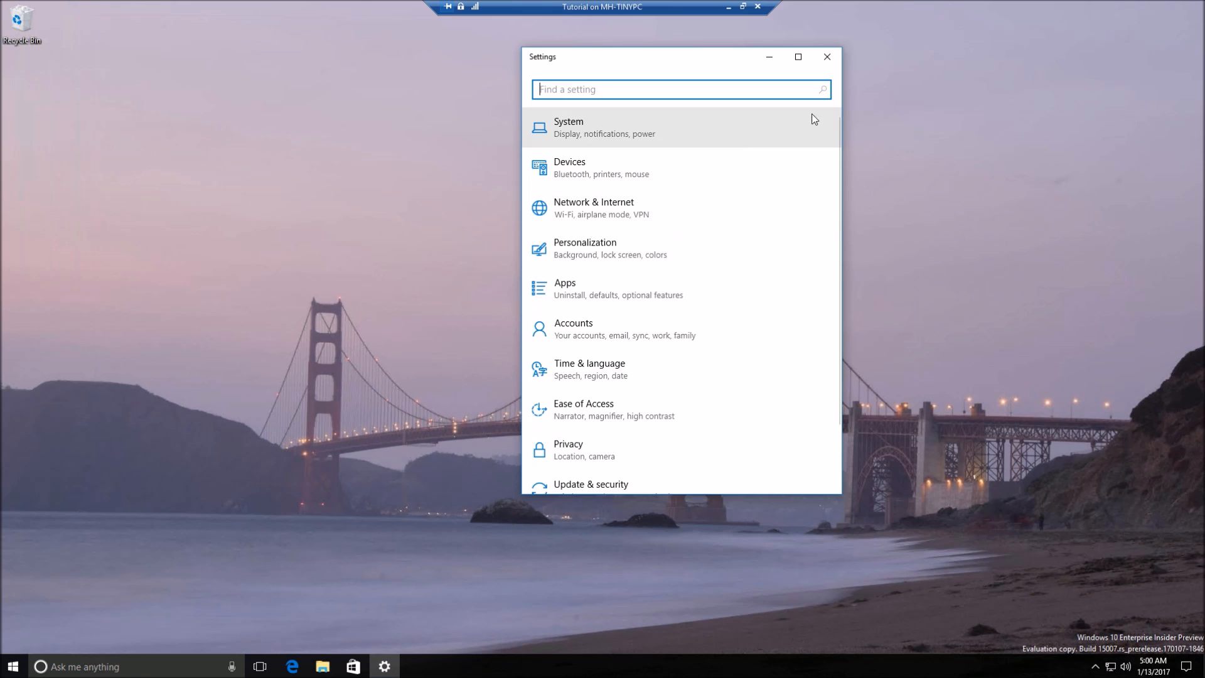
mouse_move(842, 133)
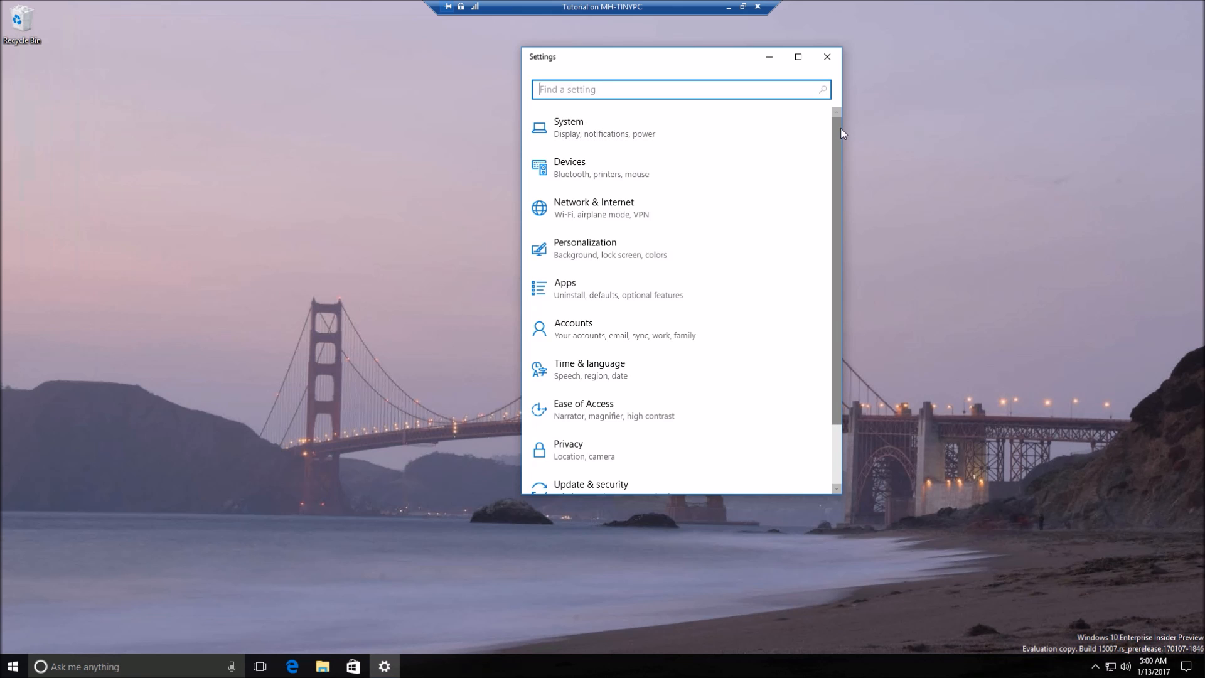
mouse_move(647, 177)
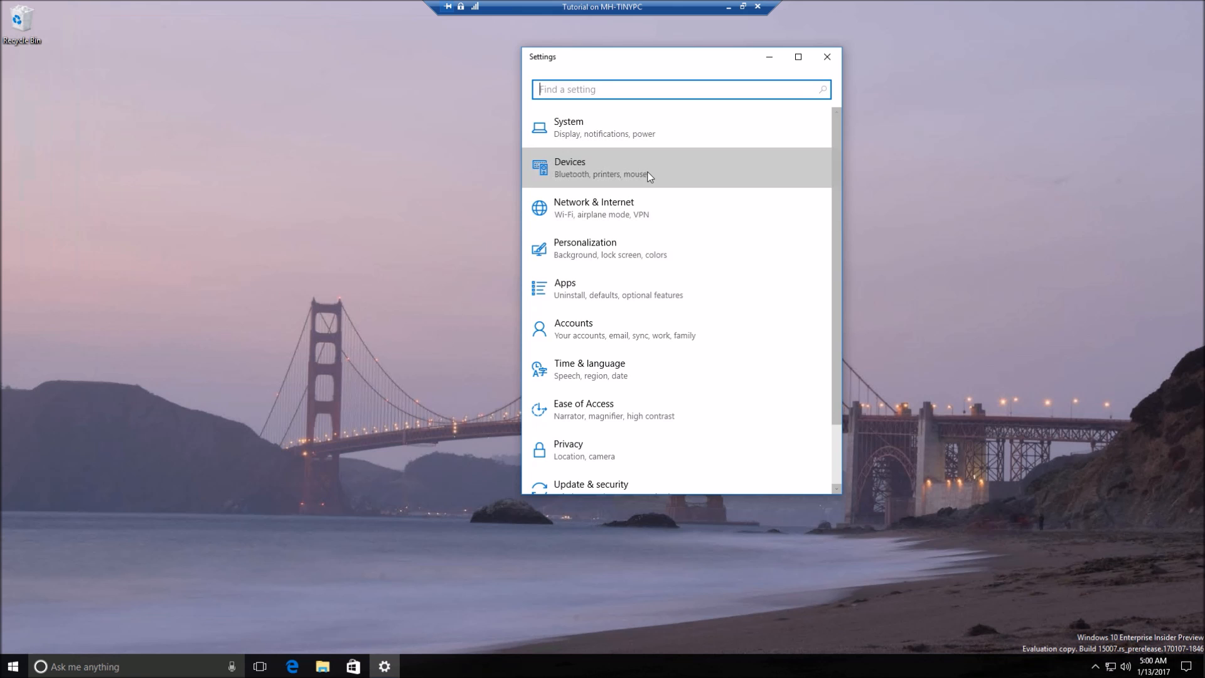
scroll(down, 3)
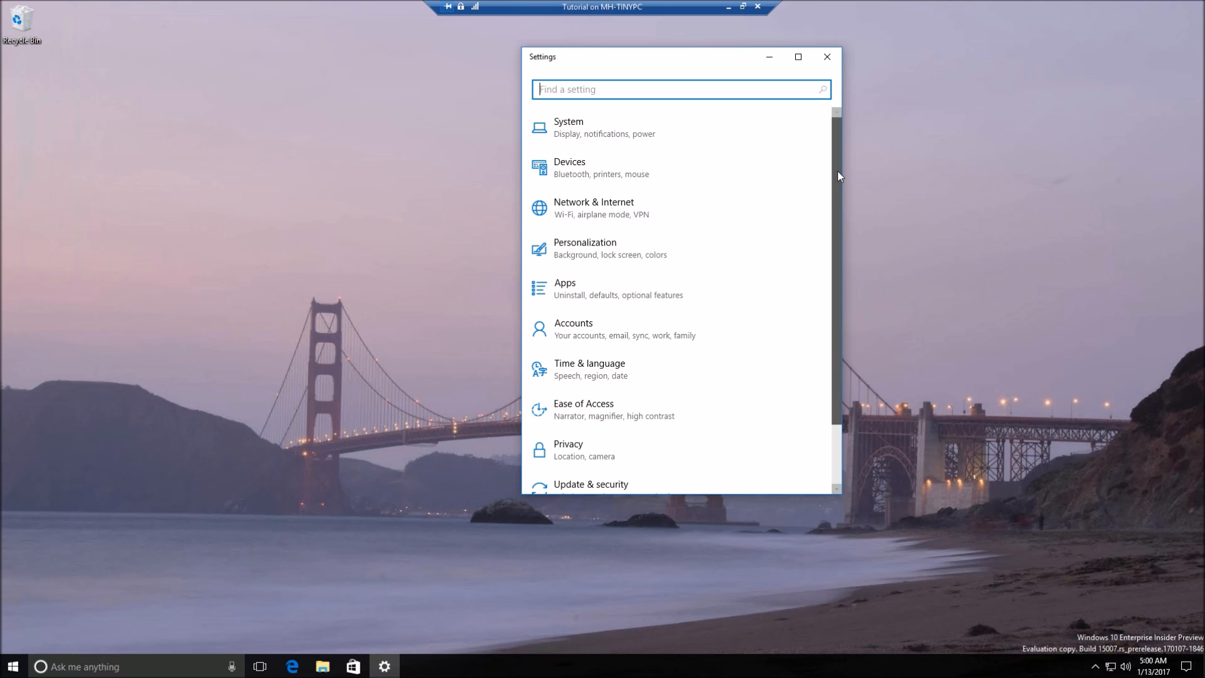
scroll(down, 3)
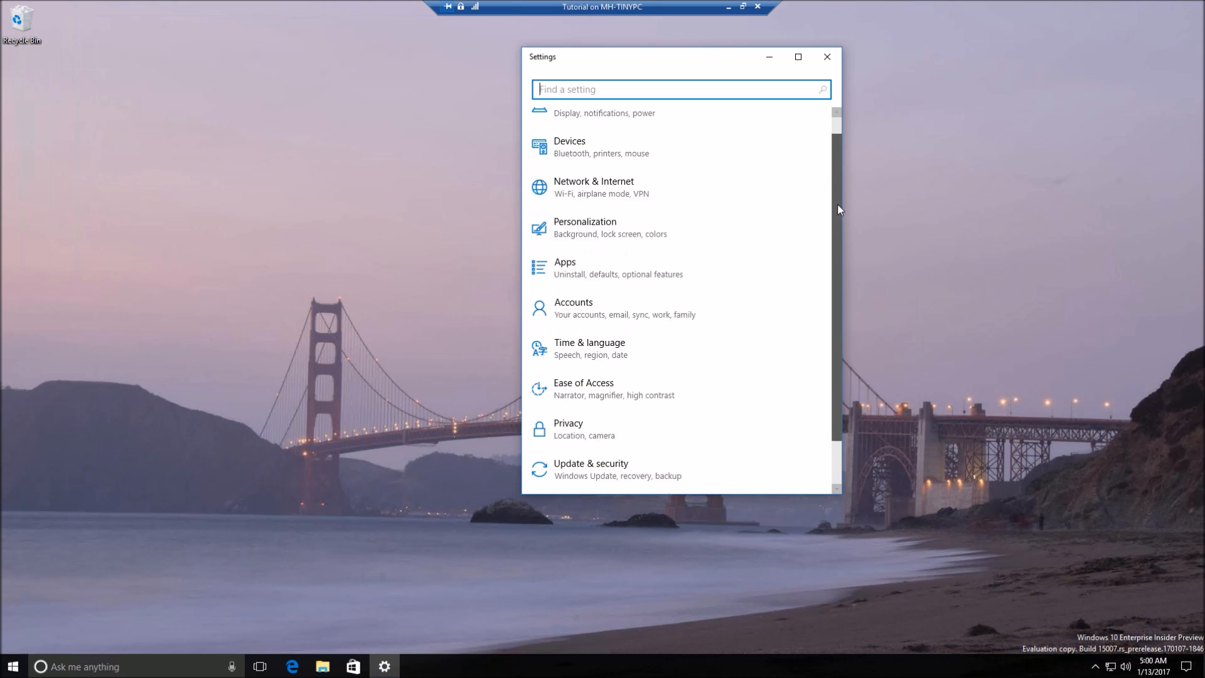
scroll(down, 3)
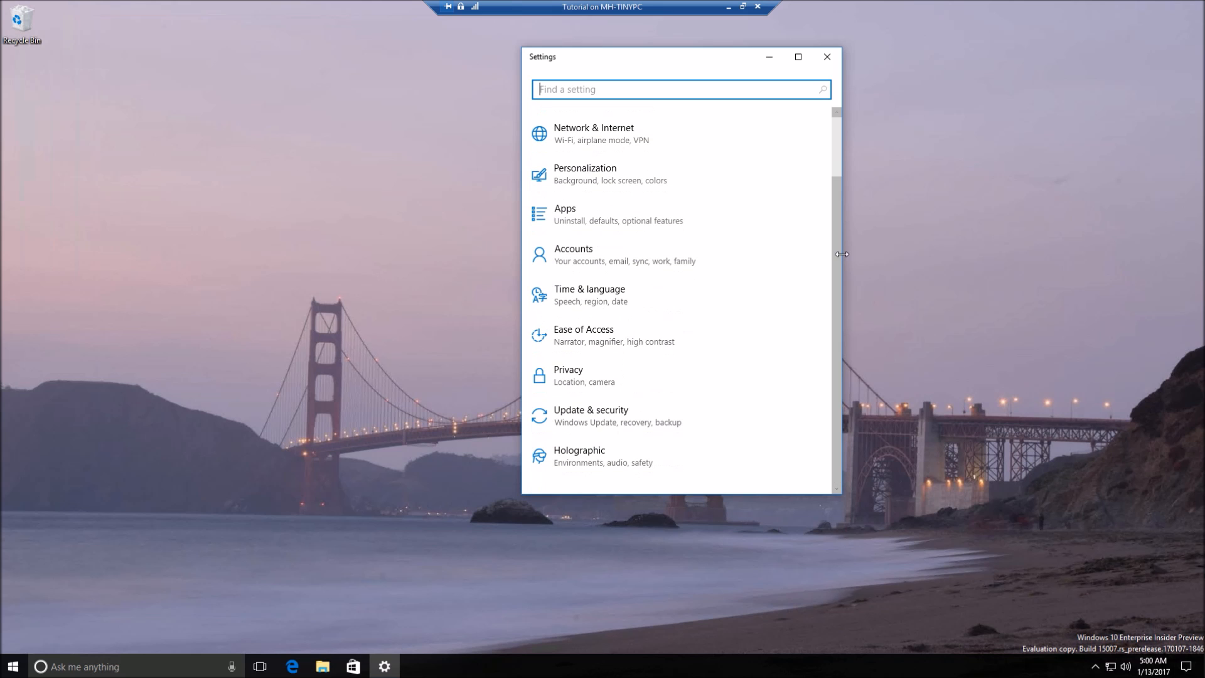
mouse_move(802, 229)
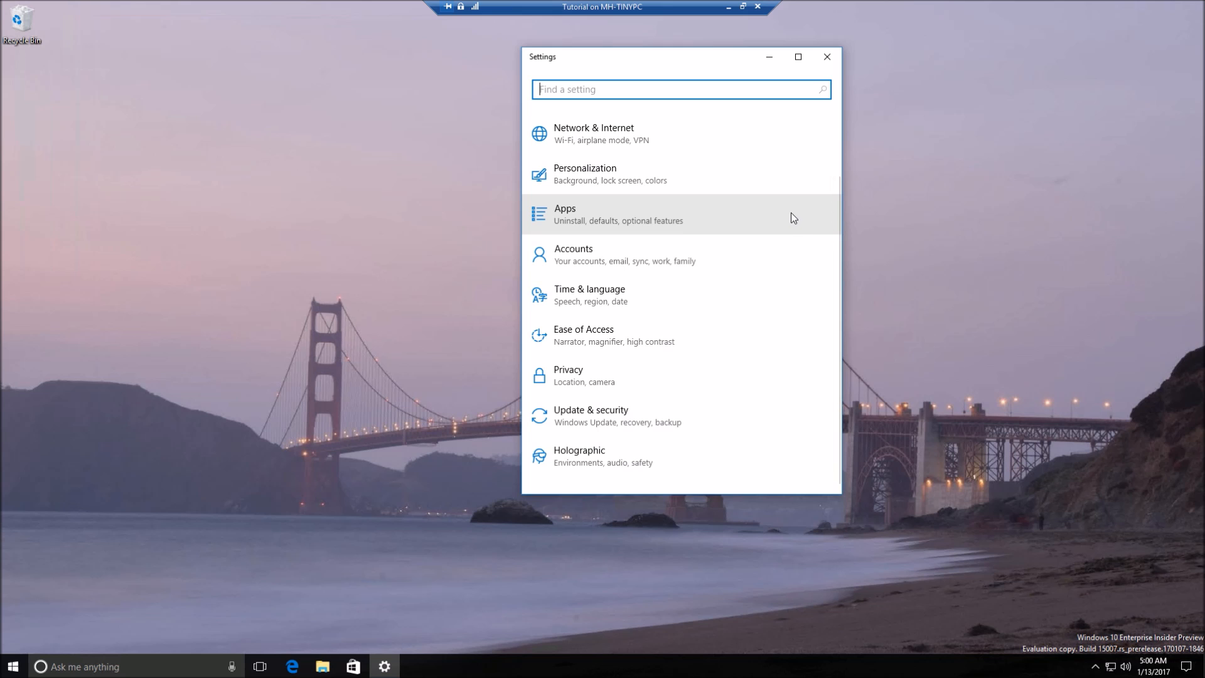
mouse_move(640, 160)
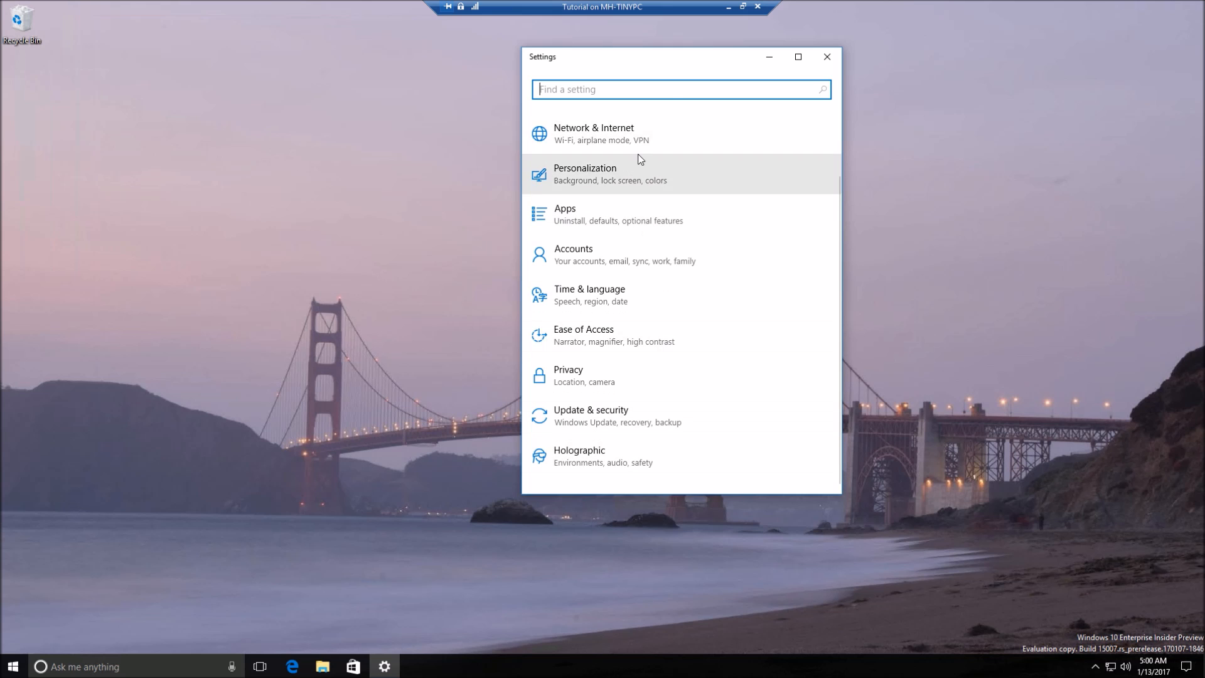
View the Network & Internet page, then return to the Settings home
click(593, 132)
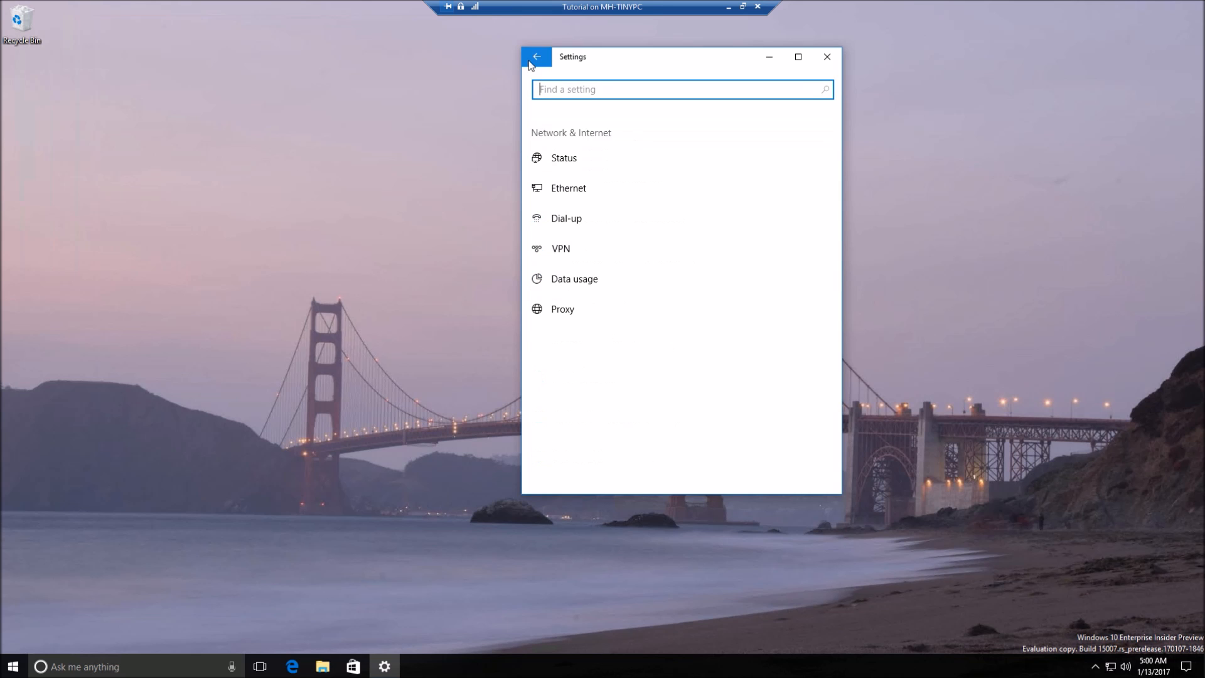
click(537, 56)
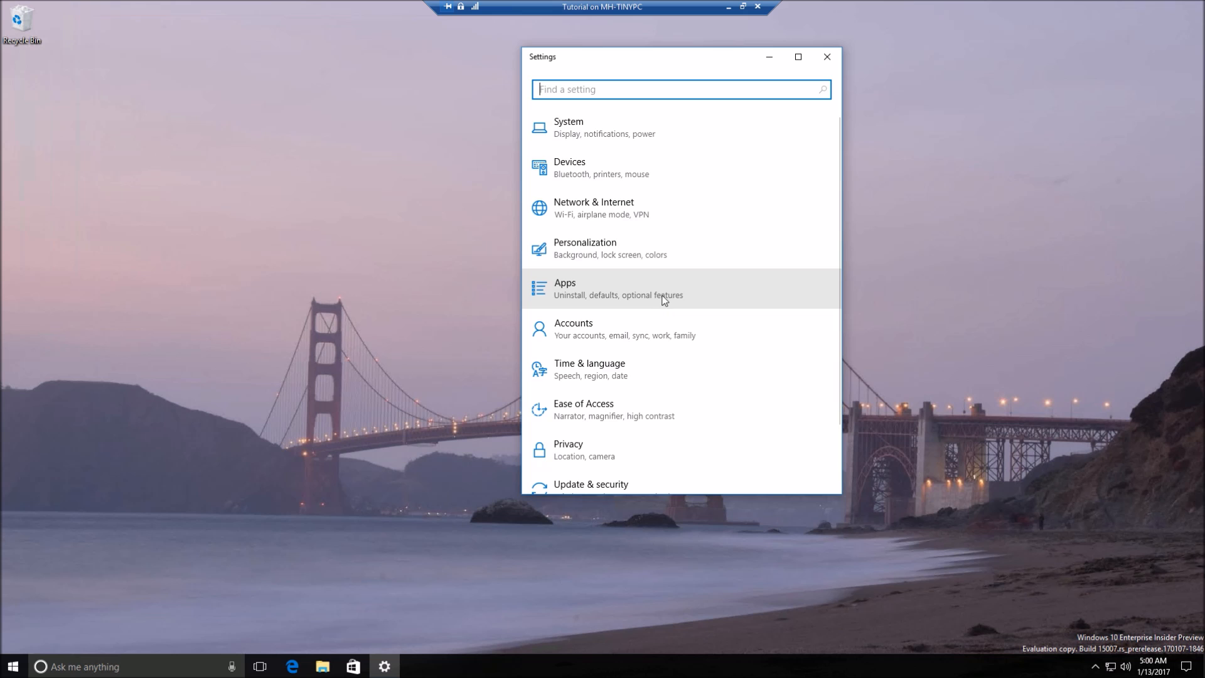
mouse_move(659, 286)
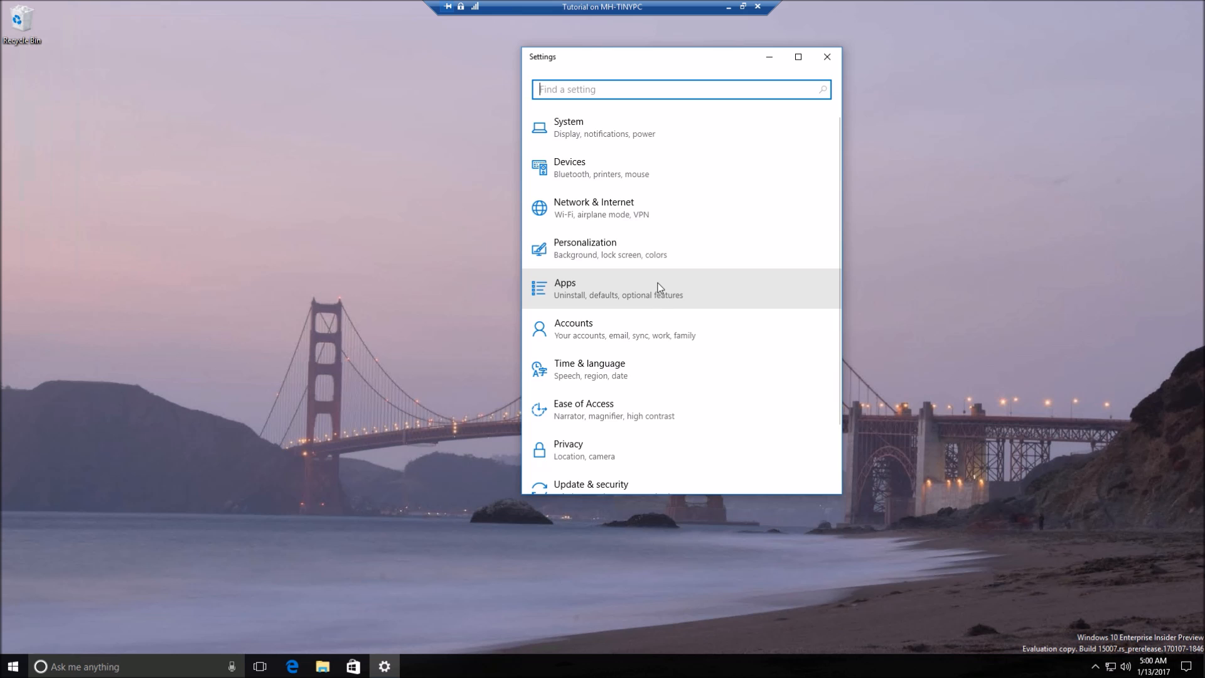
mouse_move(796, 73)
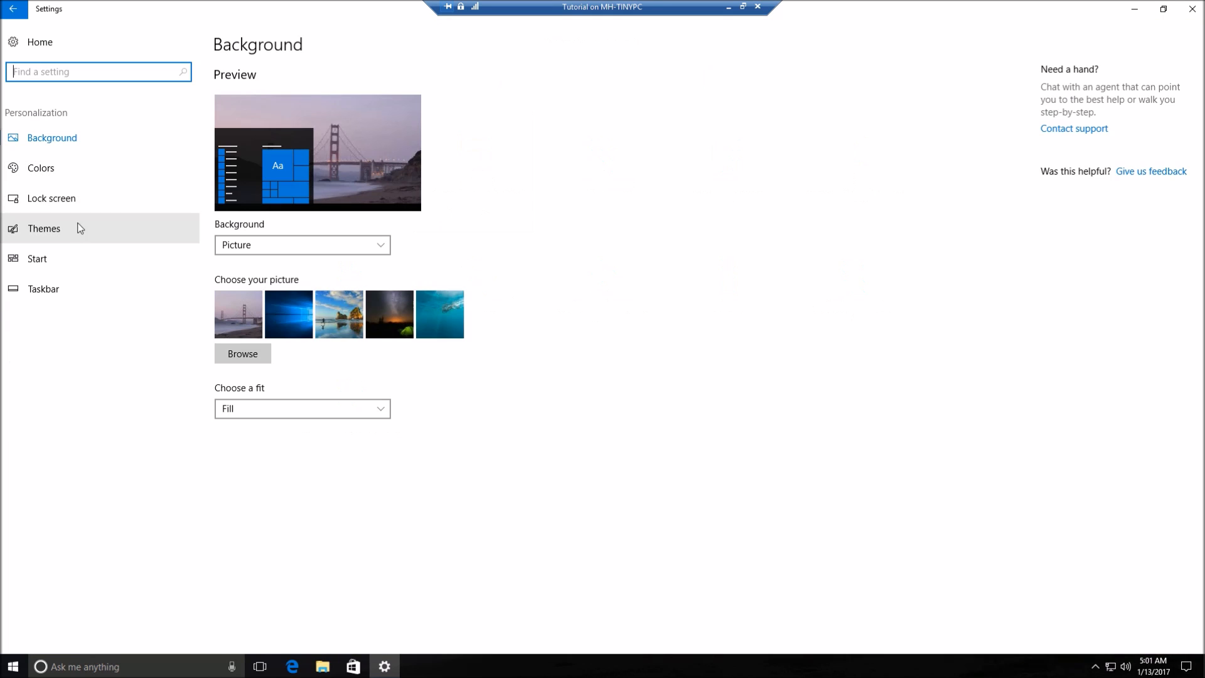
Go to Personalization > Themes showing Synced Theme as the current theme
click(44, 229)
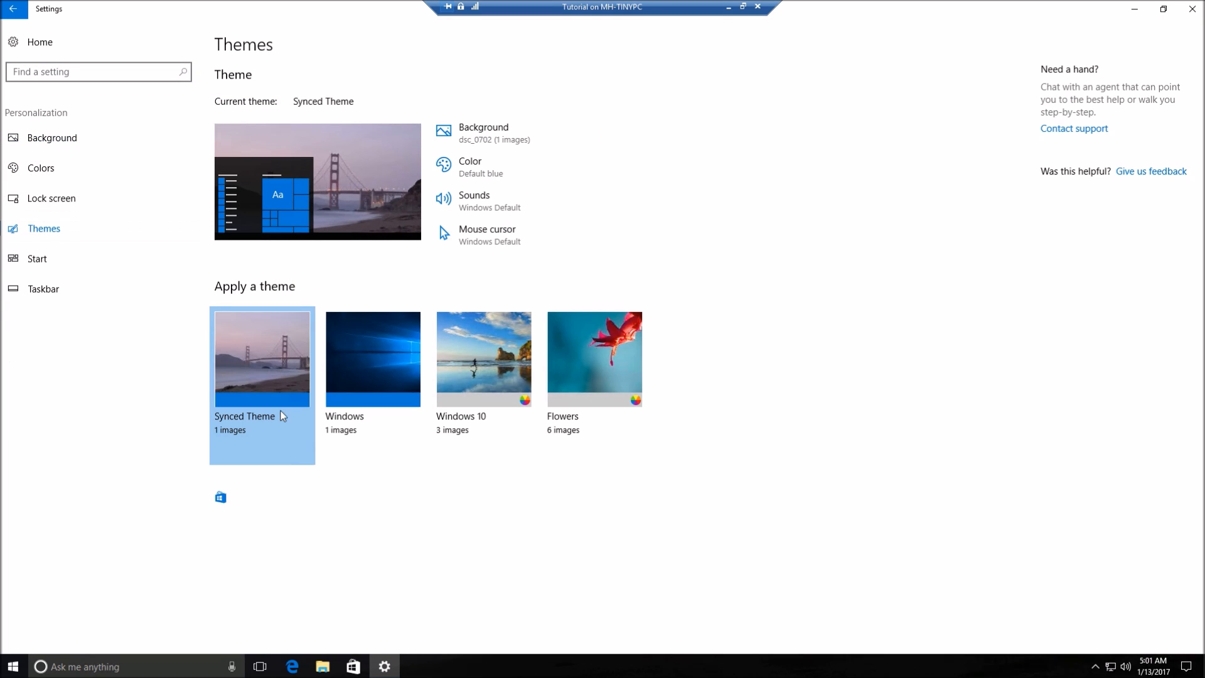
mouse_move(220, 497)
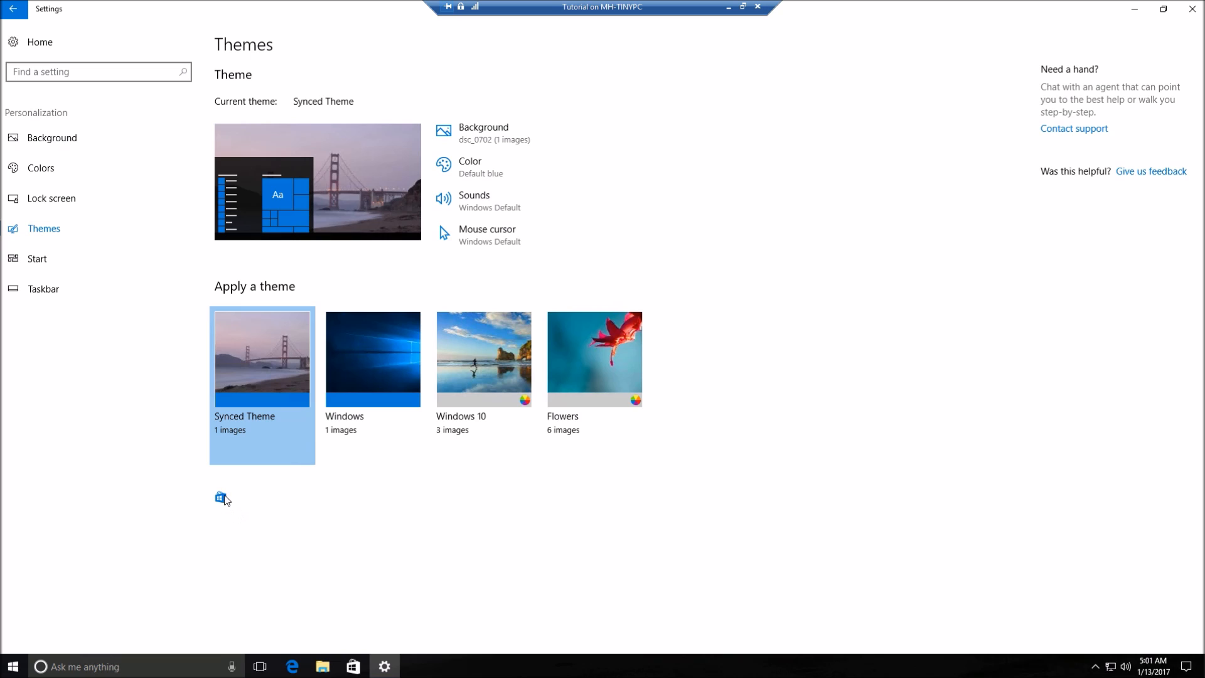
mouse_move(228, 490)
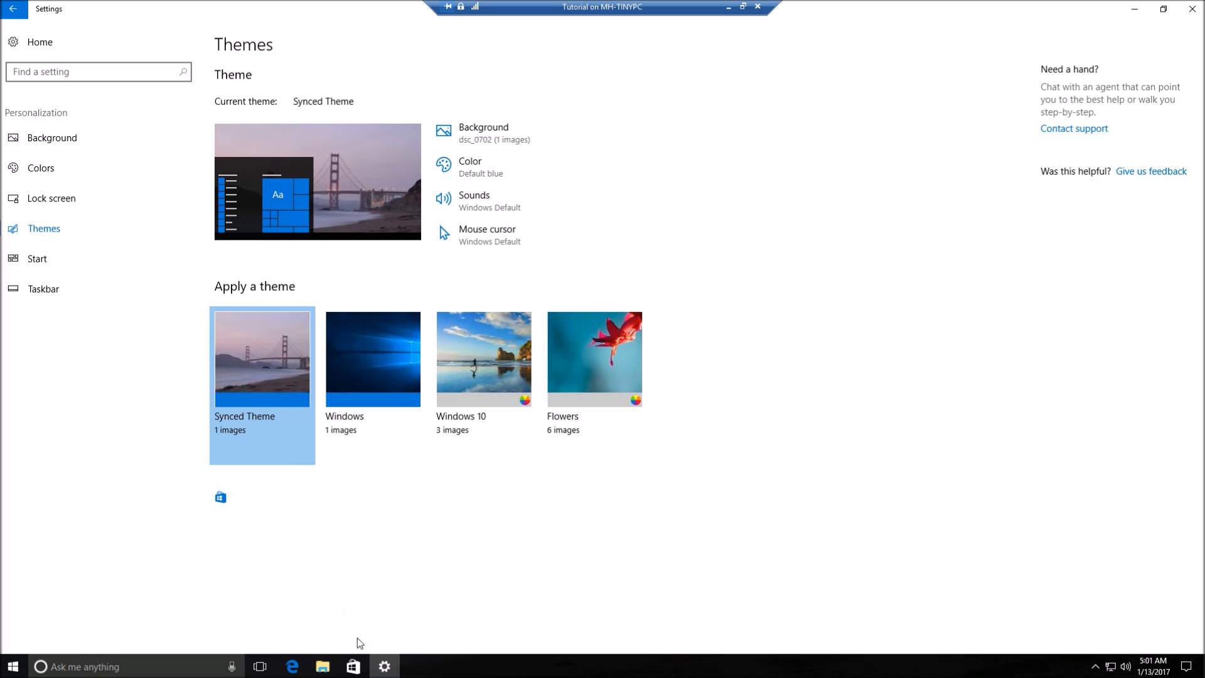
click(219, 497)
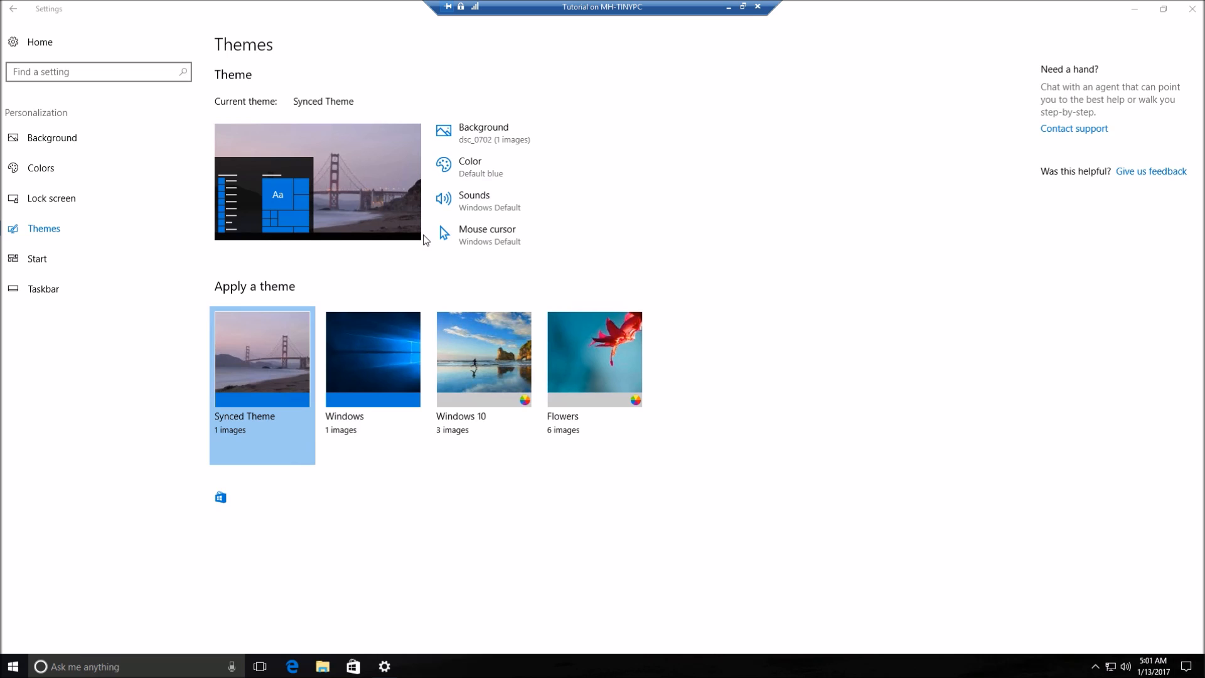
mouse_move(236, 507)
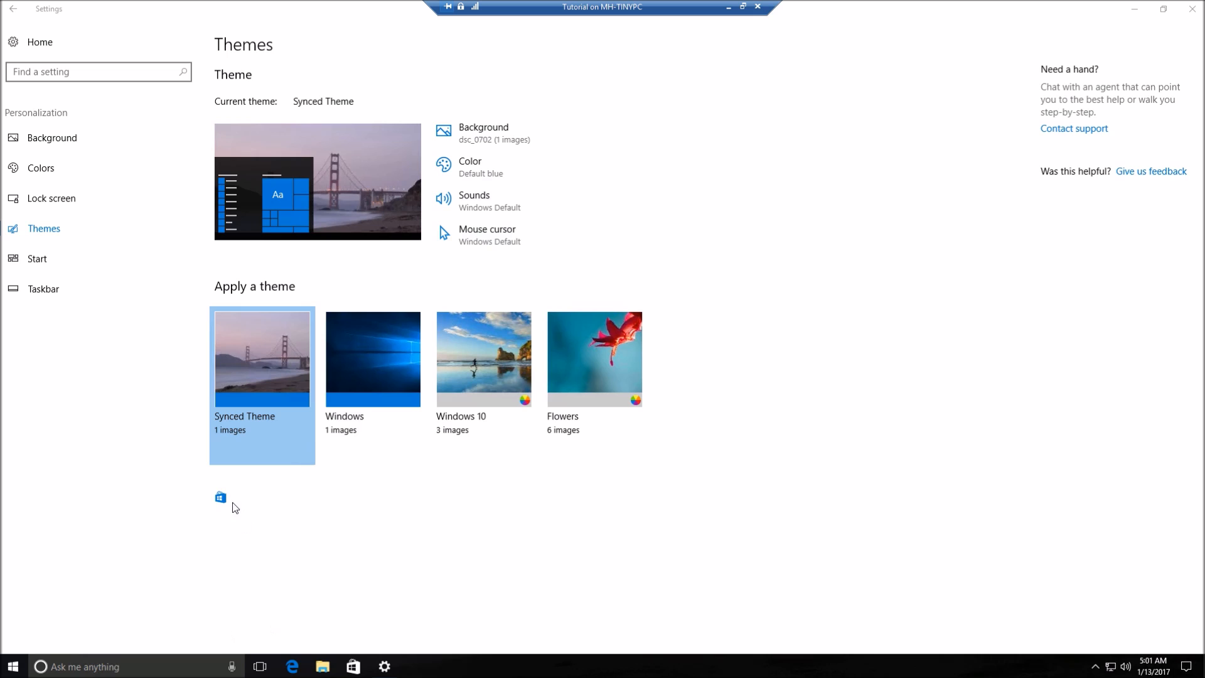
mouse_move(695, 358)
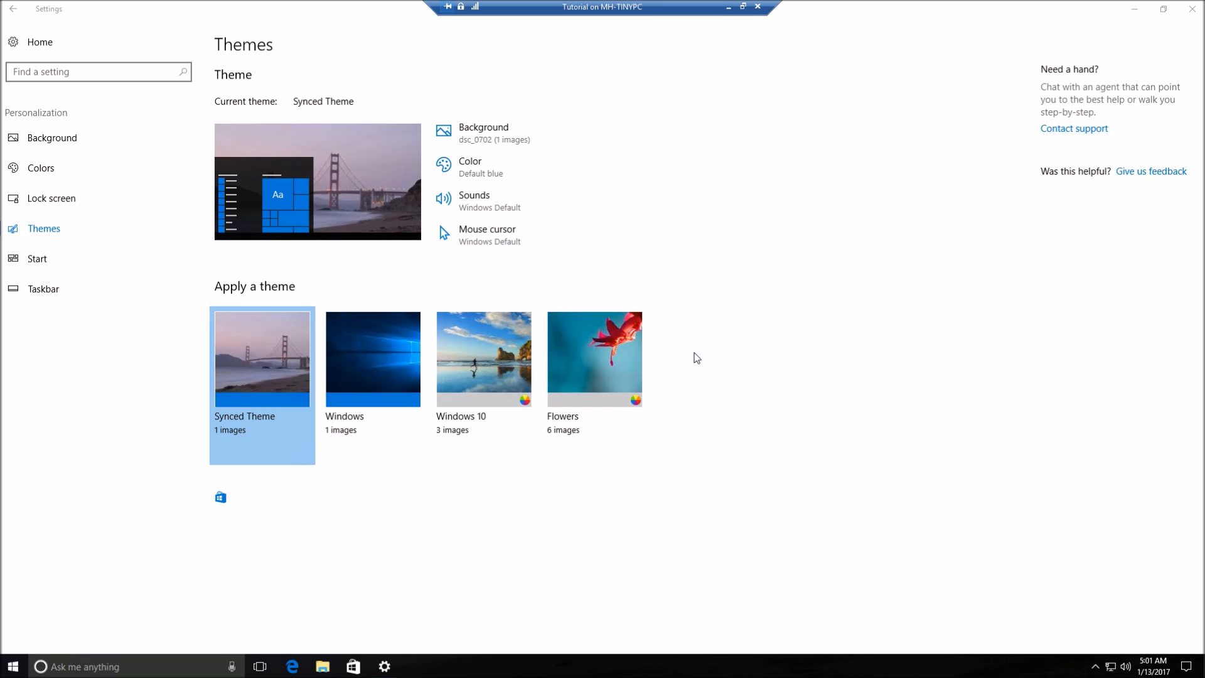
mouse_move(750, 286)
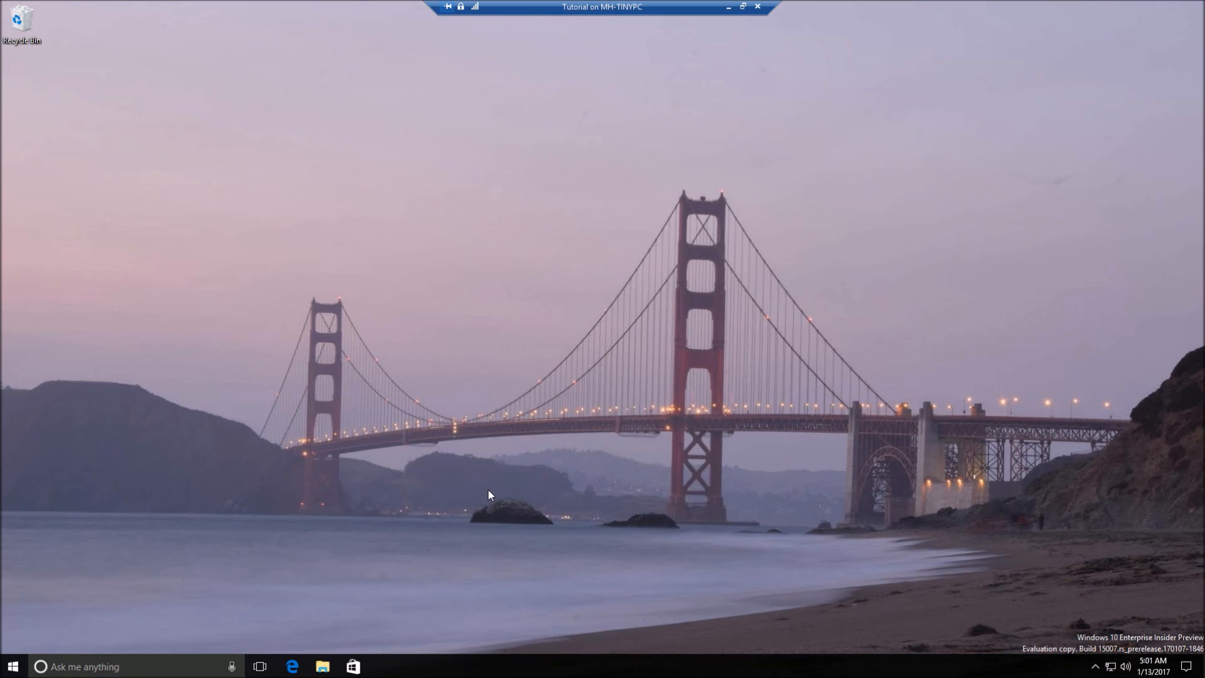
mouse_move(500, 449)
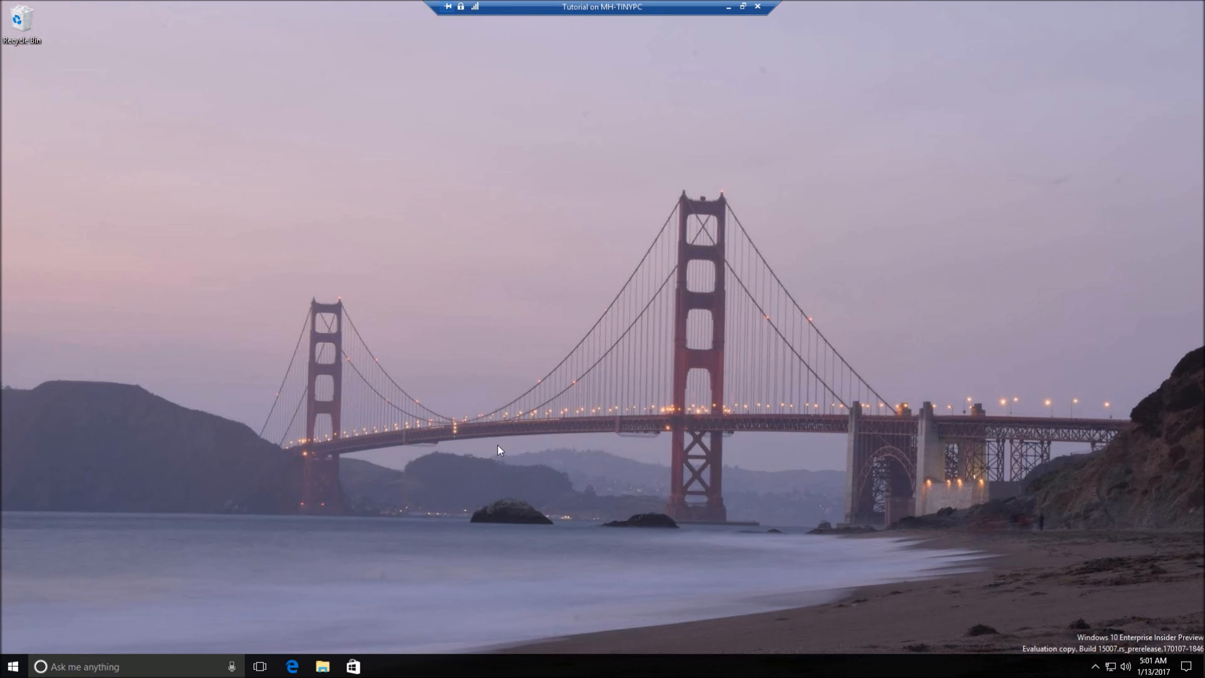
mouse_move(163, 404)
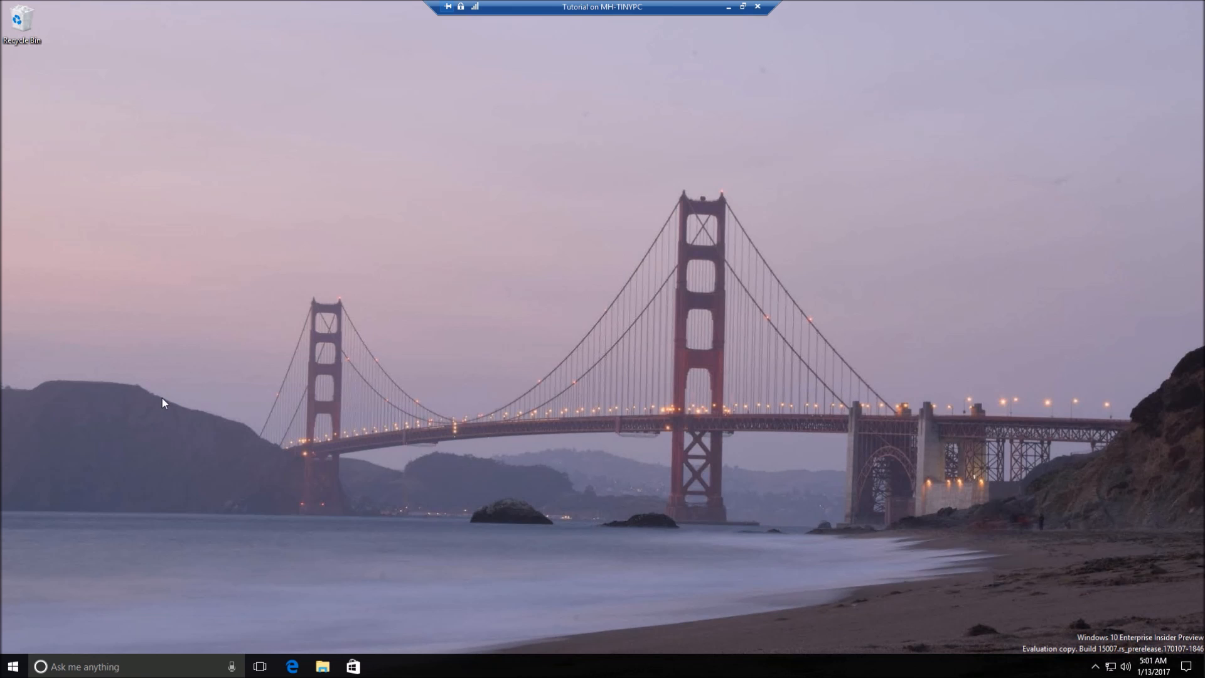
mouse_move(294, 667)
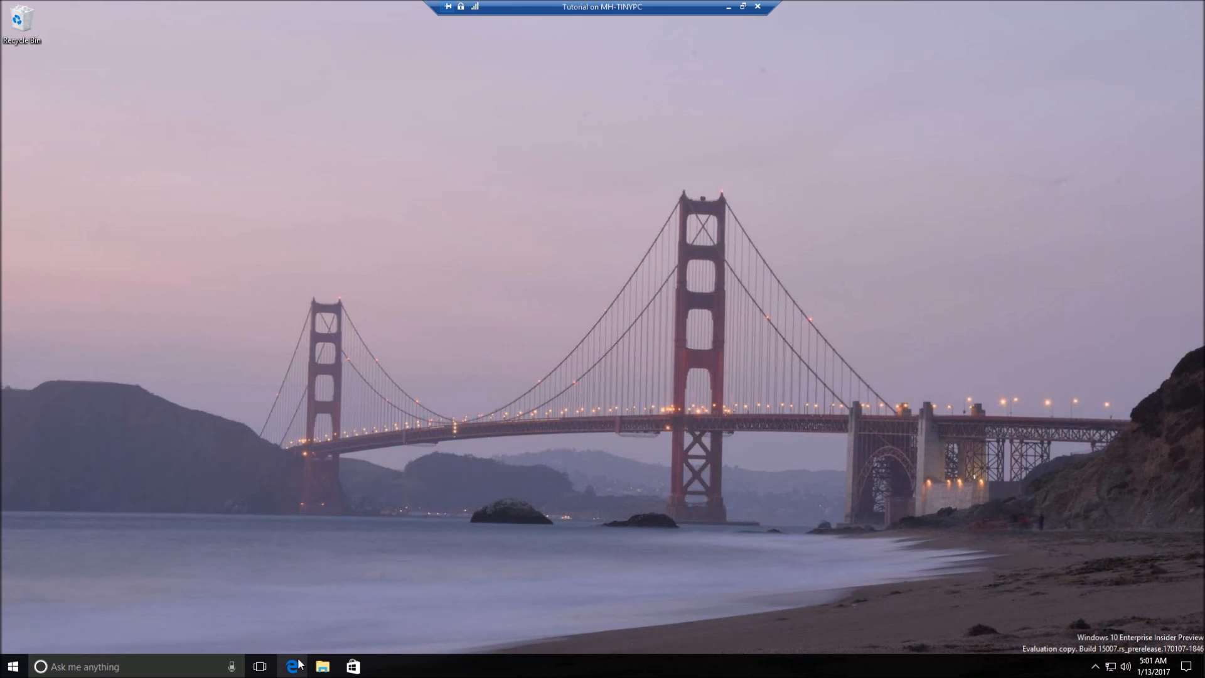
Launch Edge, start a Web Note and close the Start fresh tab
click(291, 666)
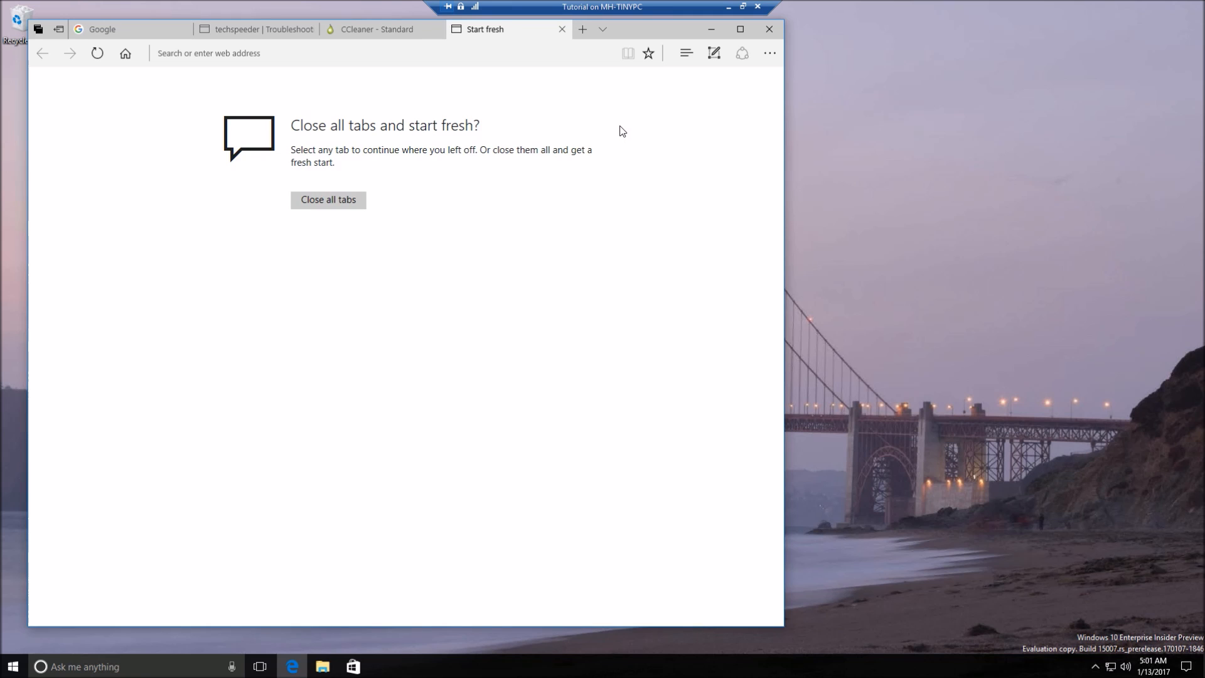
mouse_move(716, 53)
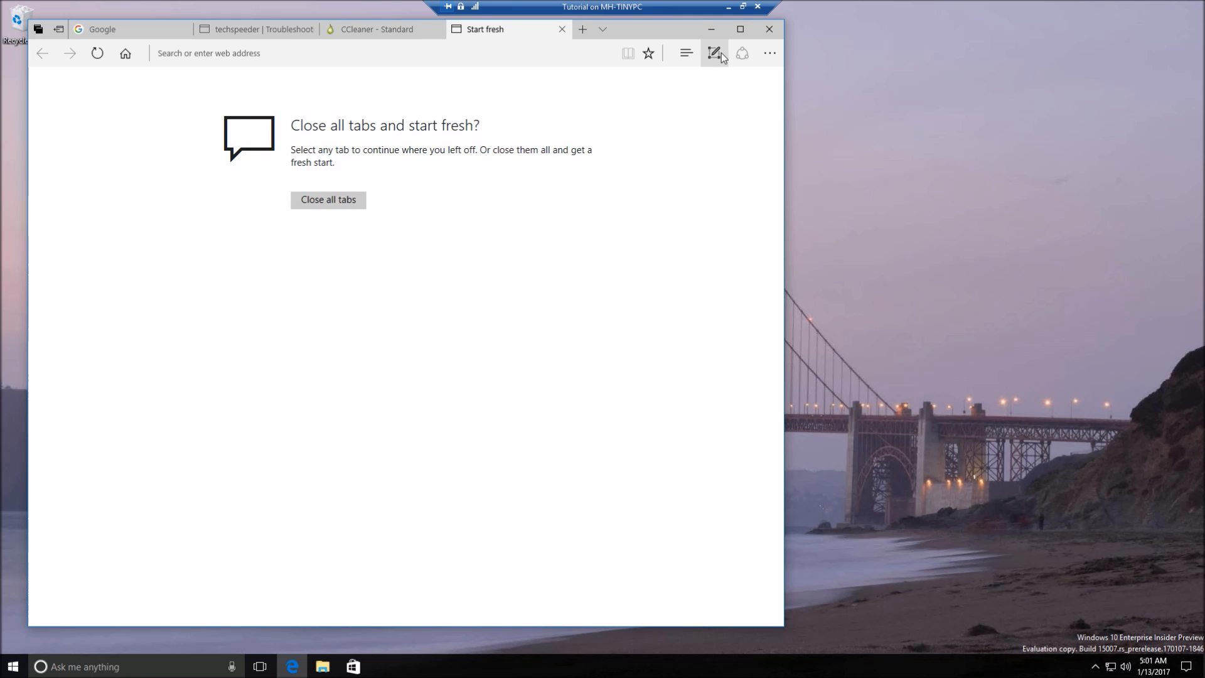
click(715, 52)
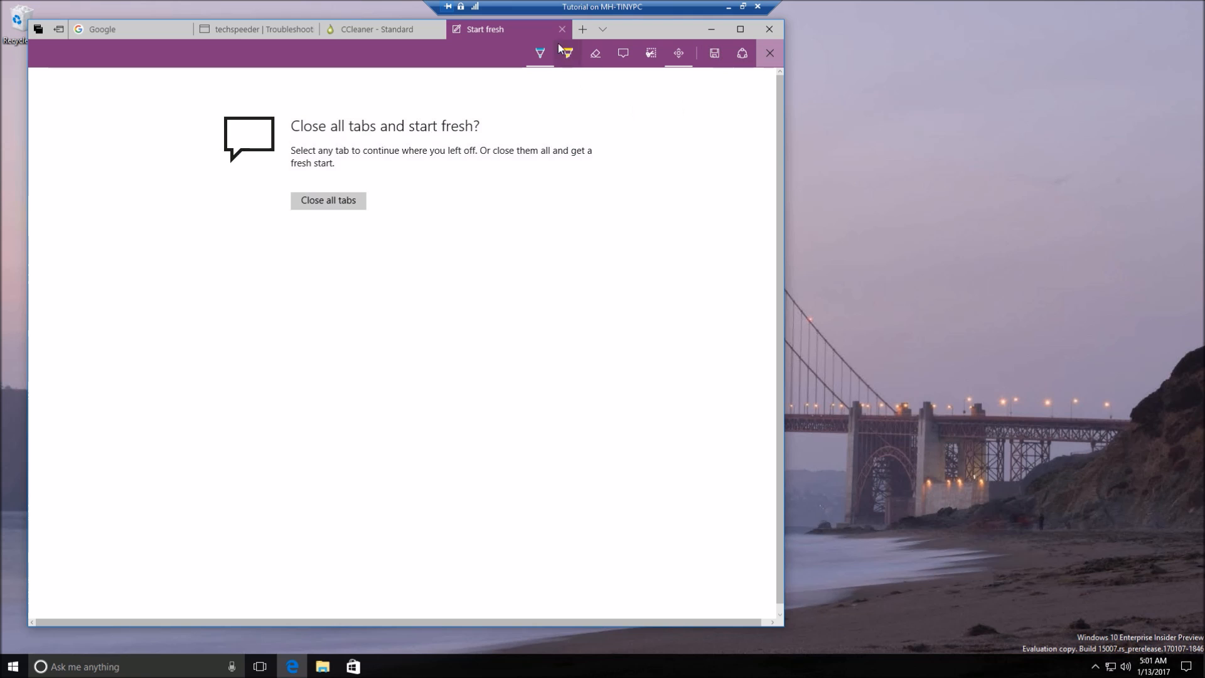
click(561, 29)
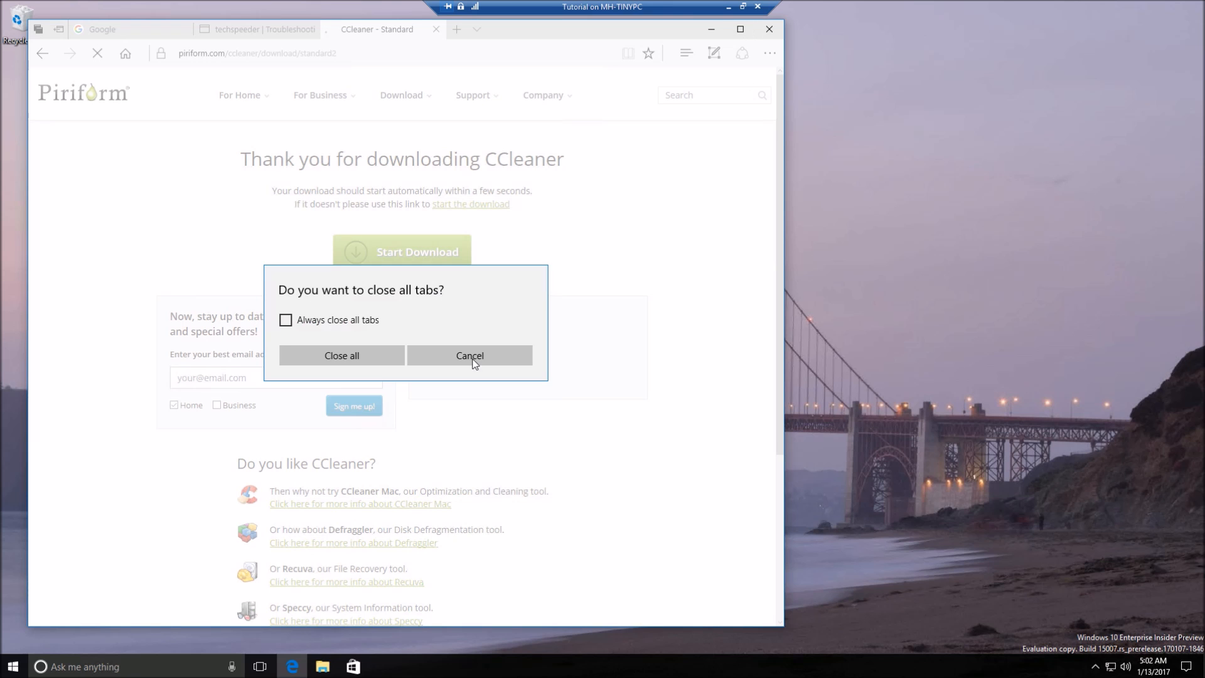
Confirm closing all tabs so Edge exits to the bridge-wallpaper desktop
click(342, 355)
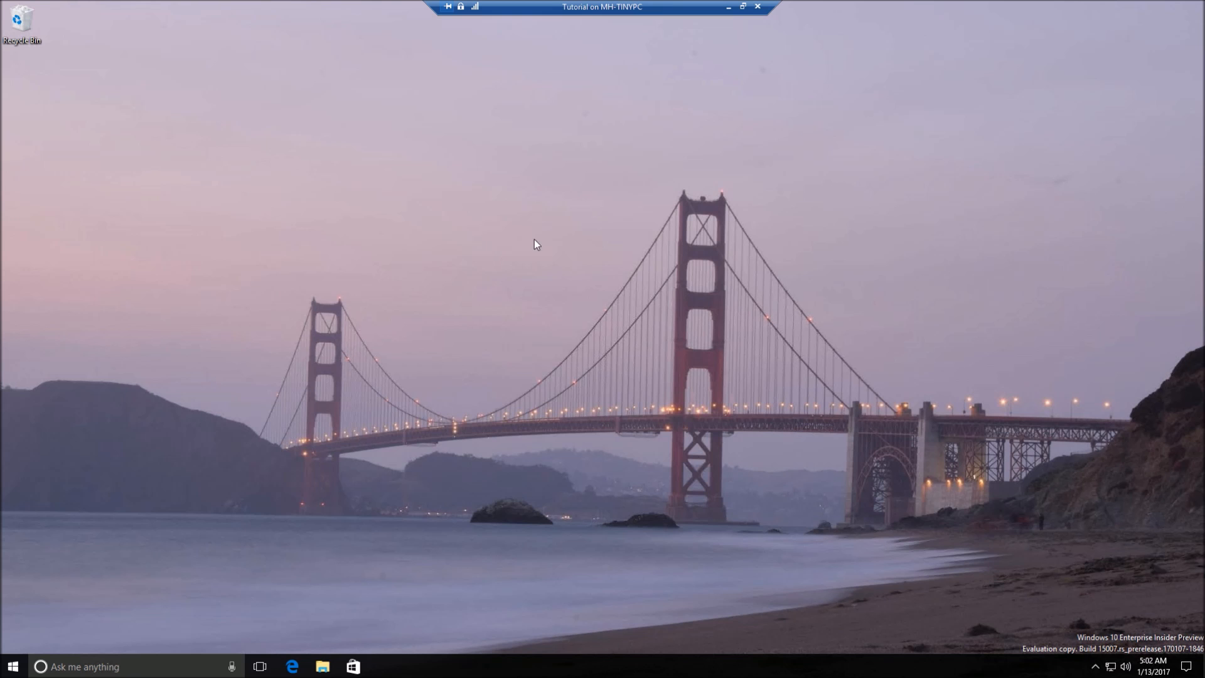
mouse_move(552, 236)
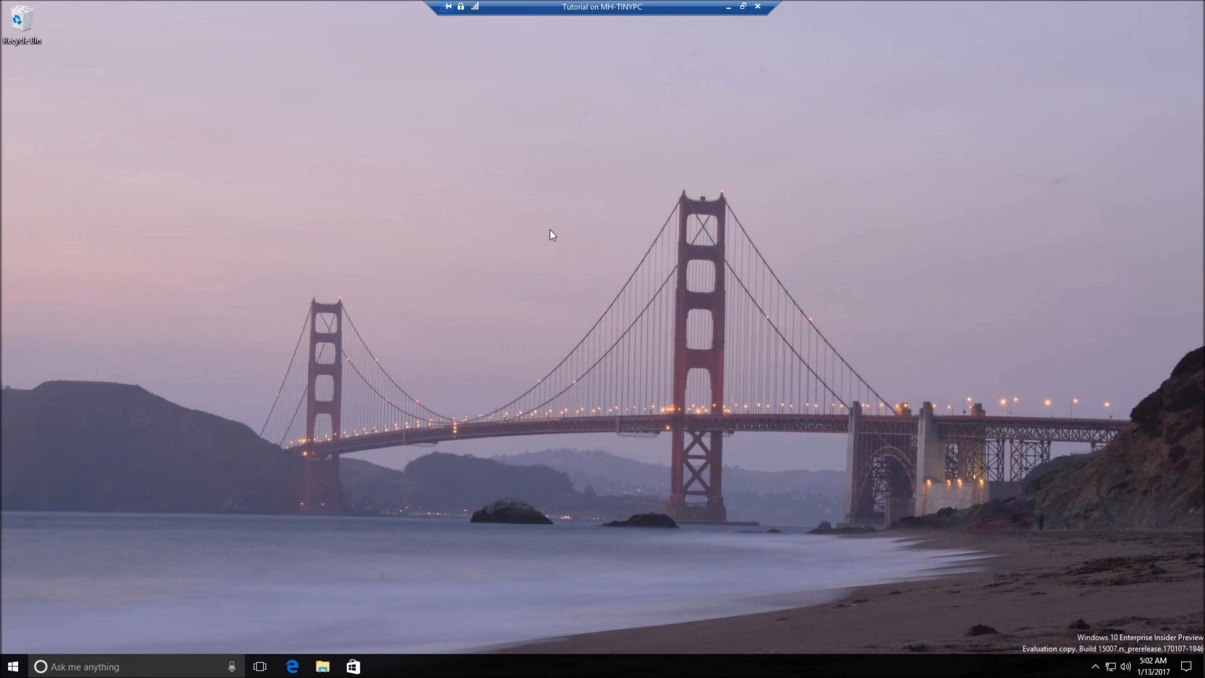
mouse_move(552, 230)
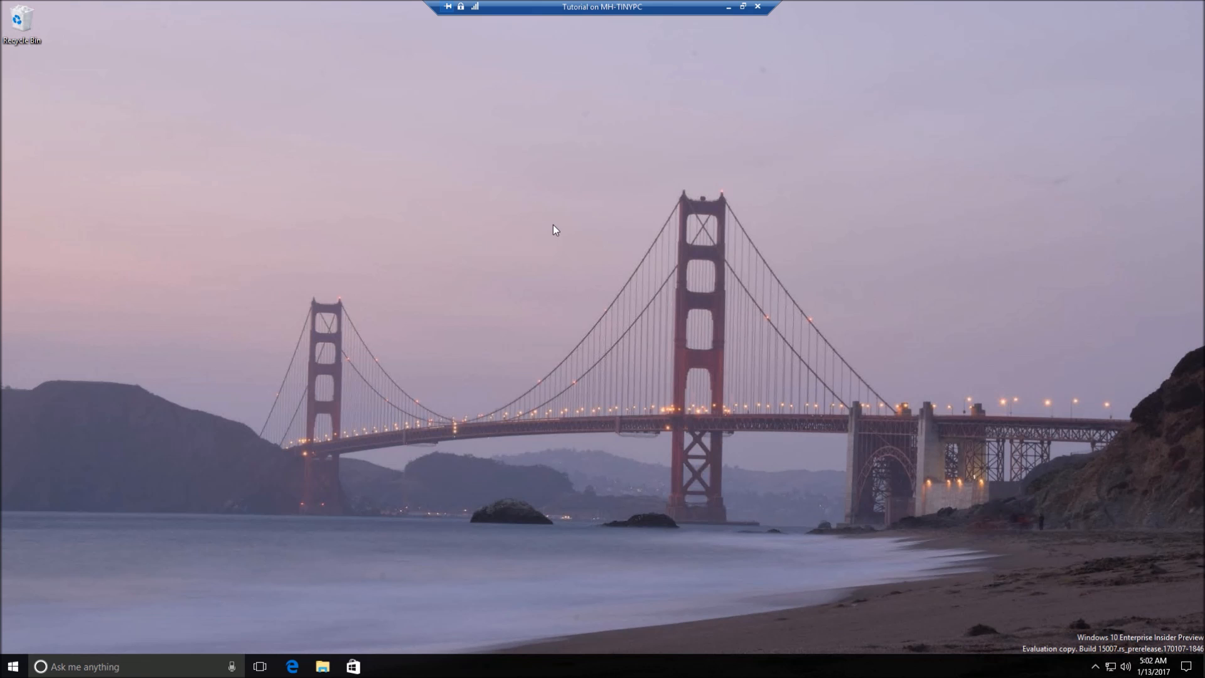
mouse_move(558, 223)
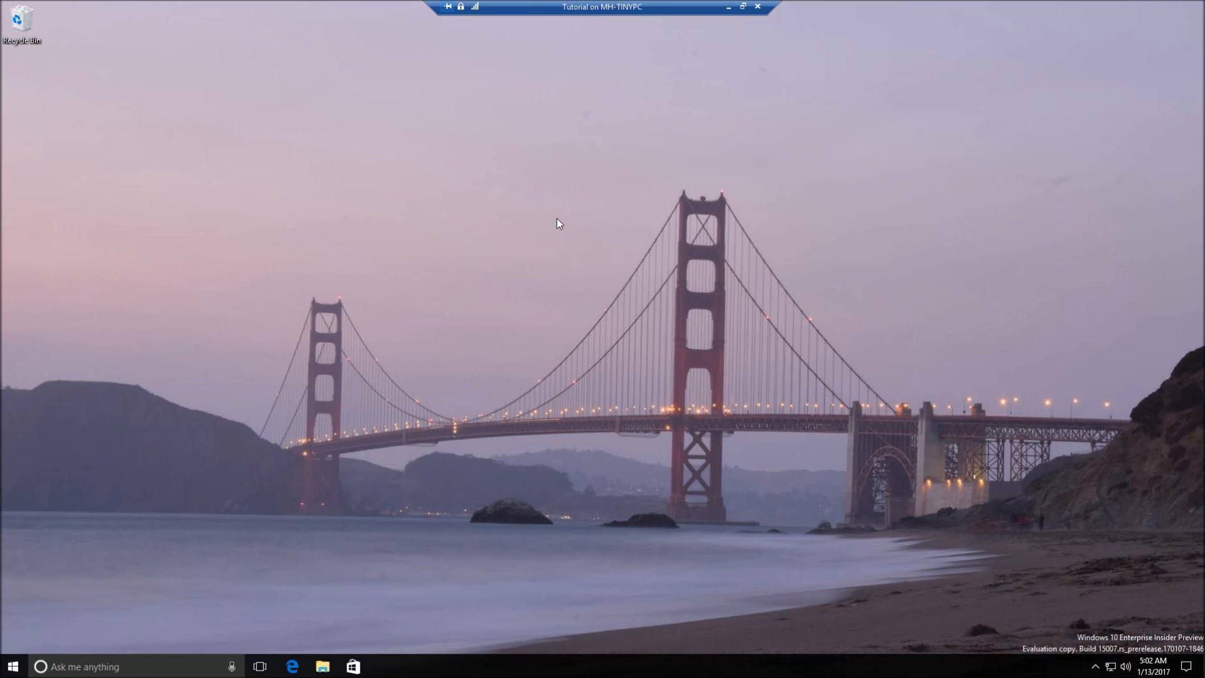
mouse_move(557, 219)
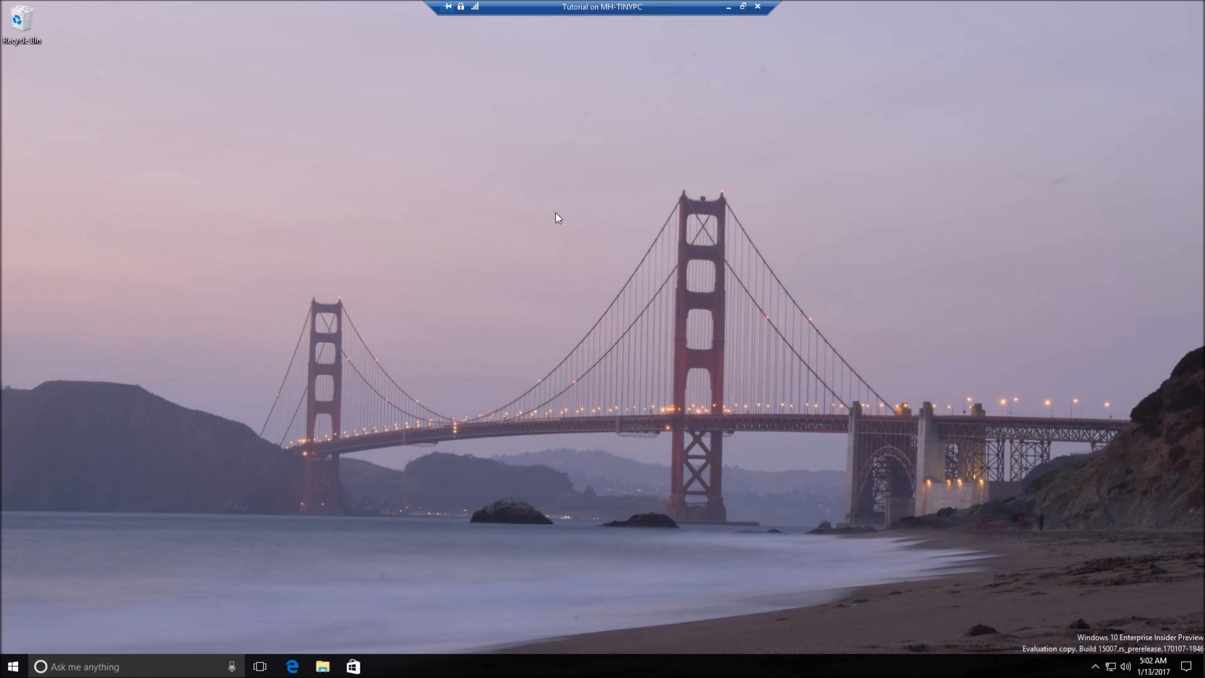
mouse_move(548, 208)
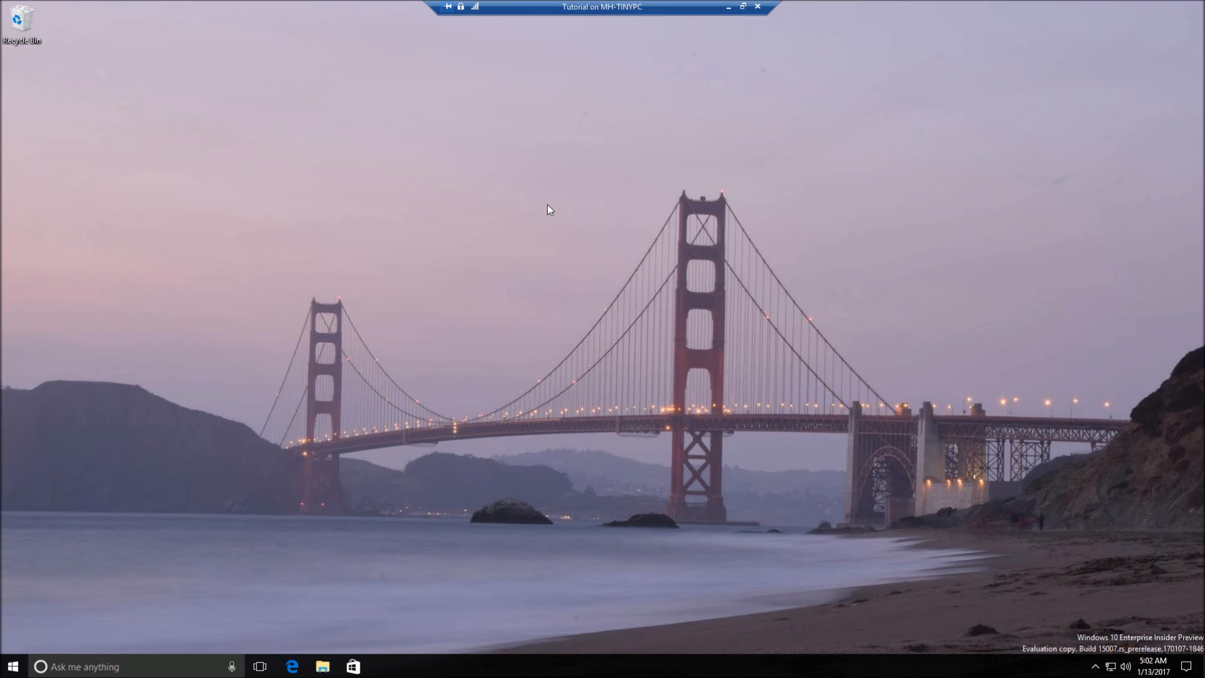
mouse_move(459, 274)
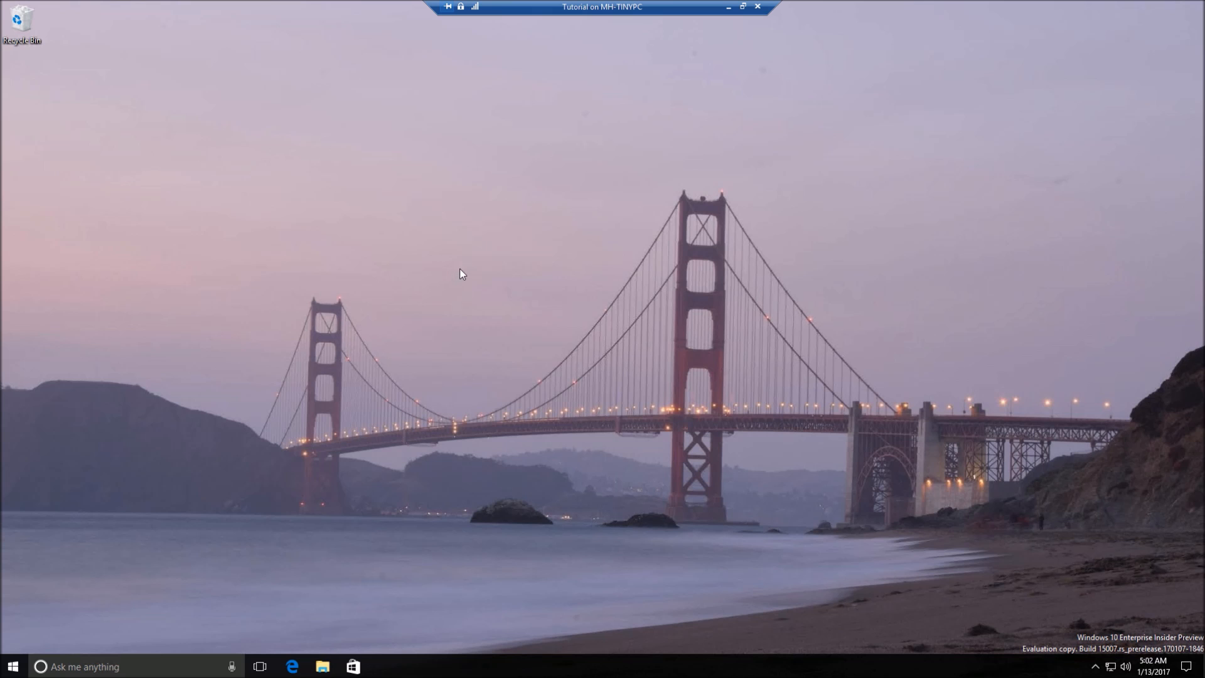
mouse_move(454, 242)
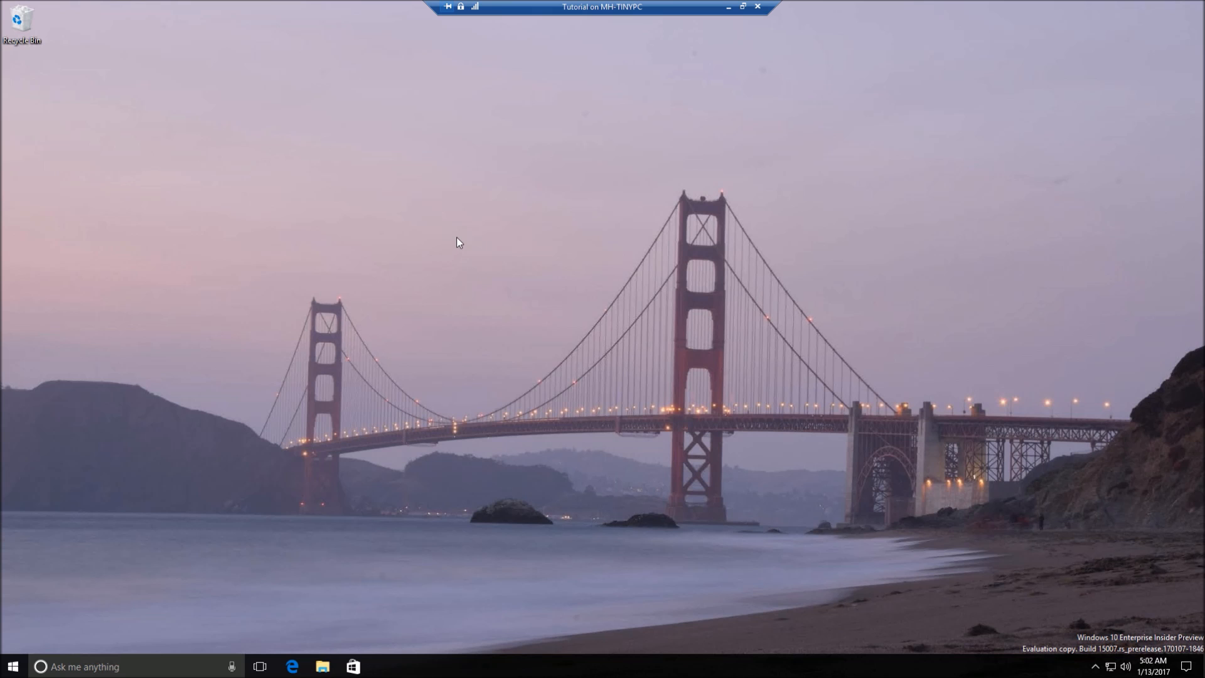
mouse_move(542, 221)
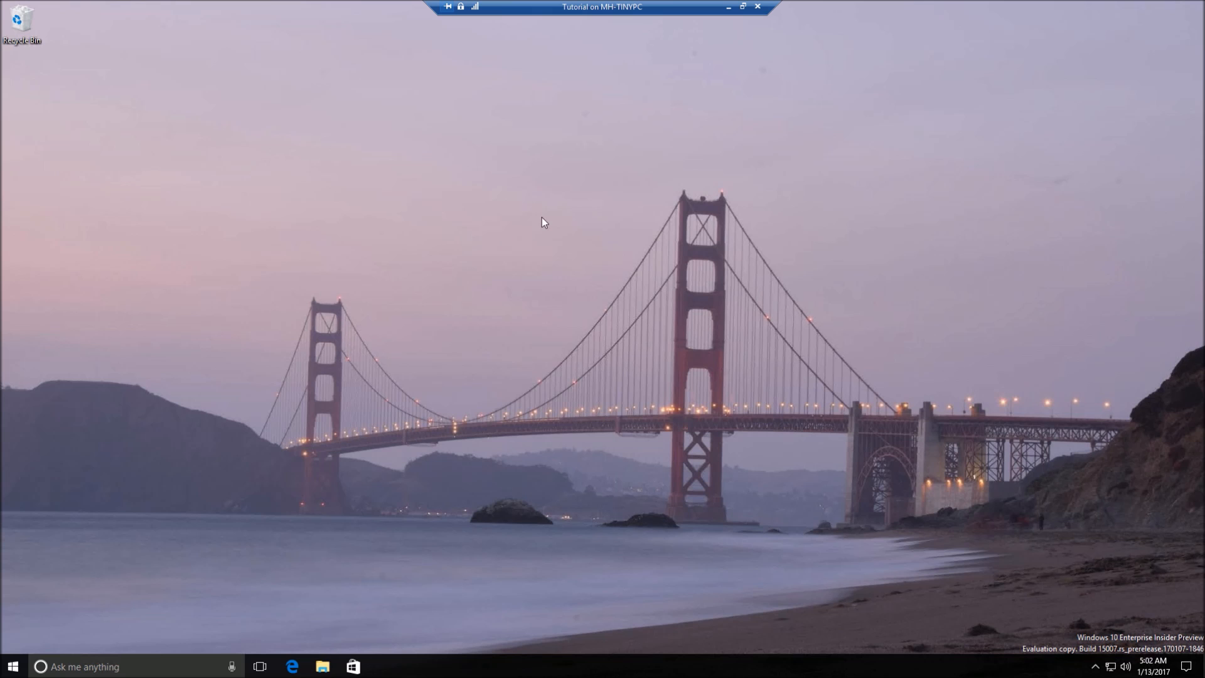
mouse_move(755, 64)
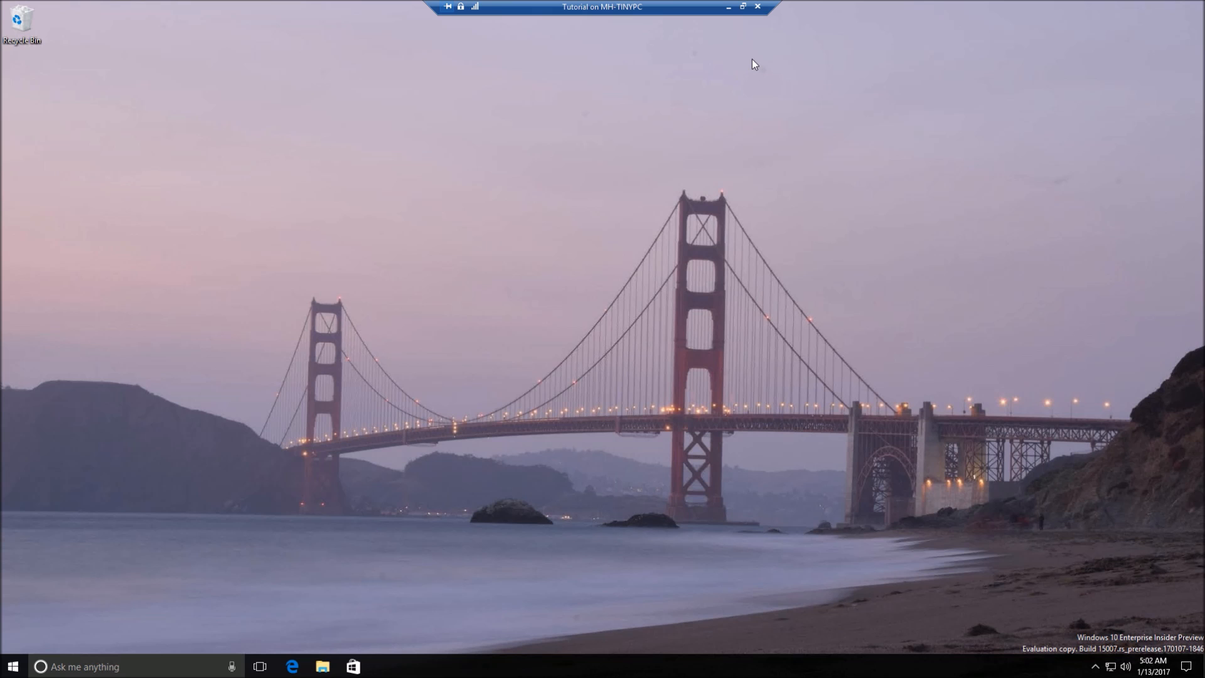
mouse_move(748, 60)
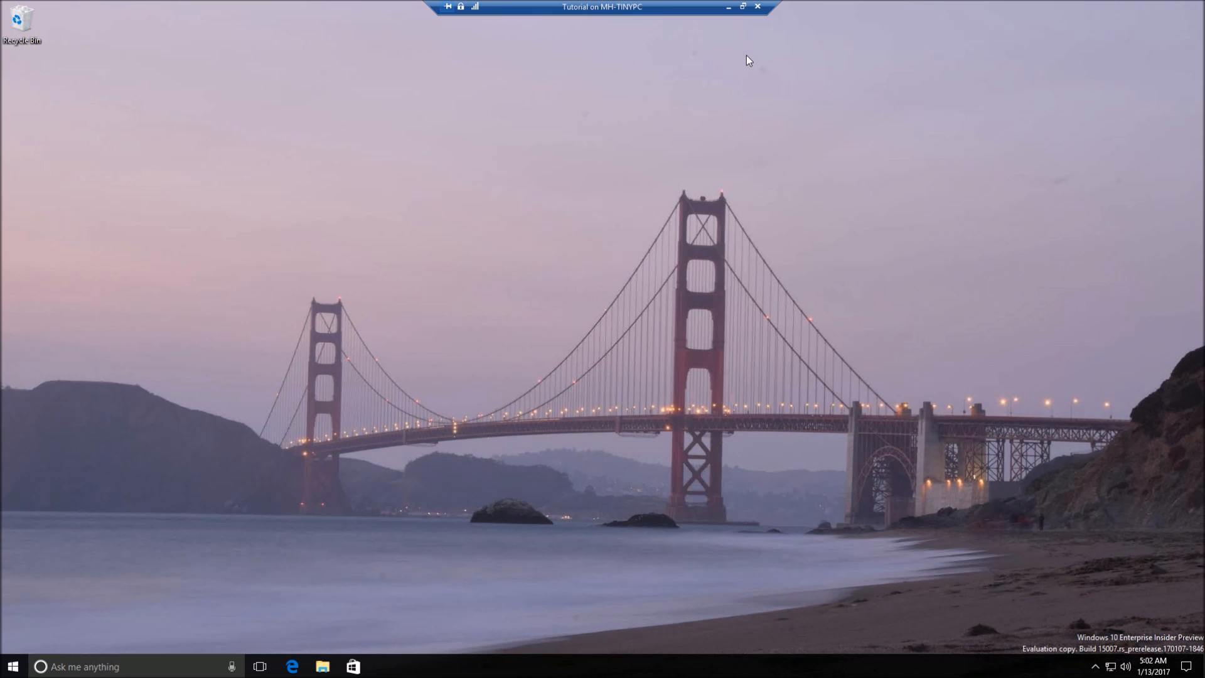
mouse_move(726, 43)
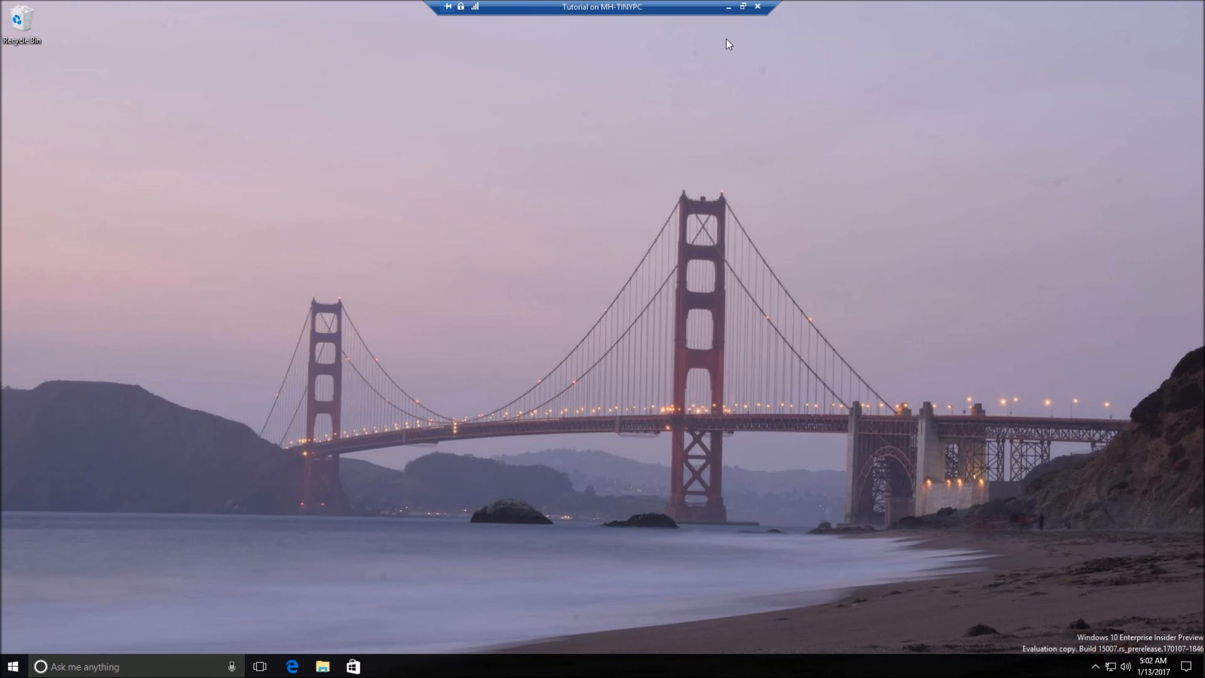
mouse_move(713, 30)
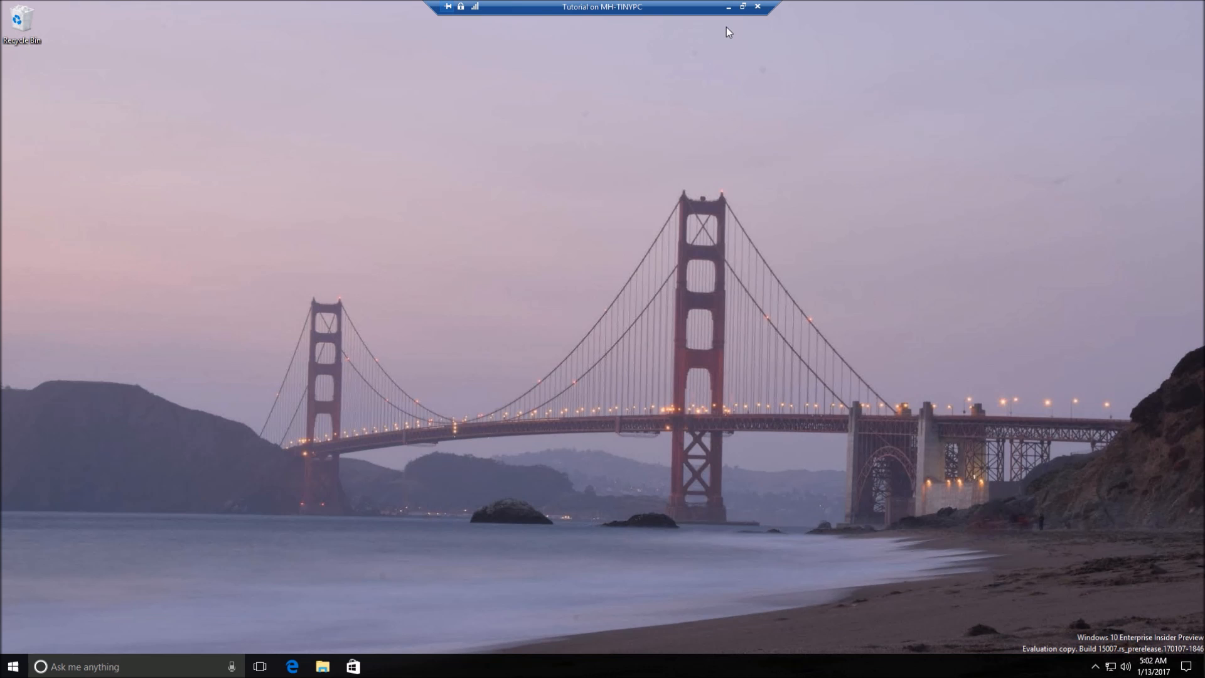
mouse_move(723, 28)
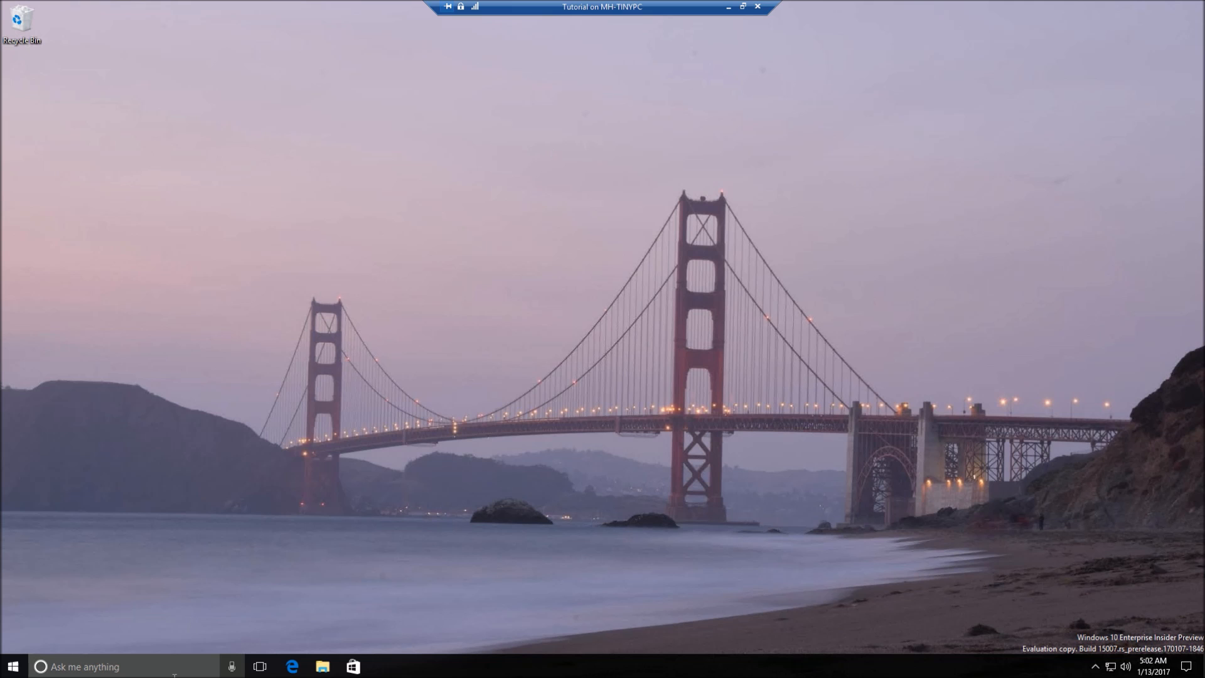
Peek at Cortana's suggestions, then show the Action Center with no new notifications
click(100, 667)
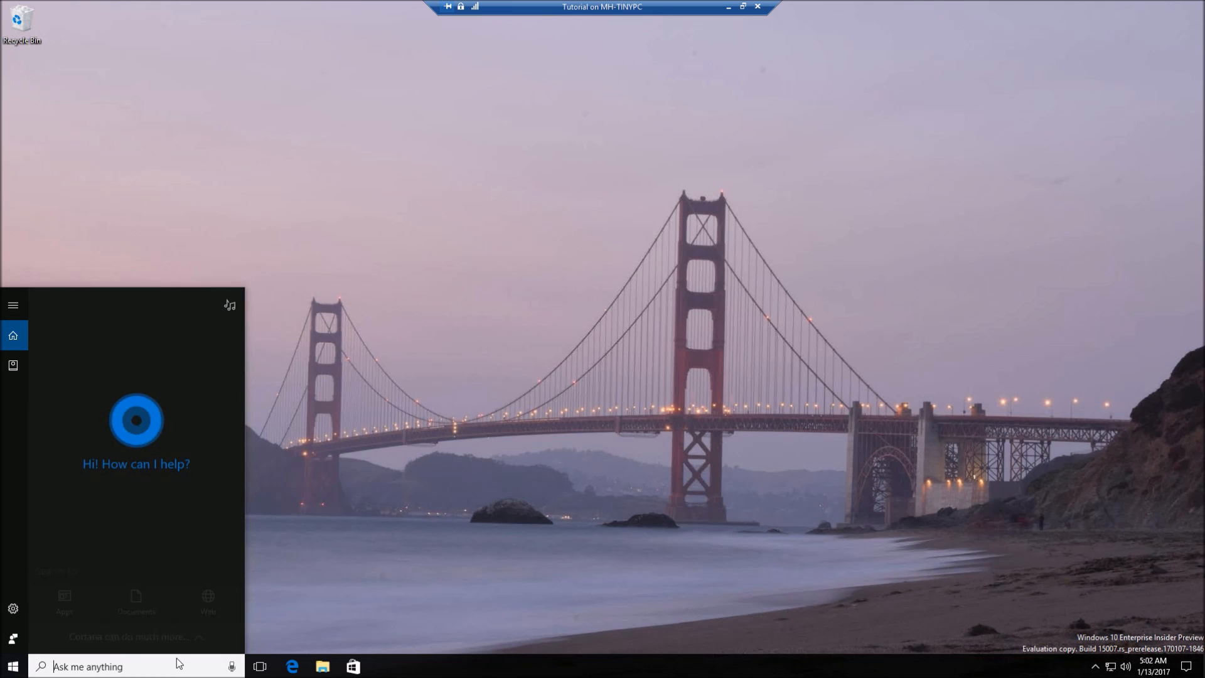
click(136, 638)
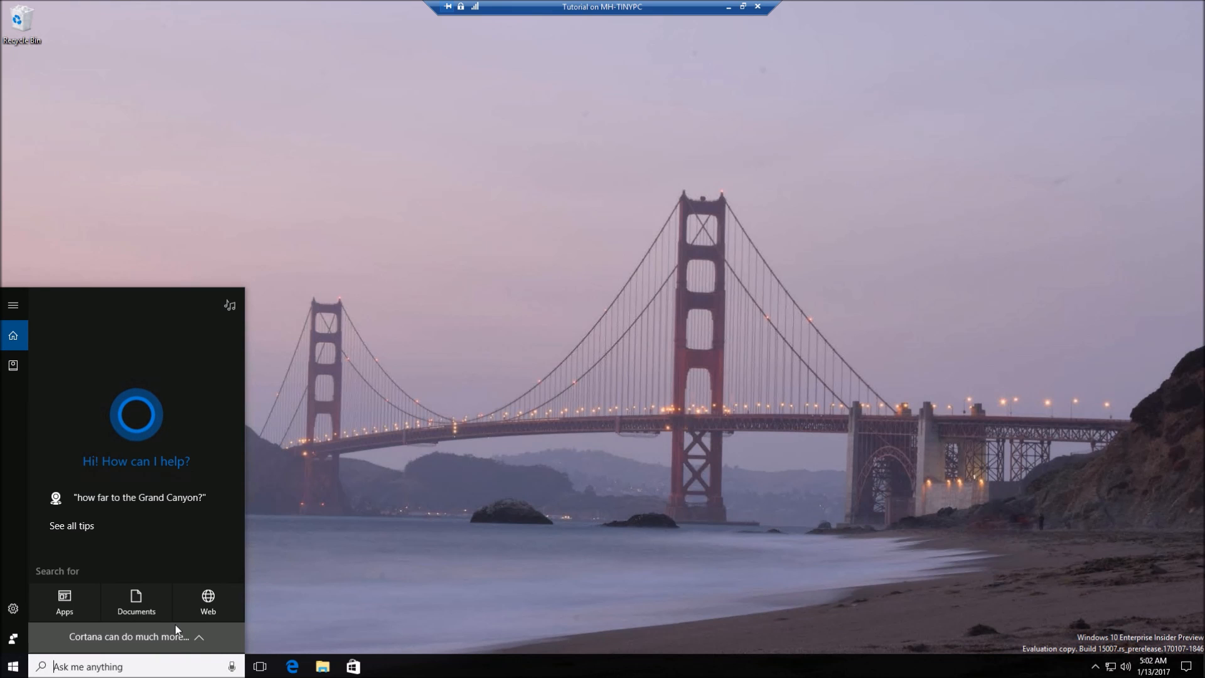
mouse_move(239, 587)
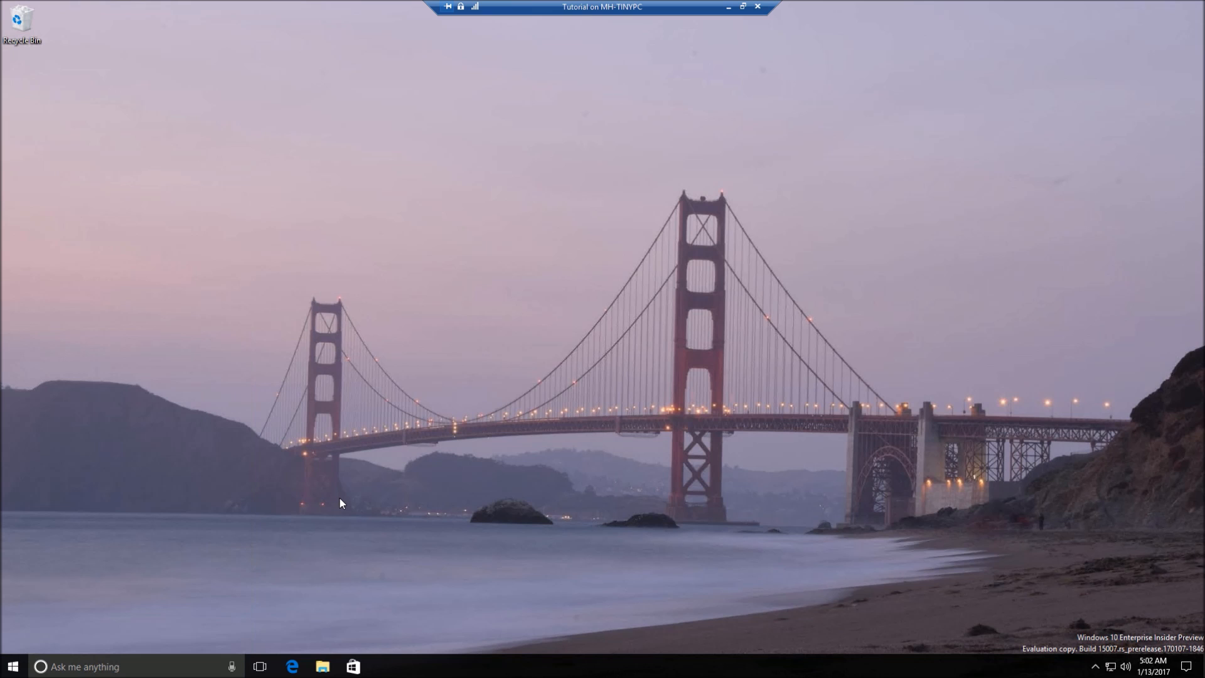
mouse_move(340, 499)
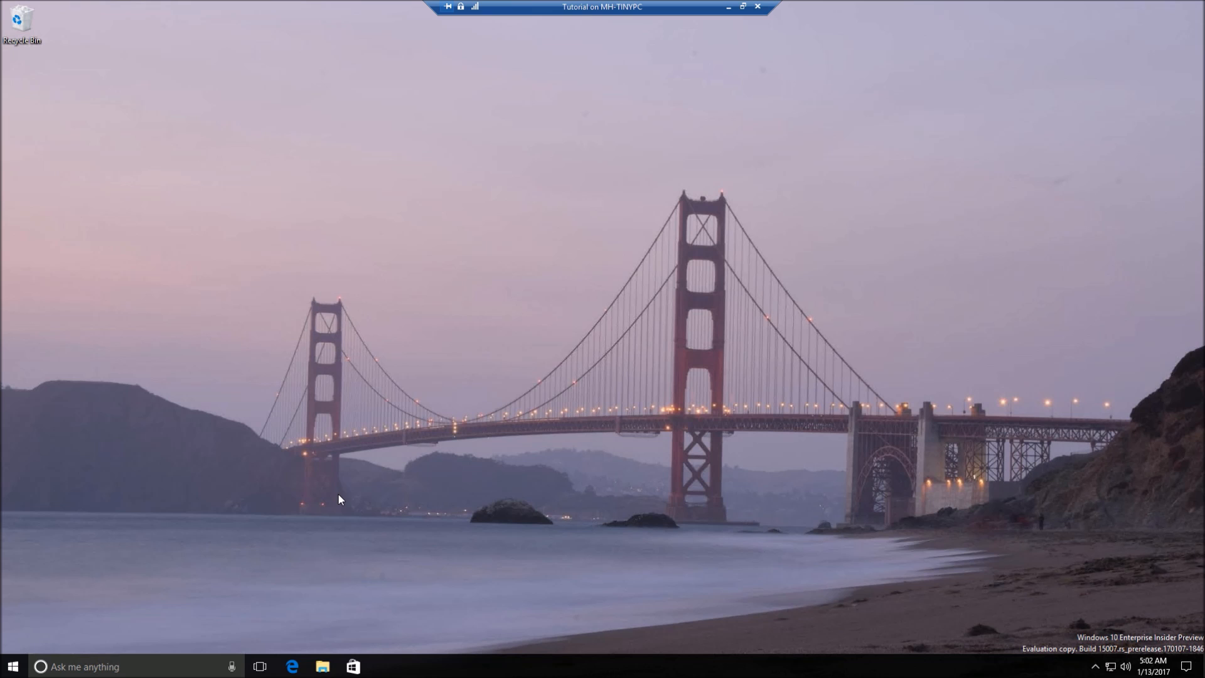
mouse_move(340, 497)
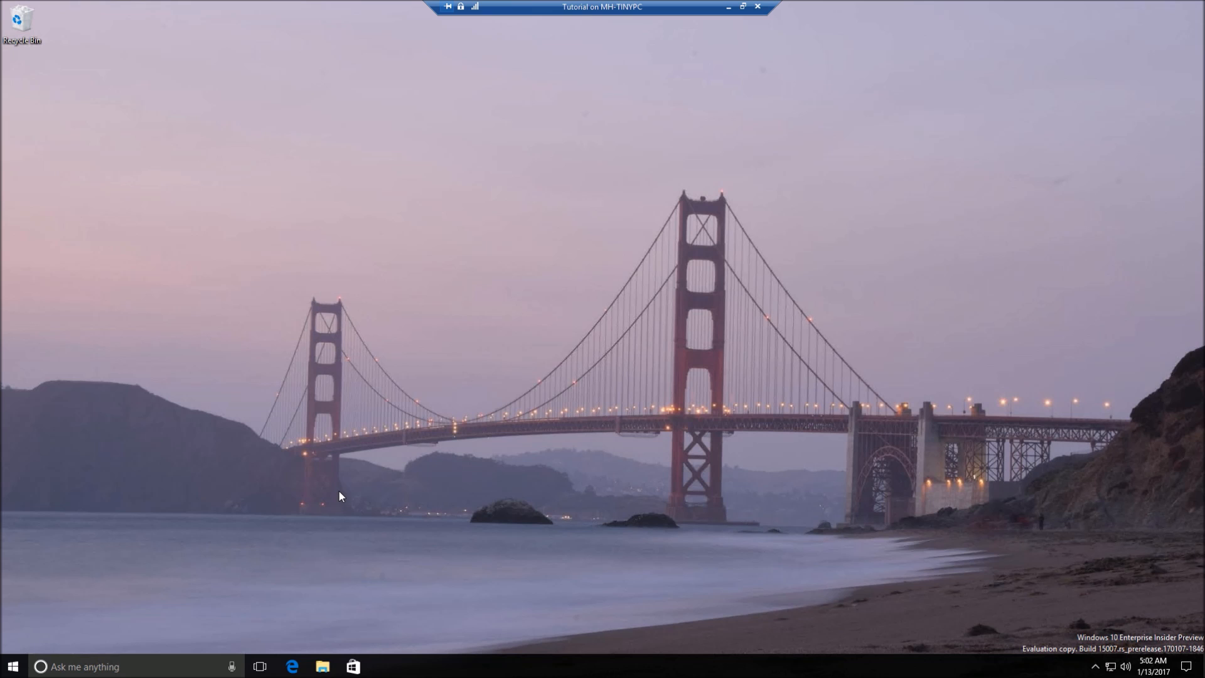
mouse_move(378, 455)
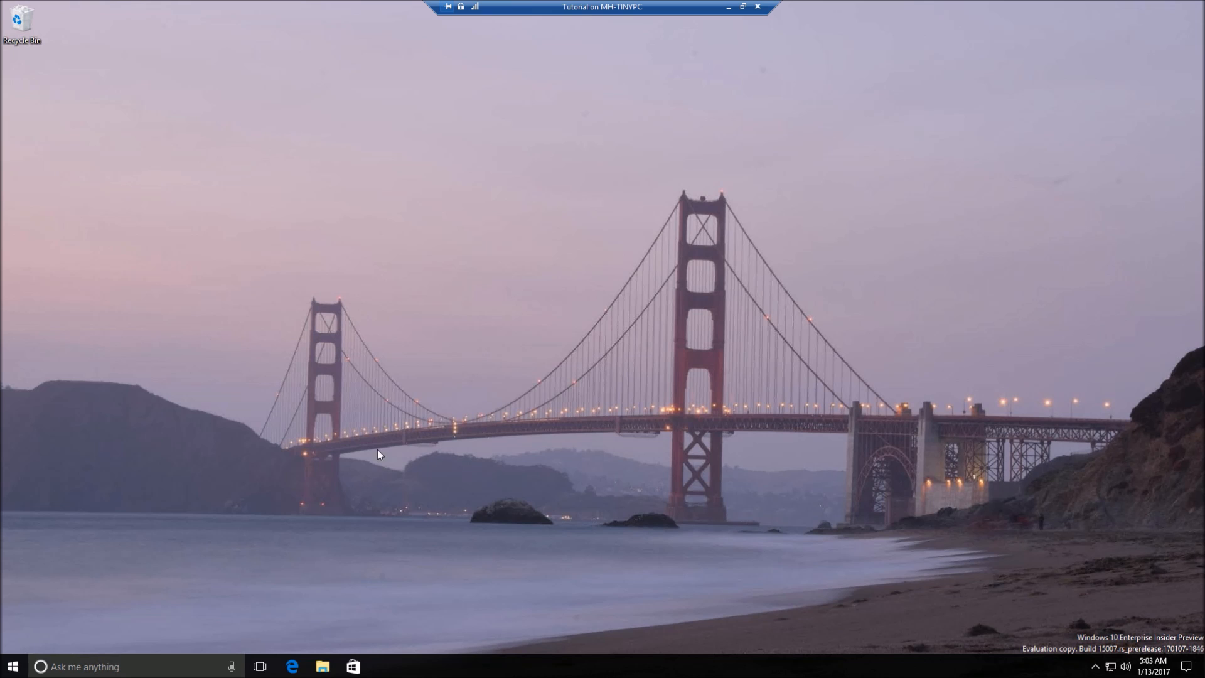
click(1186, 665)
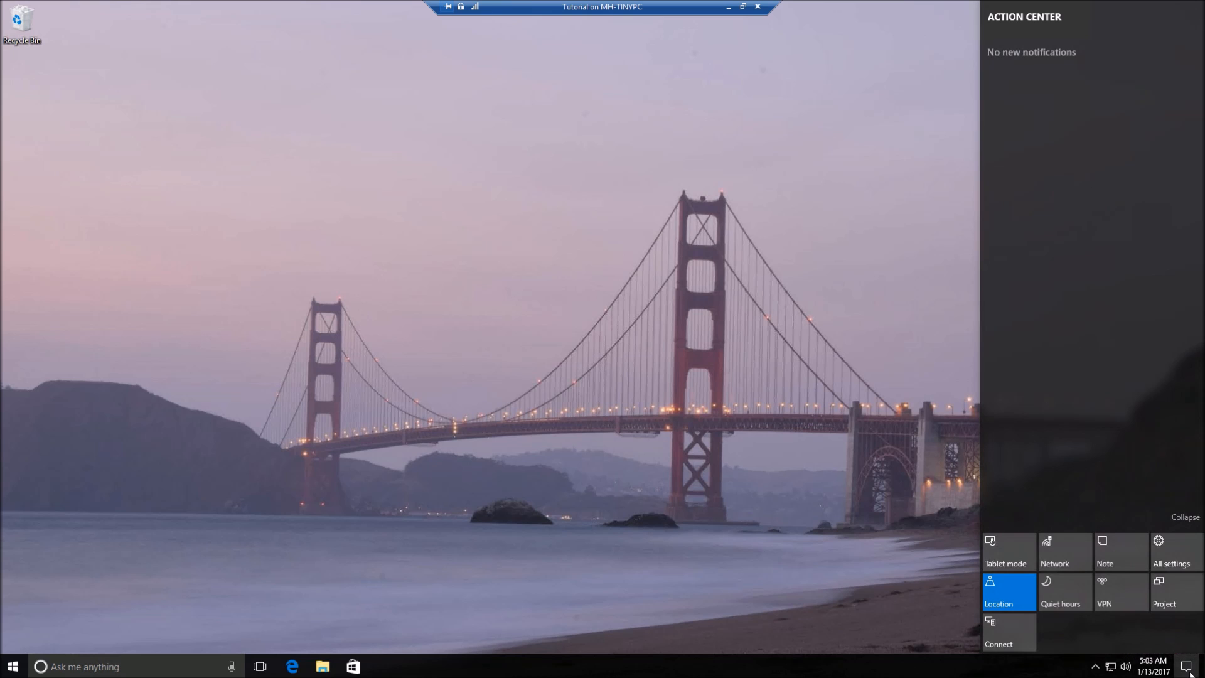
mouse_move(696, 433)
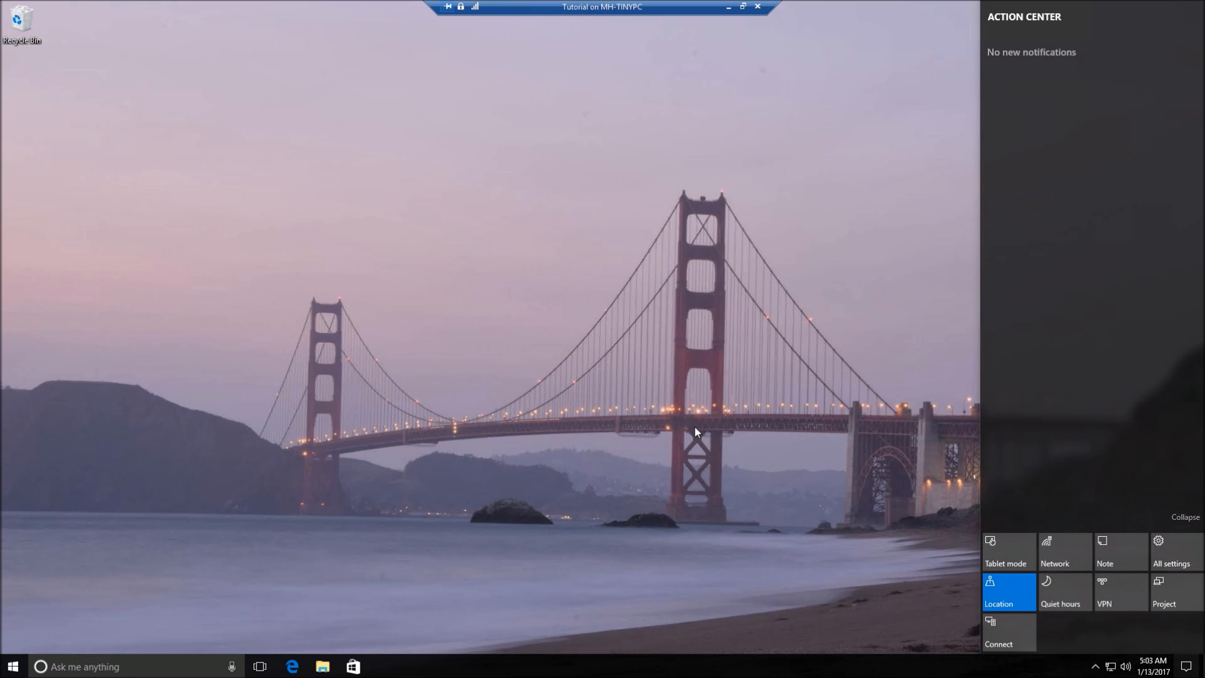
mouse_move(716, 410)
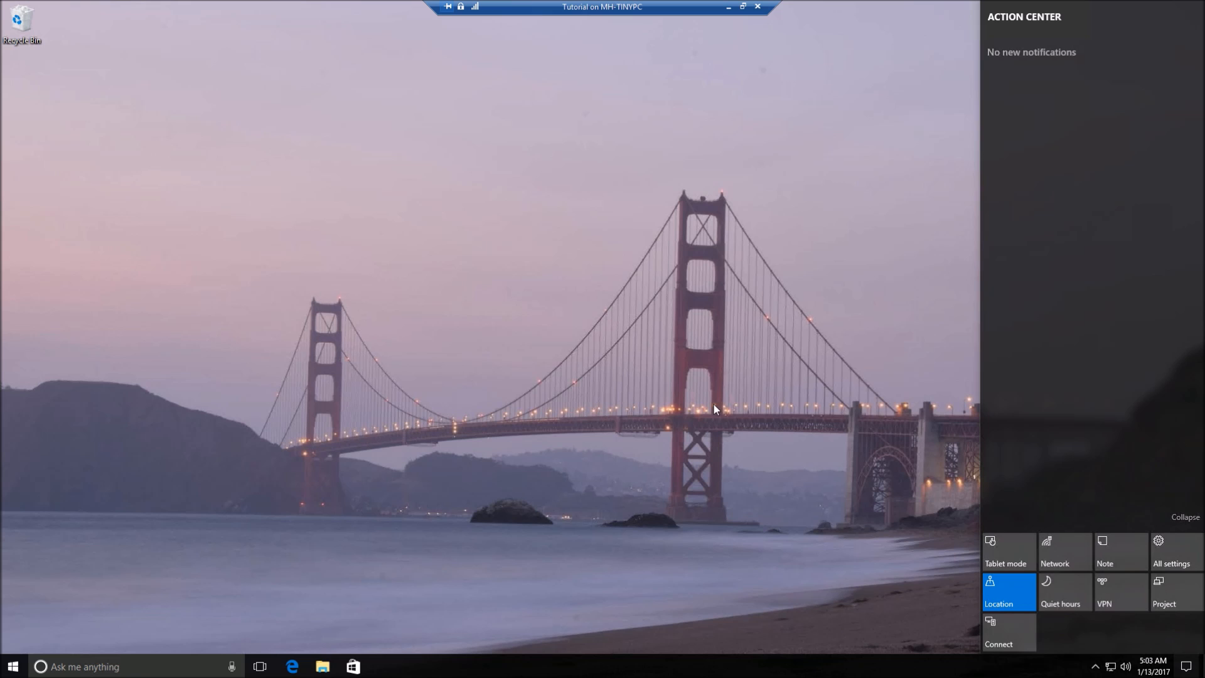
mouse_move(721, 396)
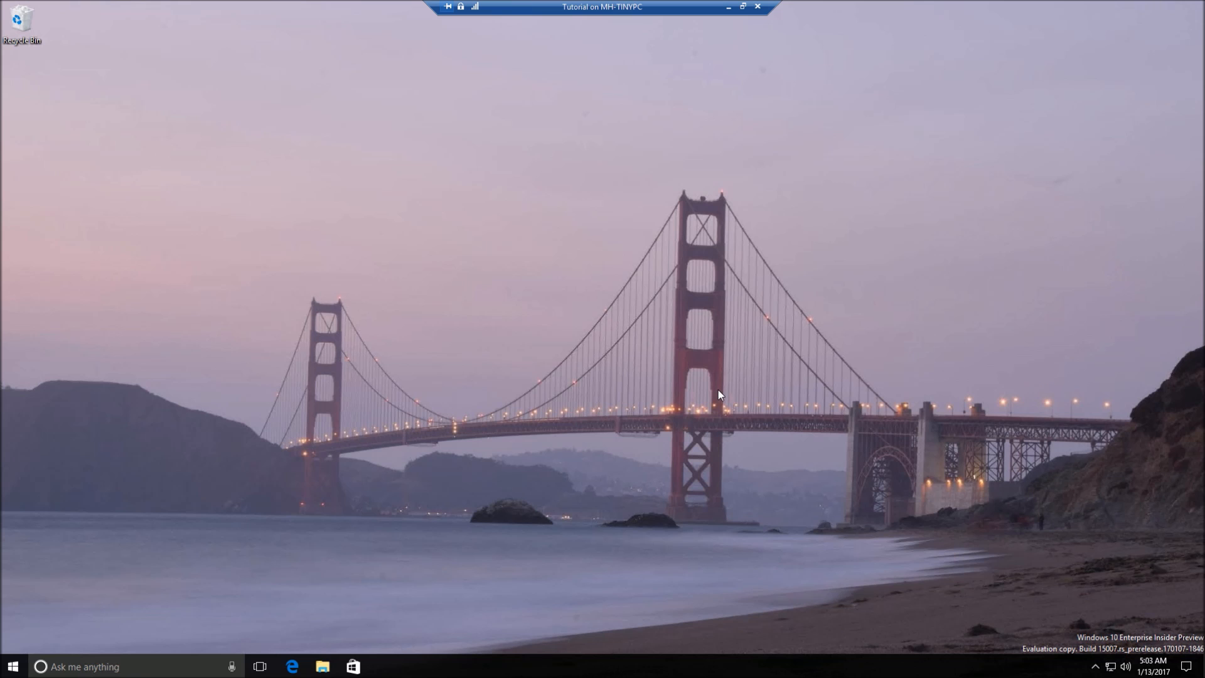
mouse_move(950, 411)
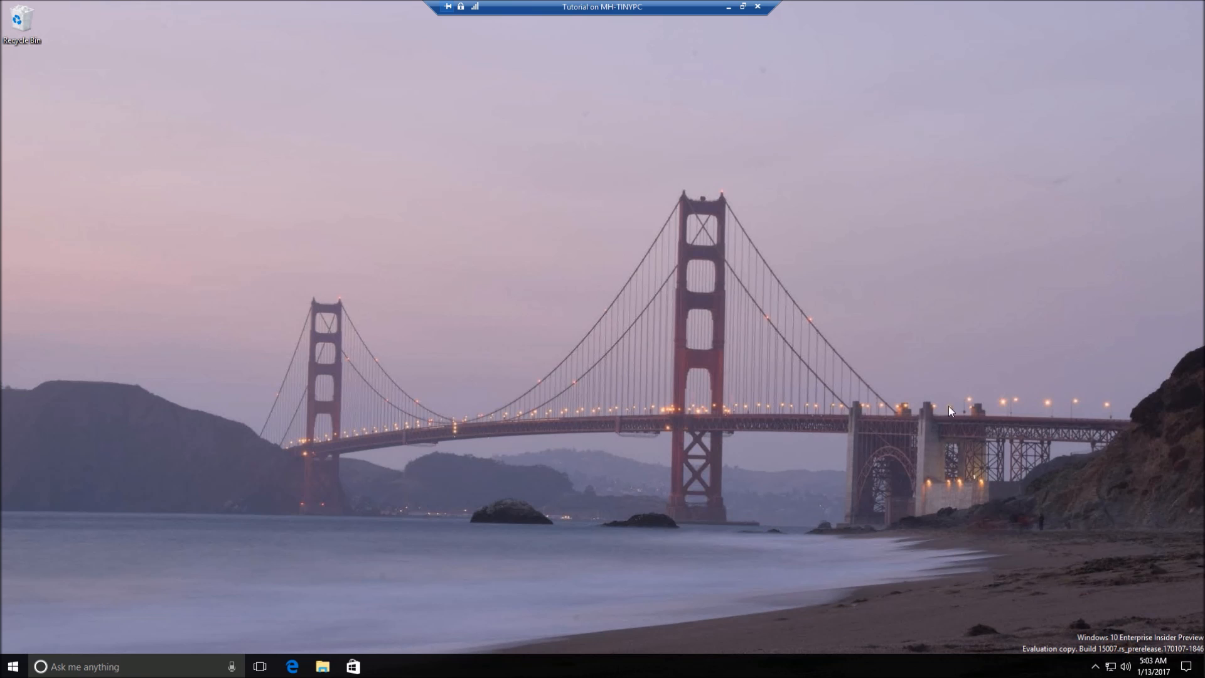
mouse_move(650, 417)
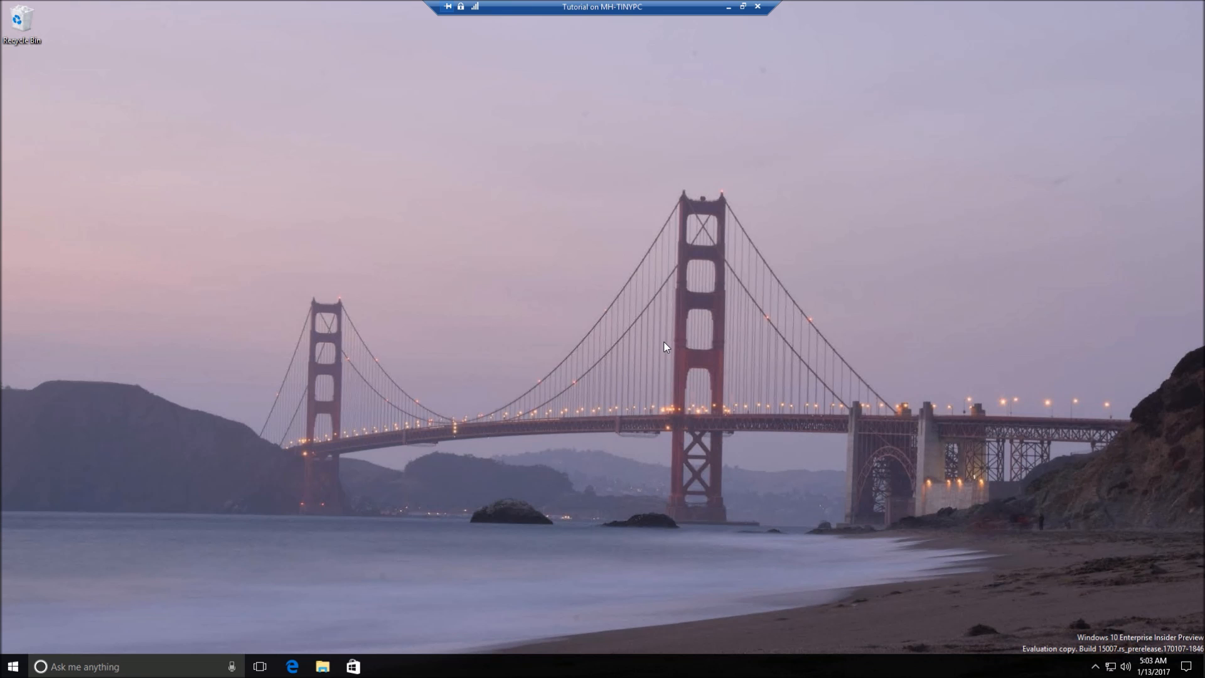
mouse_move(682, 332)
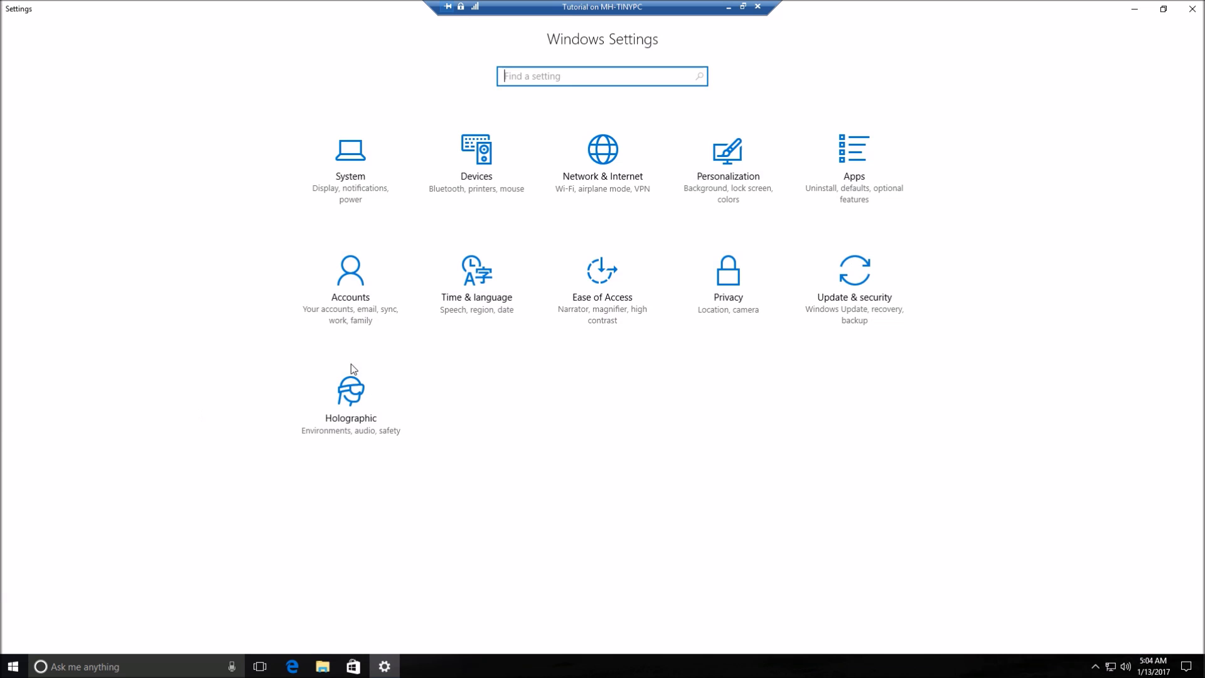
mouse_move(351, 413)
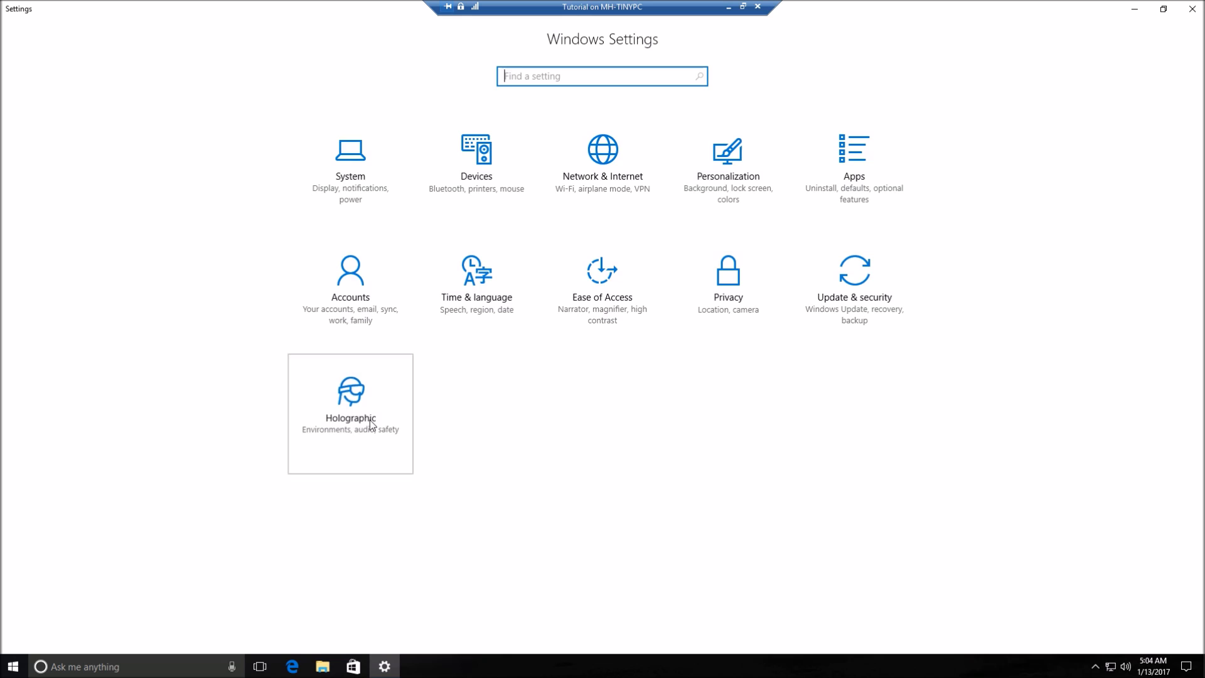
click(350, 414)
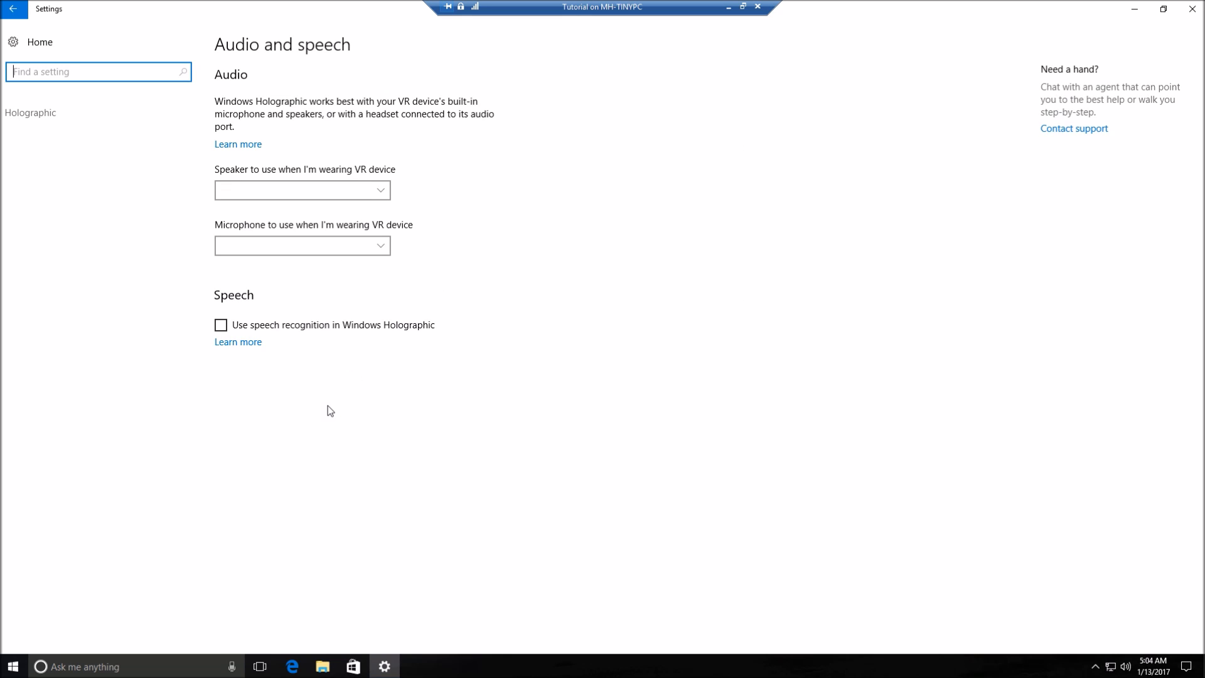
mouse_move(130, 151)
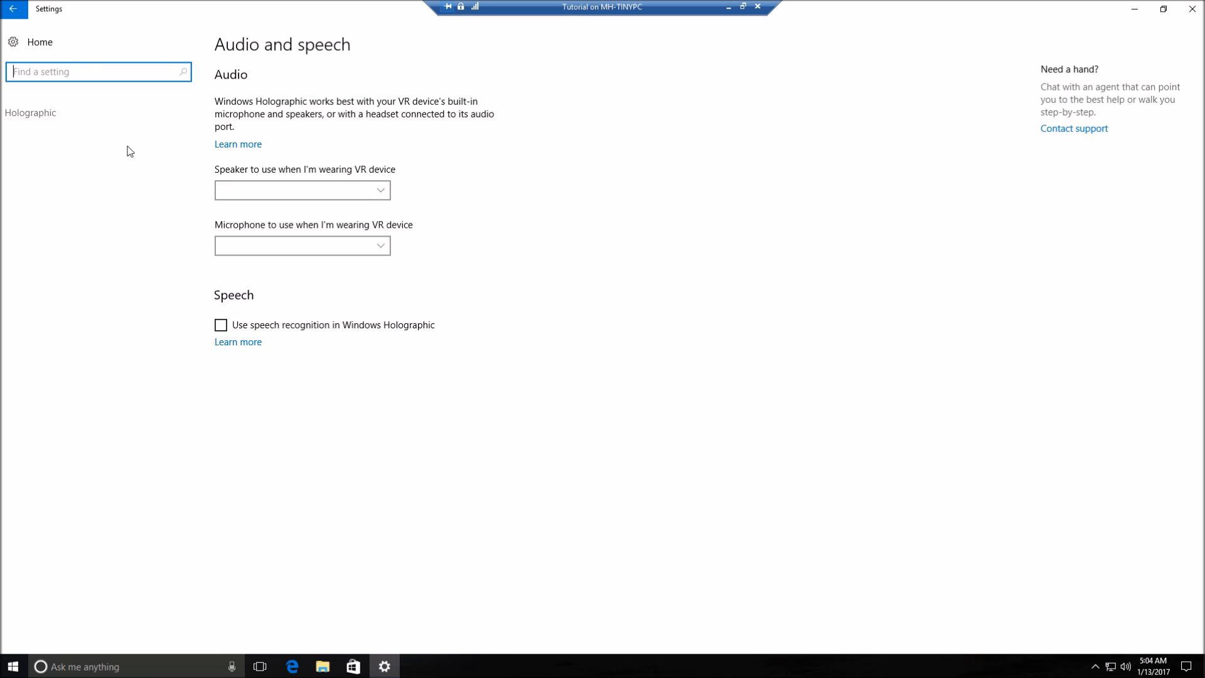
mouse_move(93, 40)
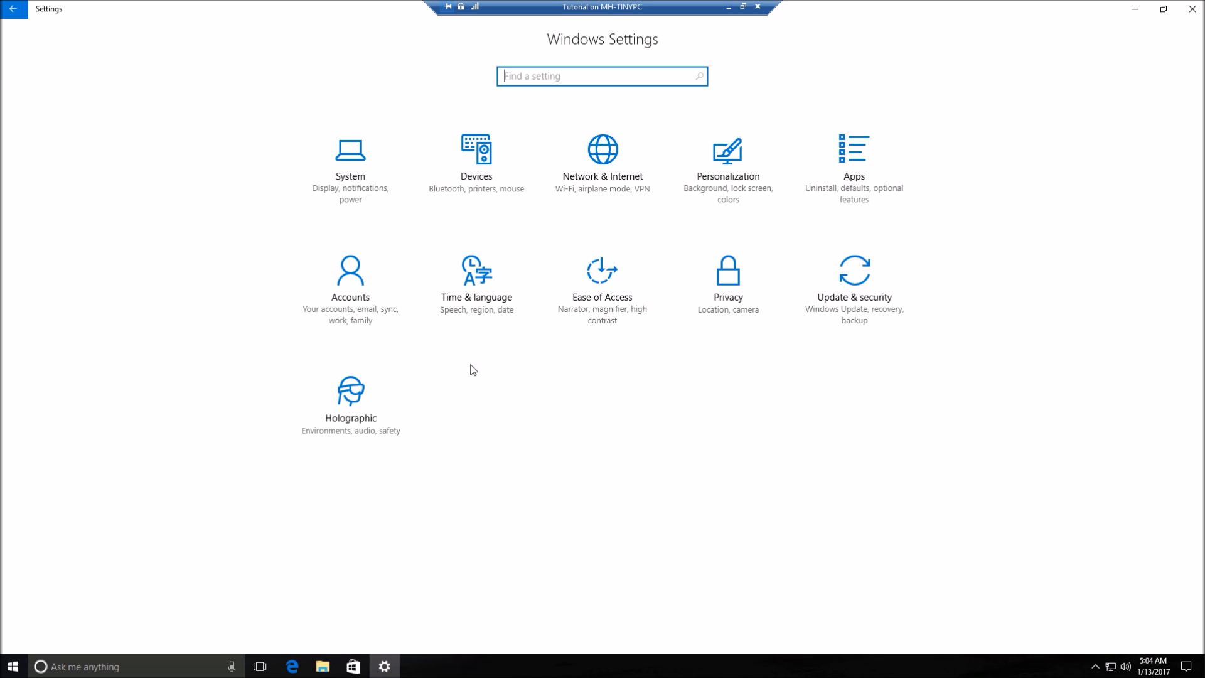
mouse_move(1001, 327)
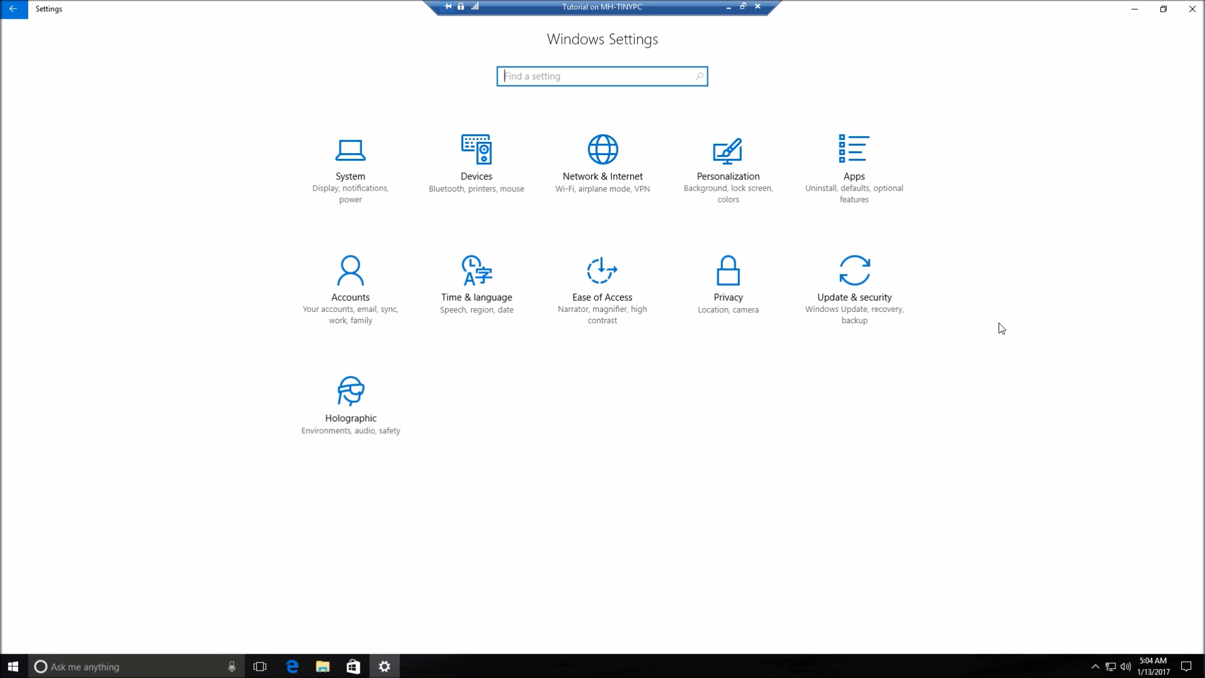
mouse_move(866, 325)
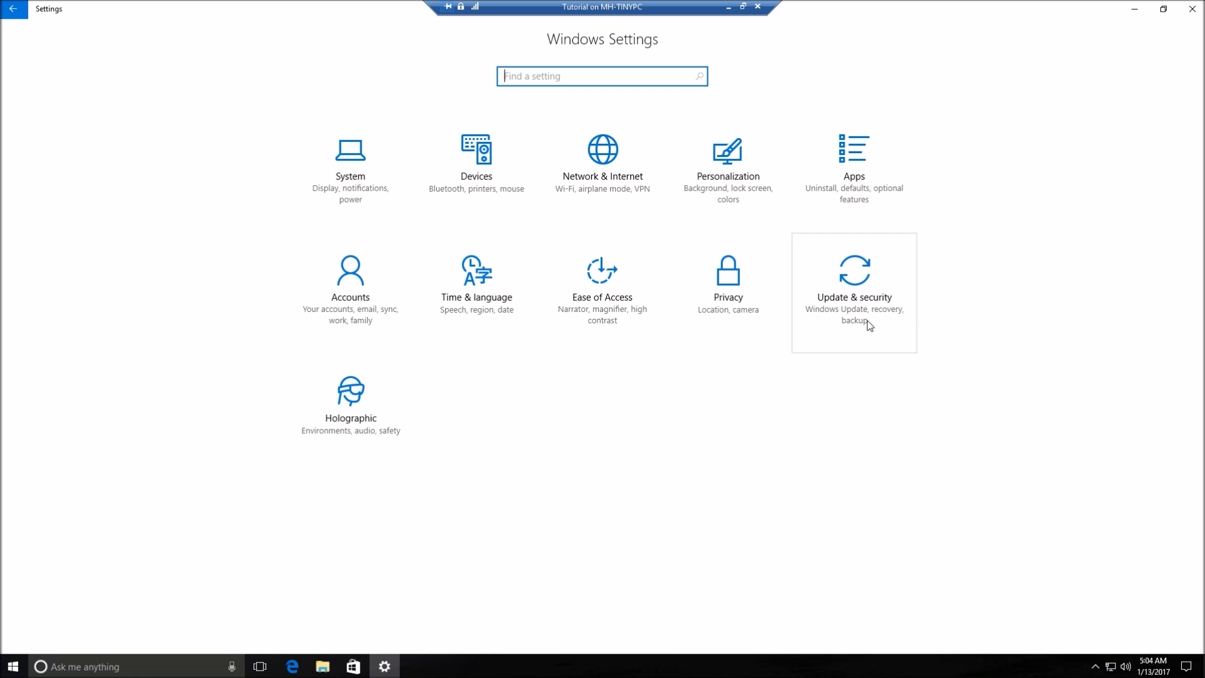
Show the Windows Update page reporting the device is up to date
click(853, 294)
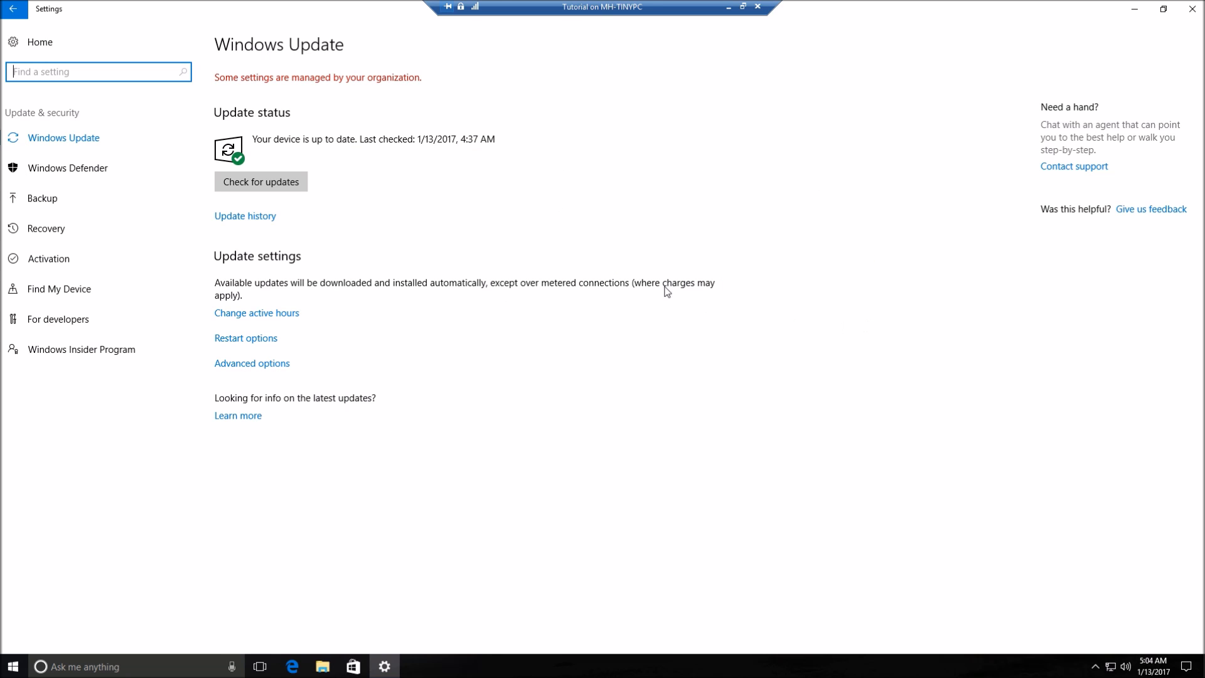
mouse_move(221, 82)
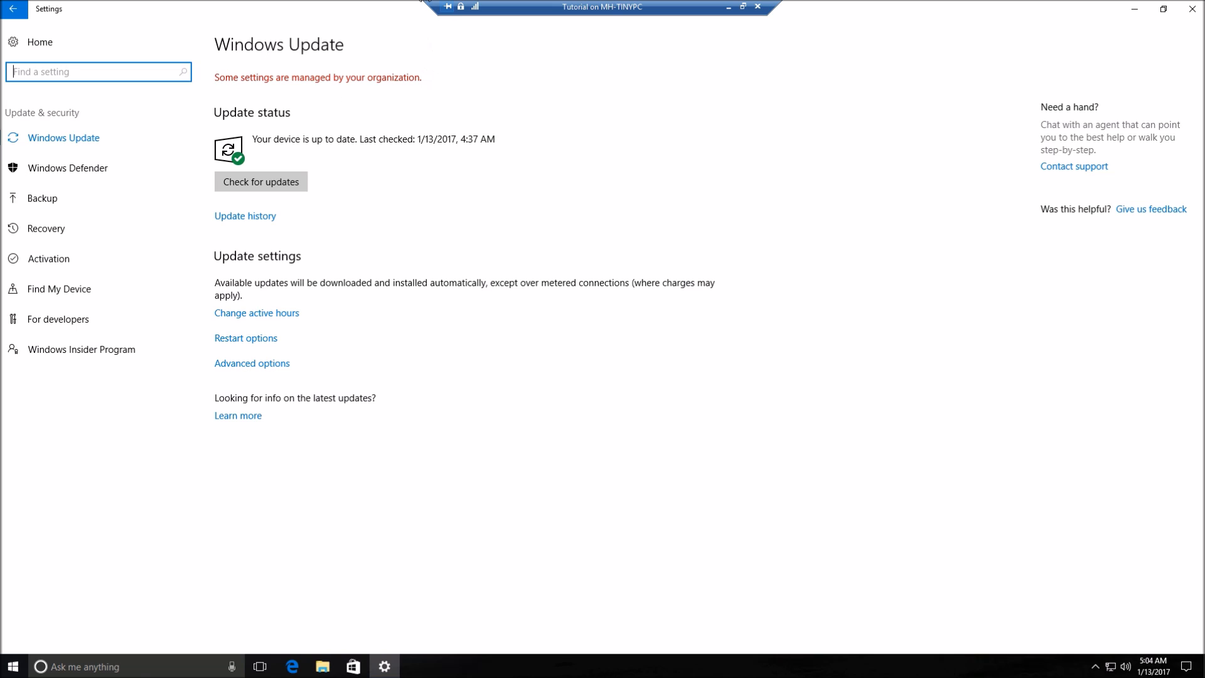
mouse_move(253, 35)
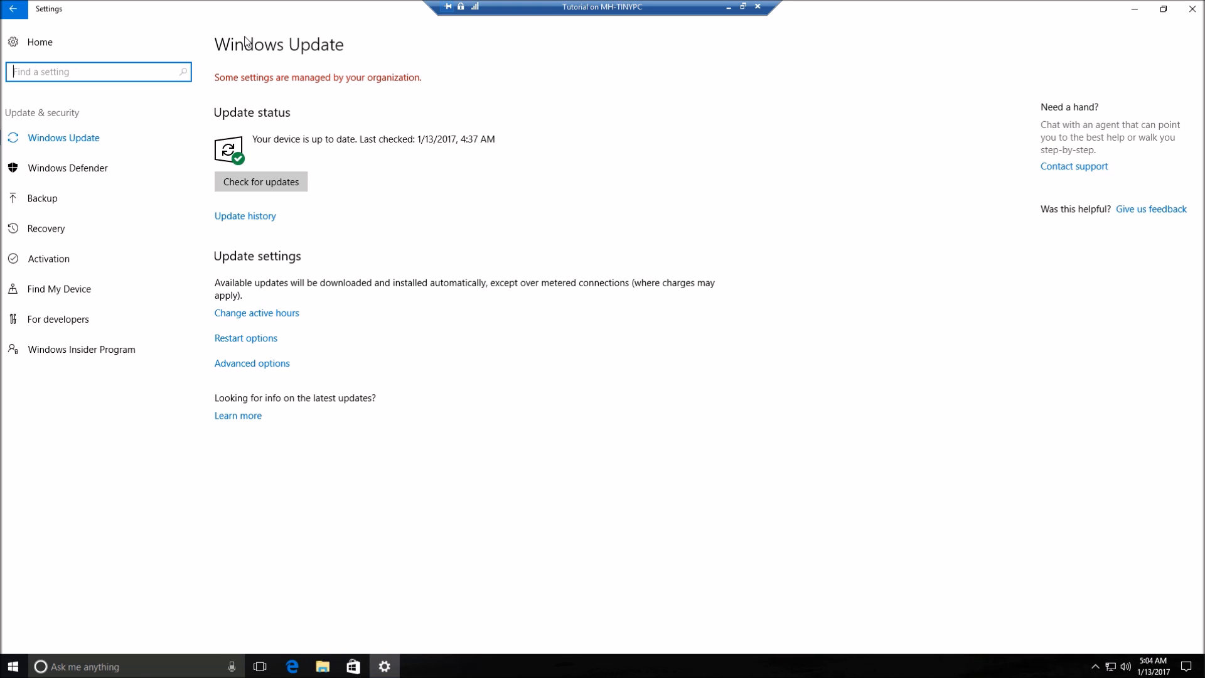
mouse_move(186, 101)
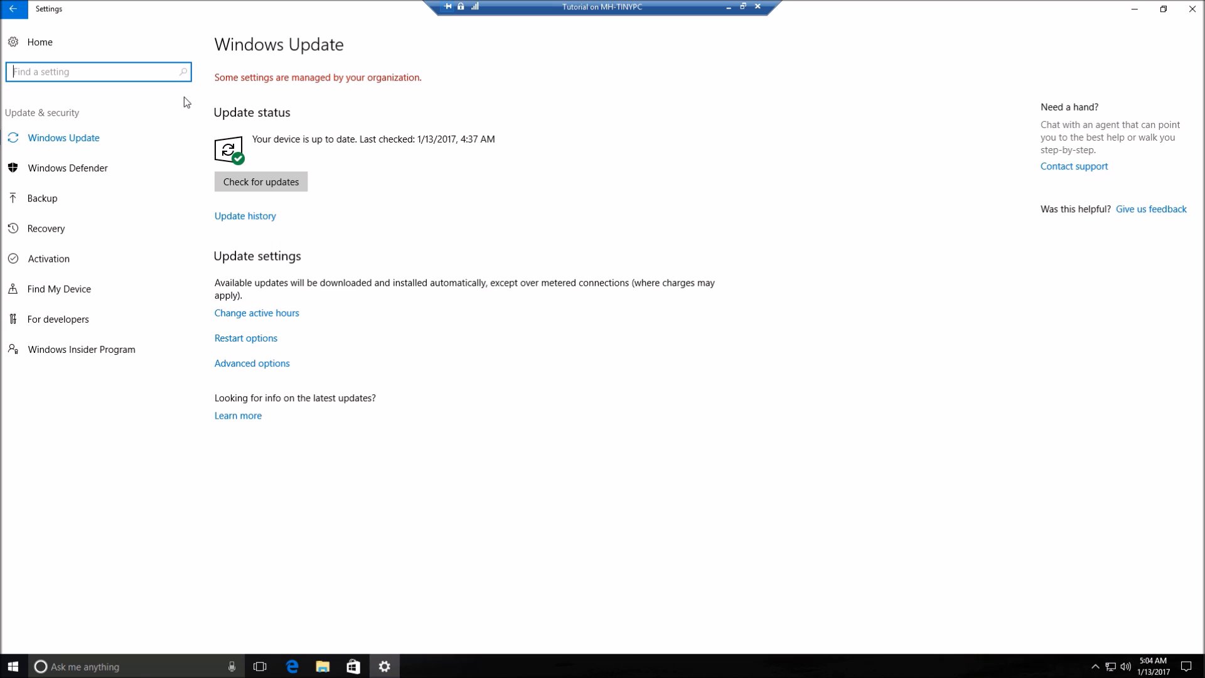
mouse_move(379, 100)
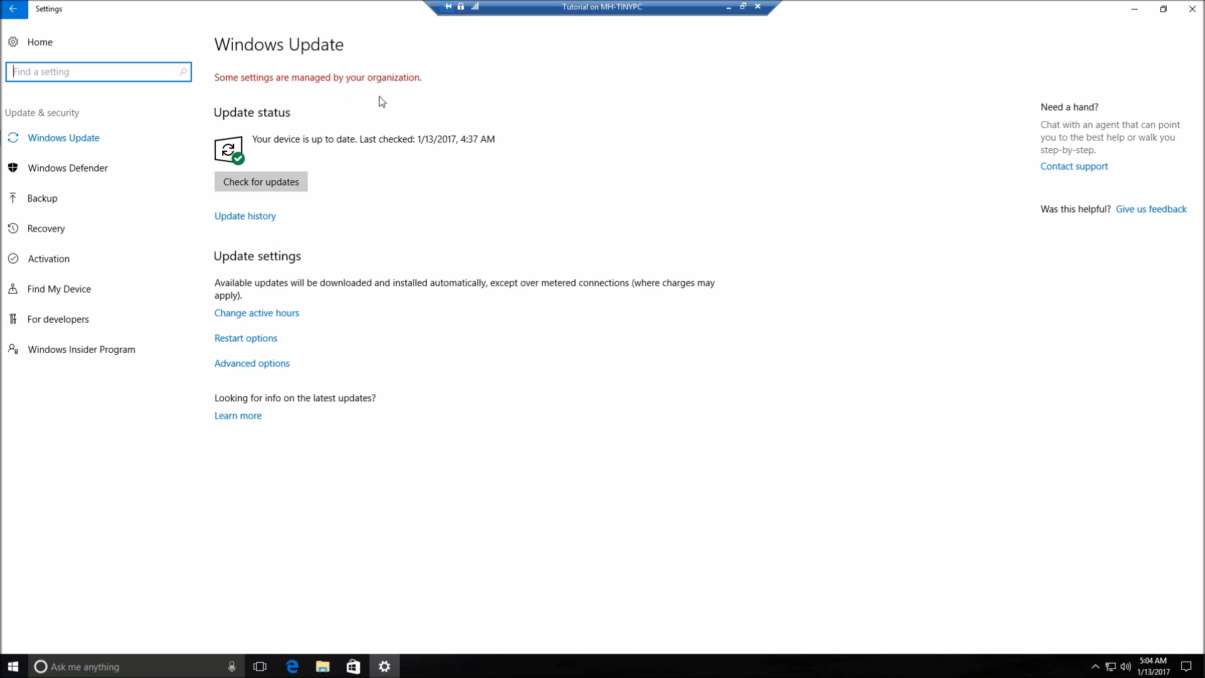
mouse_move(386, 100)
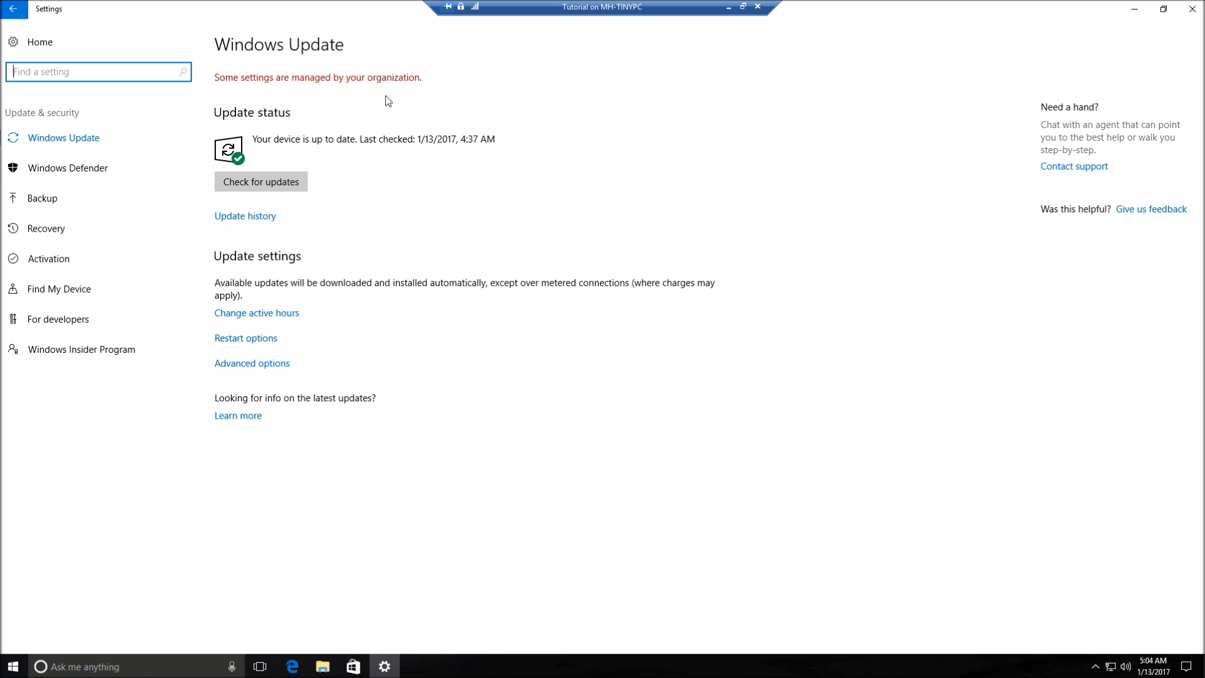
mouse_move(401, 110)
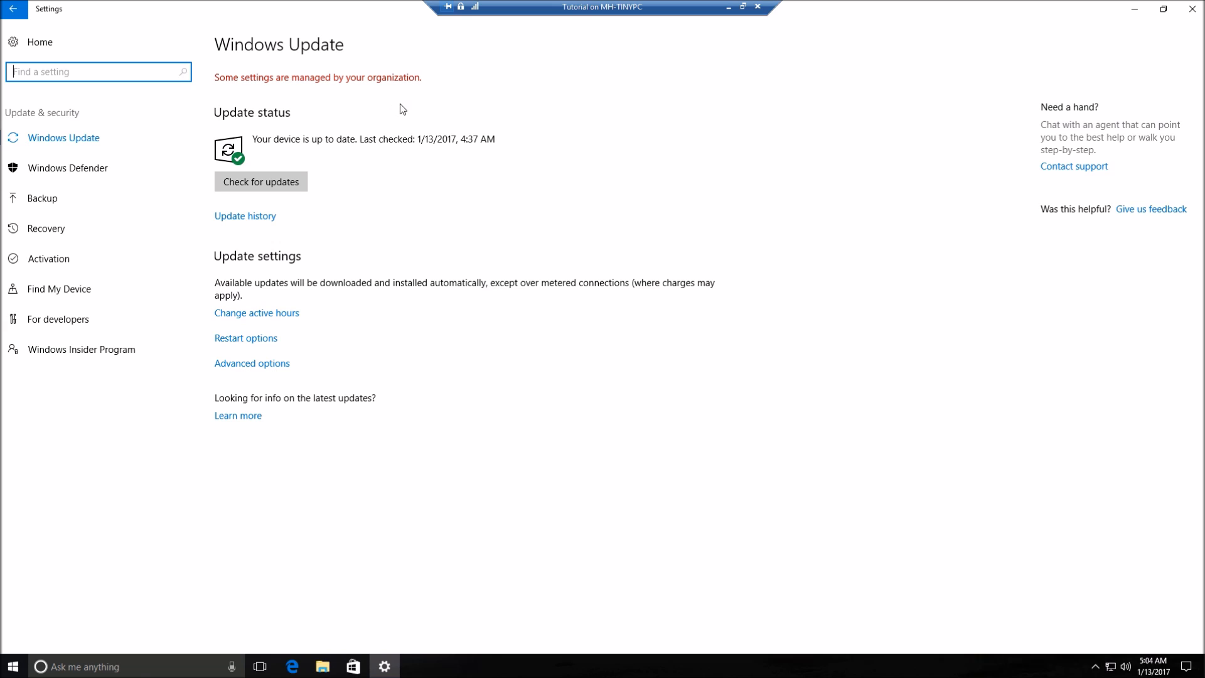
mouse_move(407, 113)
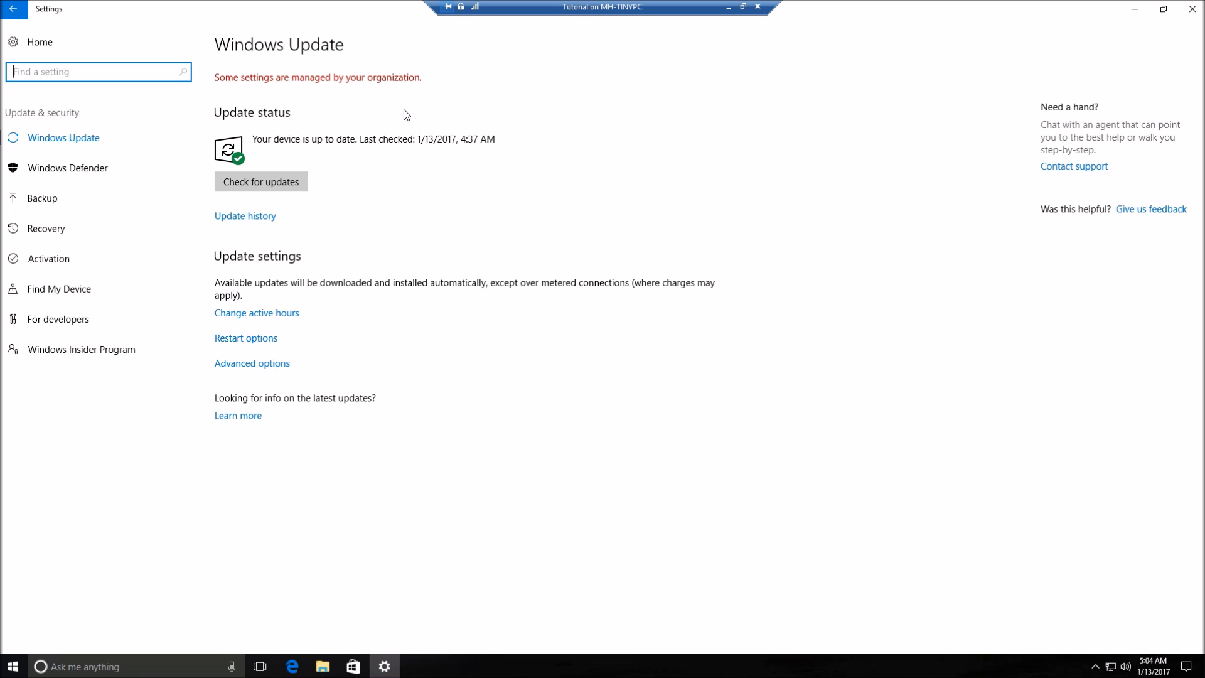
mouse_move(406, 112)
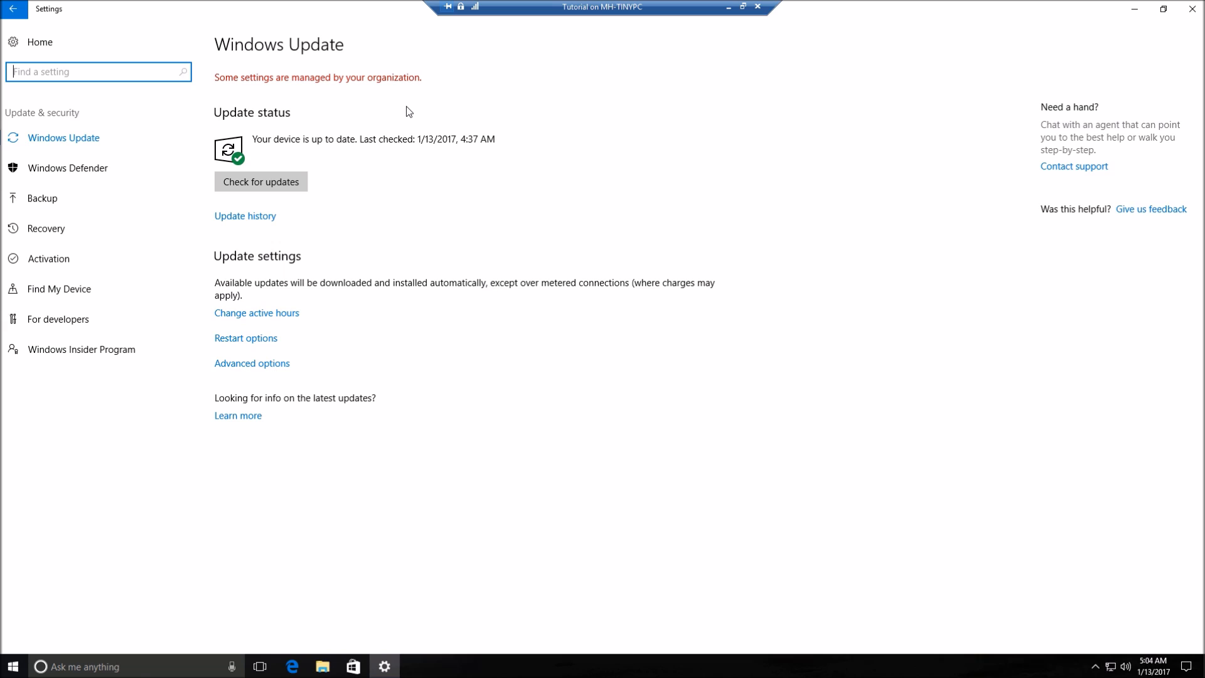
mouse_move(412, 99)
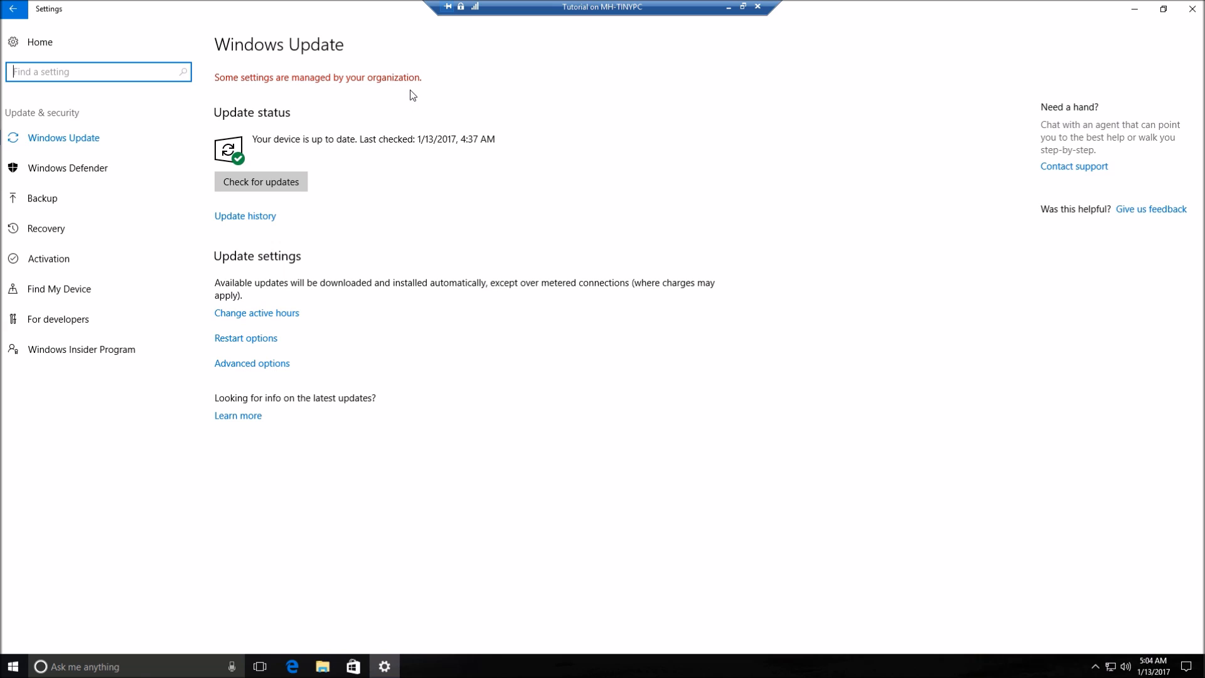
mouse_move(407, 85)
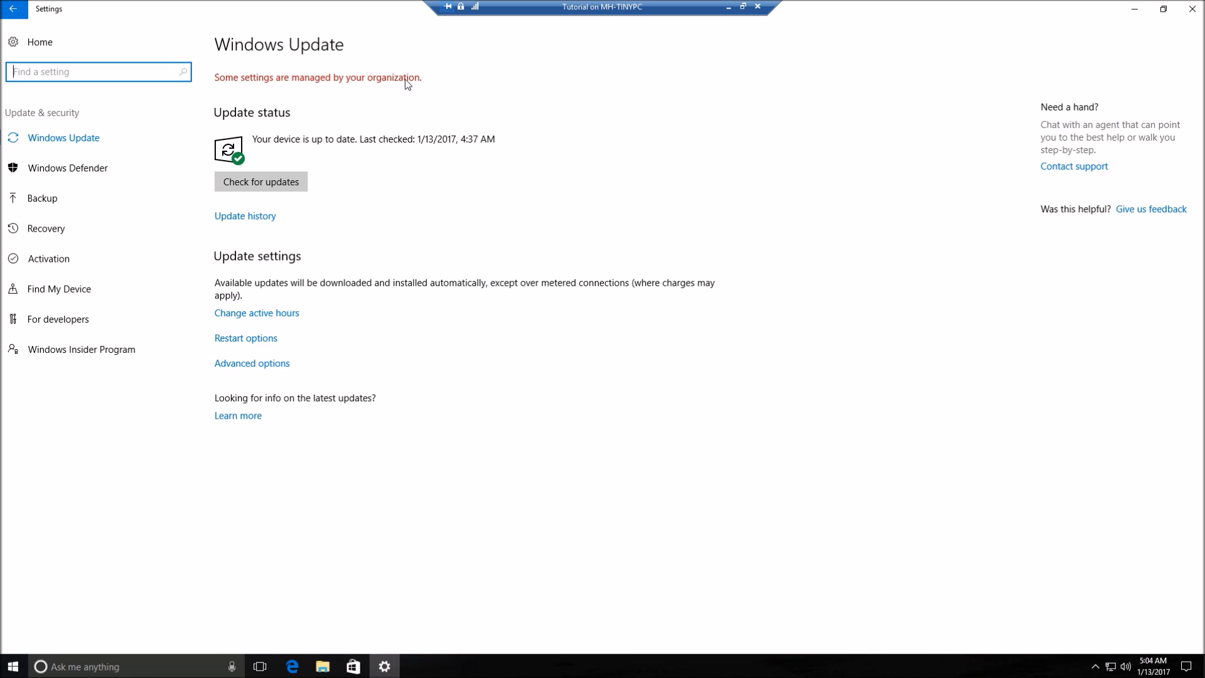
mouse_move(874, 5)
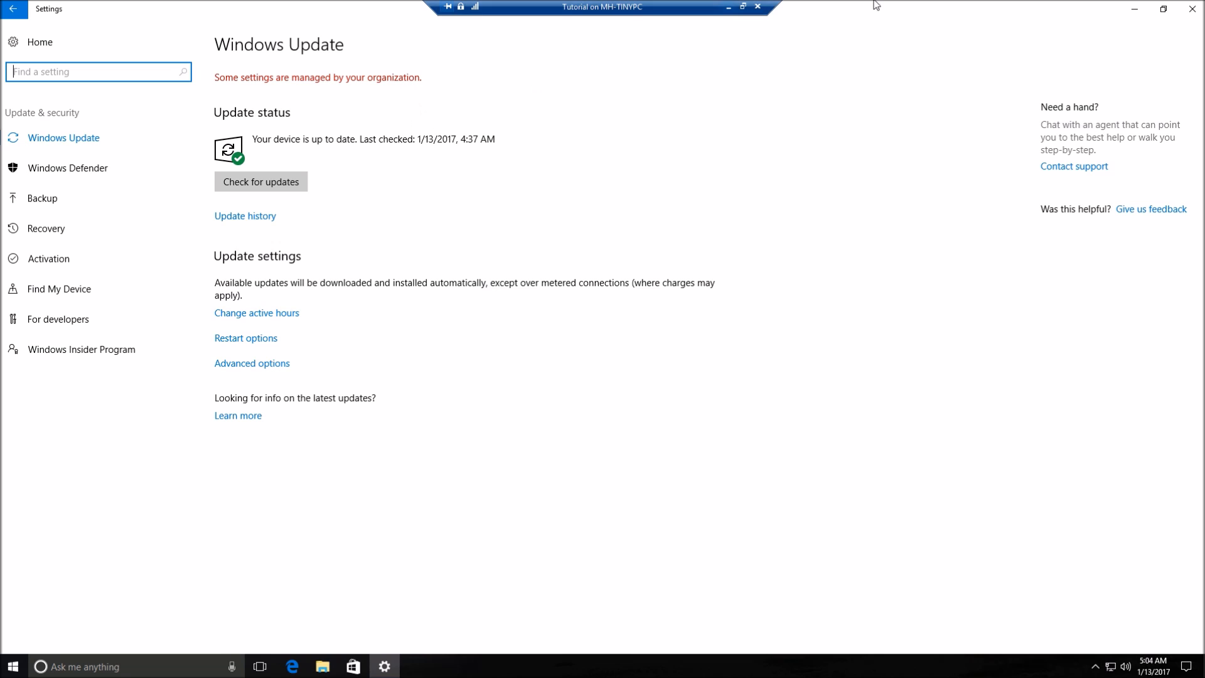
Close Settings, leaving the Golden Gate Bridge wallpaper desktop showing
click(756, 7)
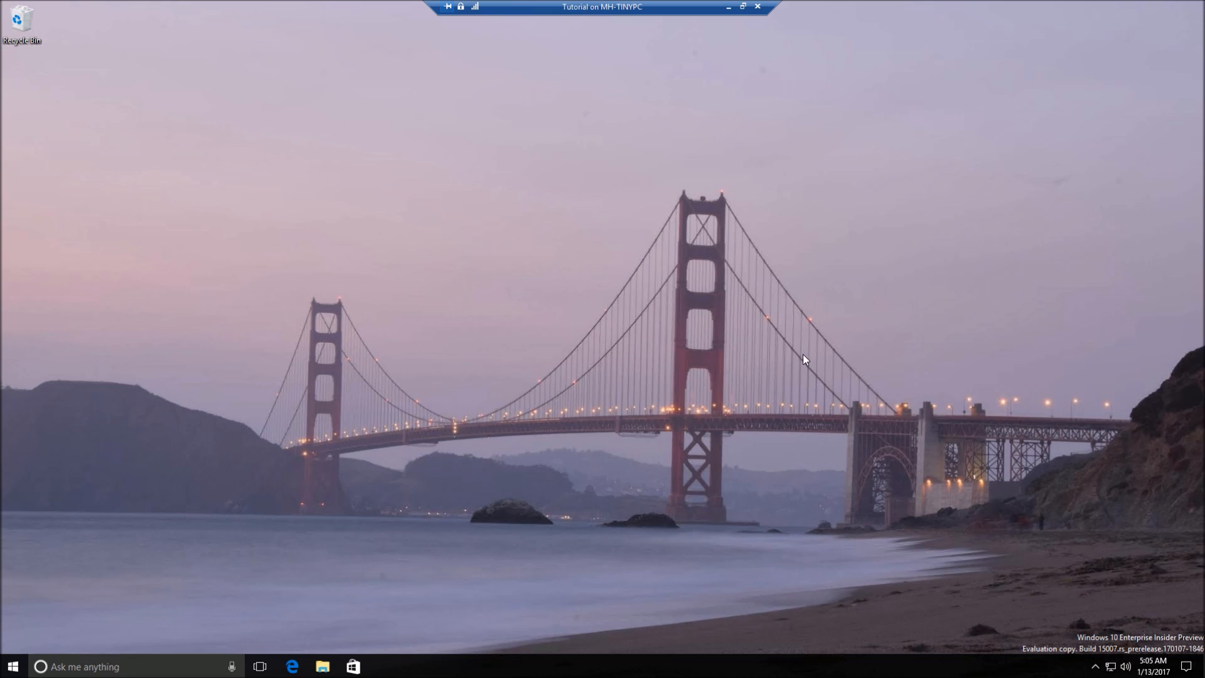
mouse_move(597, 445)
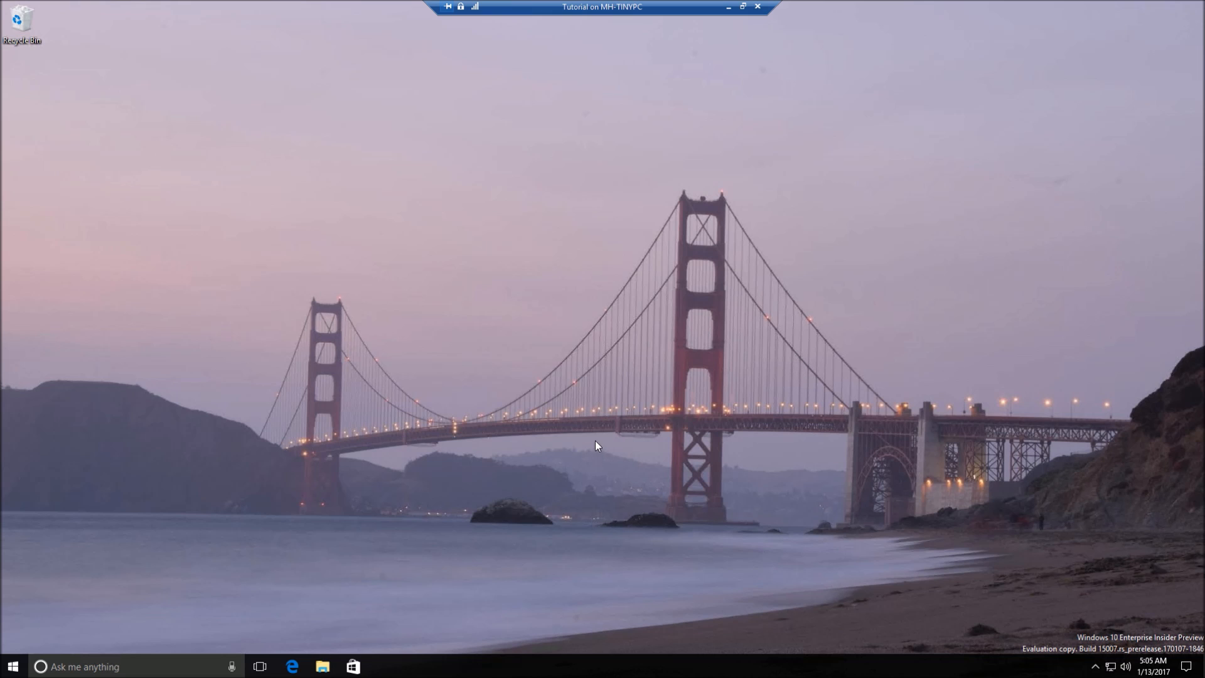
mouse_move(595, 437)
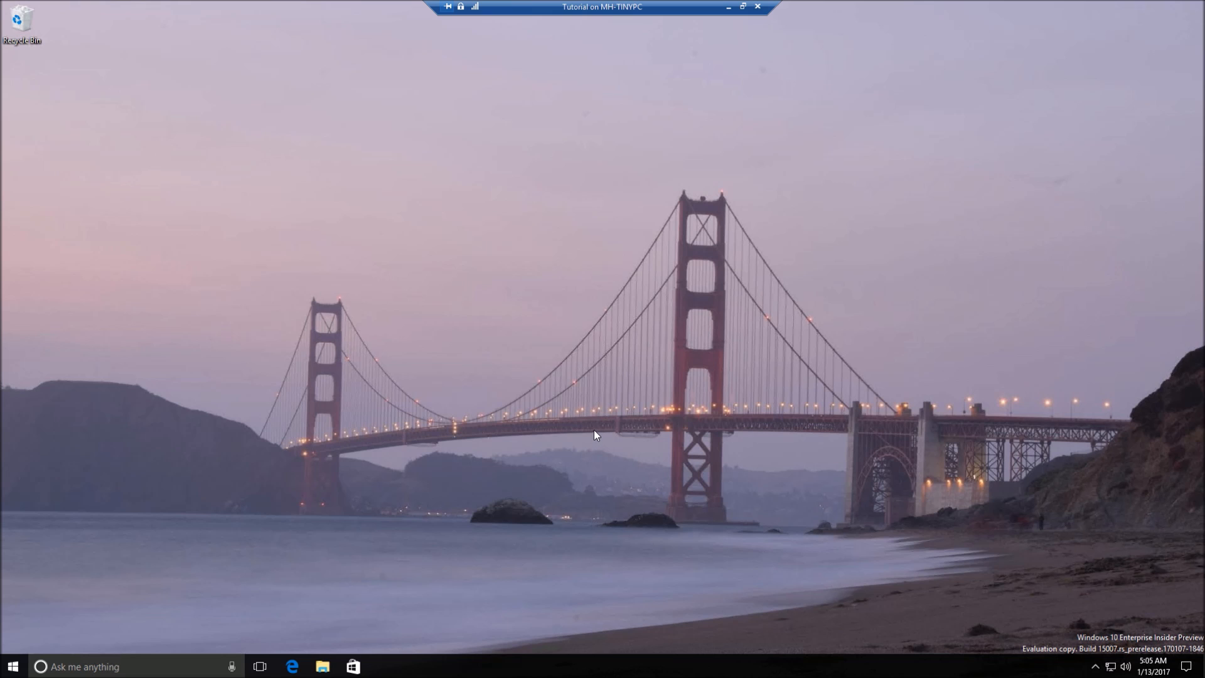
mouse_move(597, 429)
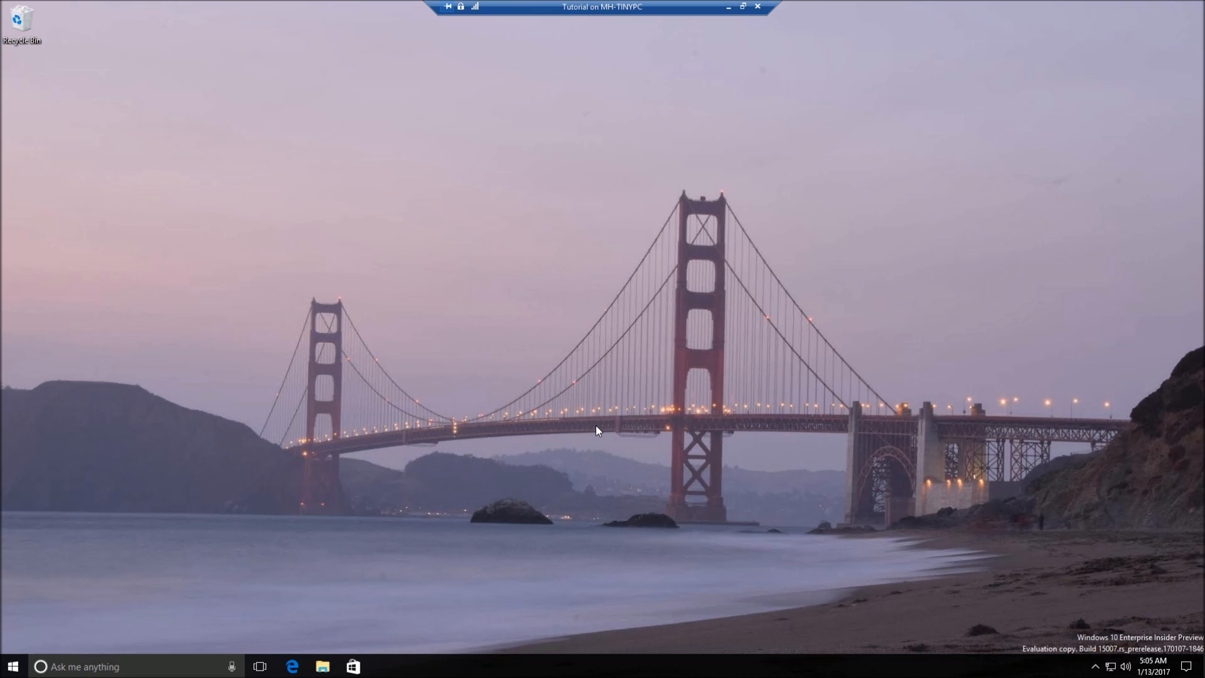
mouse_move(619, 407)
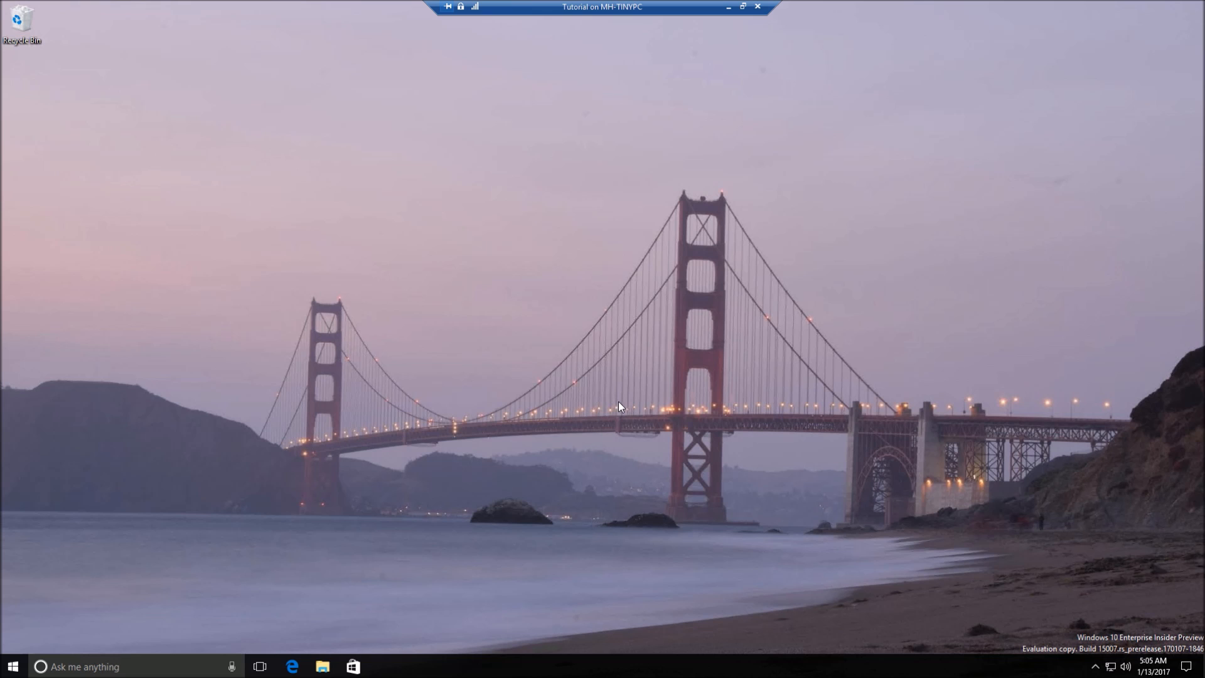
mouse_move(738, 346)
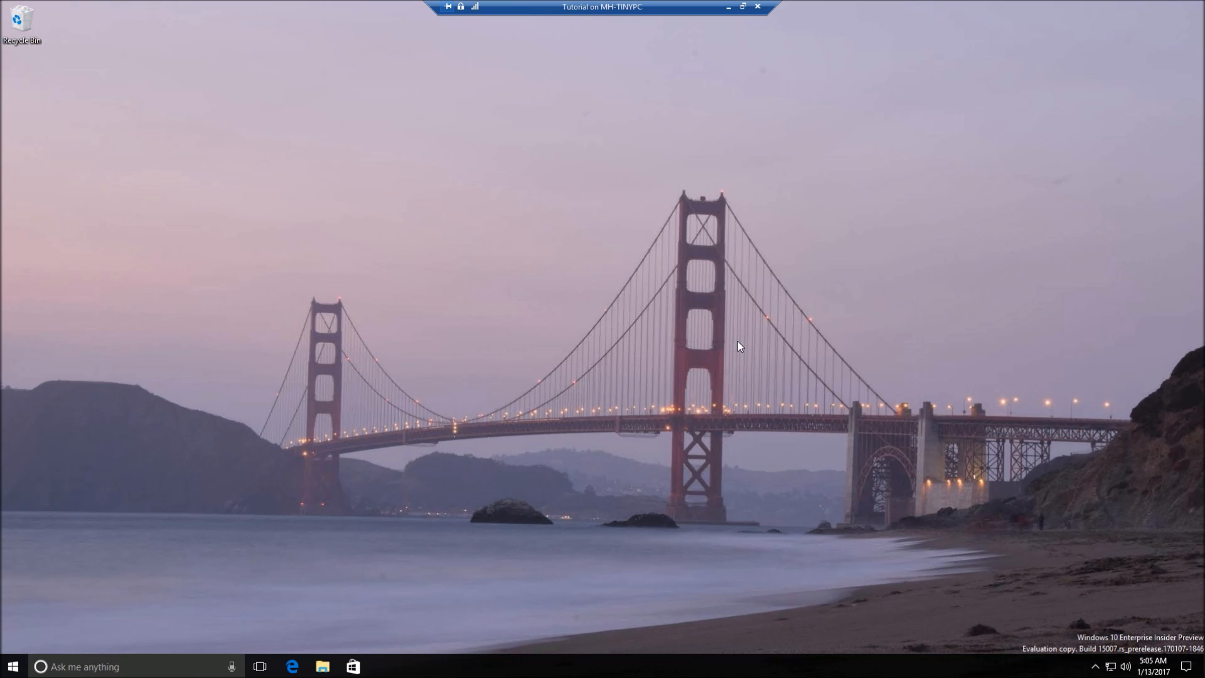
mouse_move(741, 346)
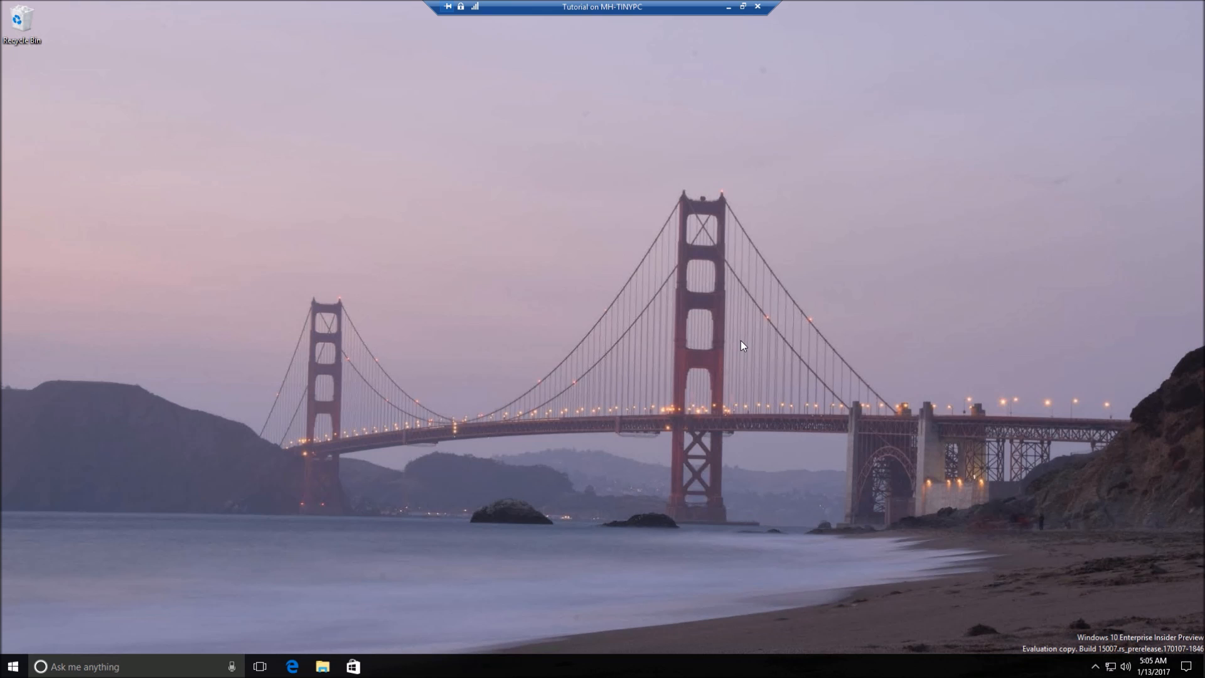
mouse_move(748, 336)
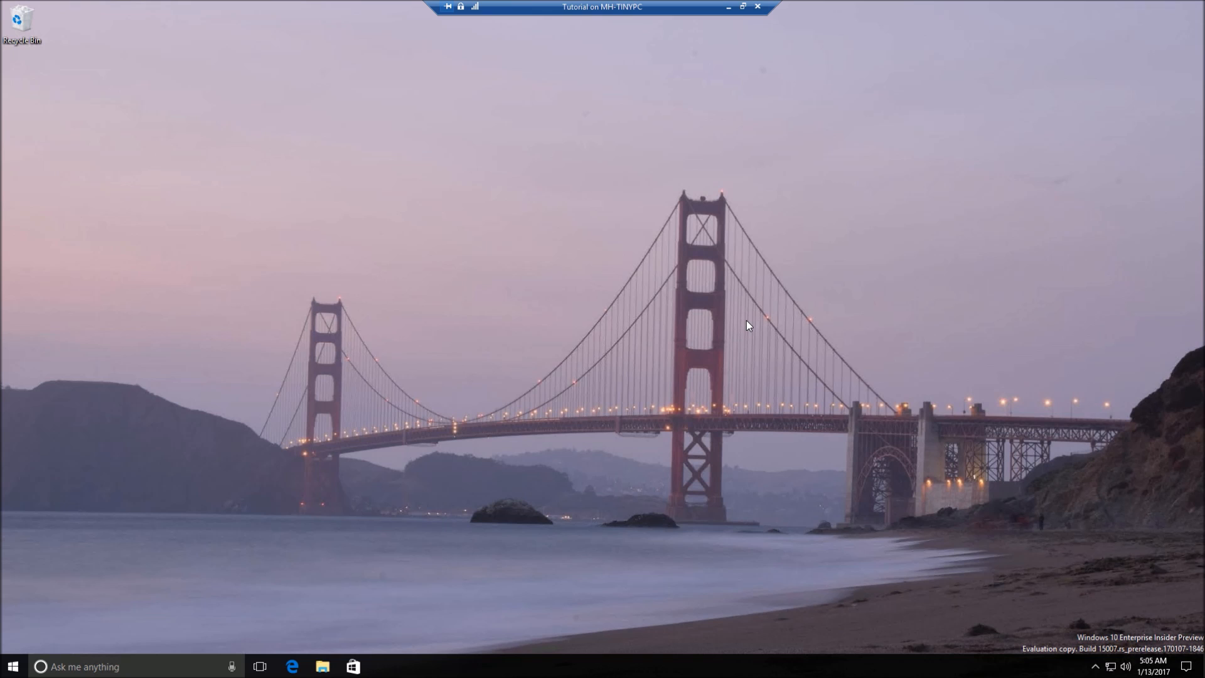
mouse_move(745, 322)
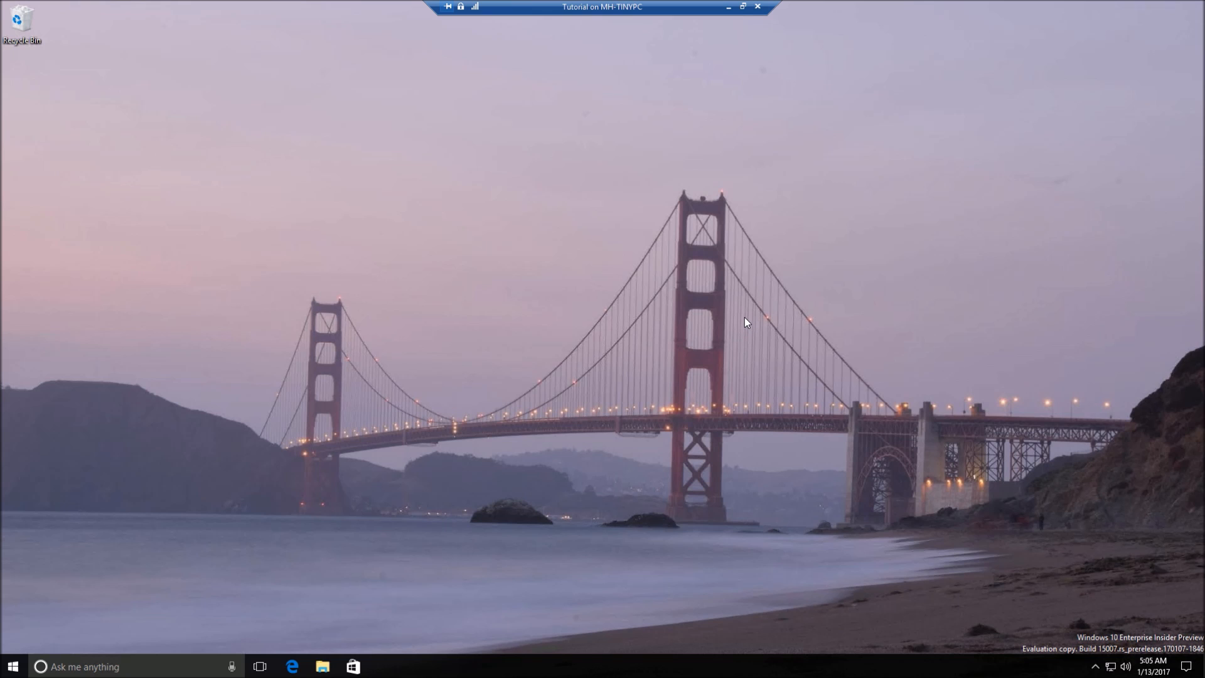